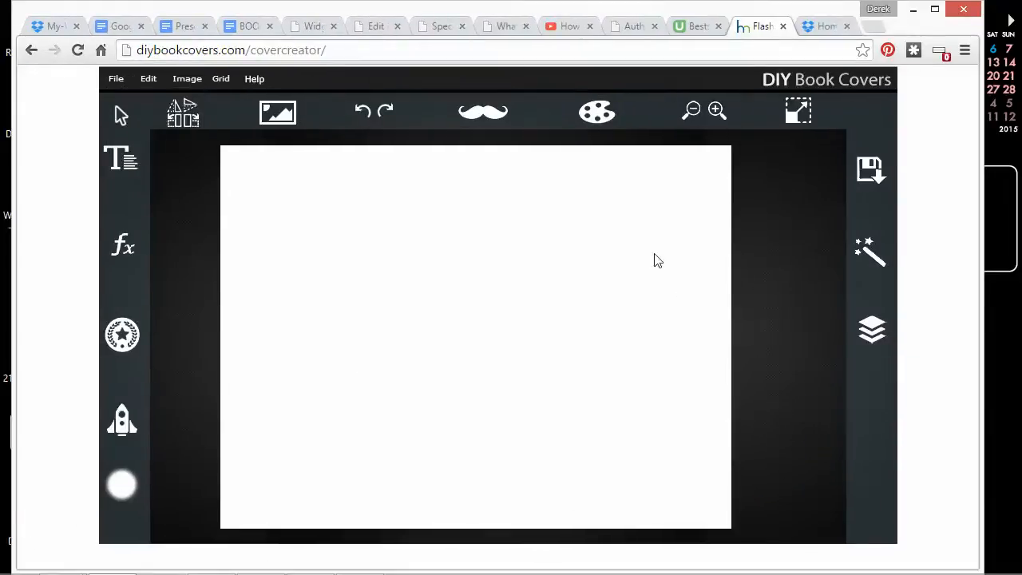
mouse_move(402, 265)
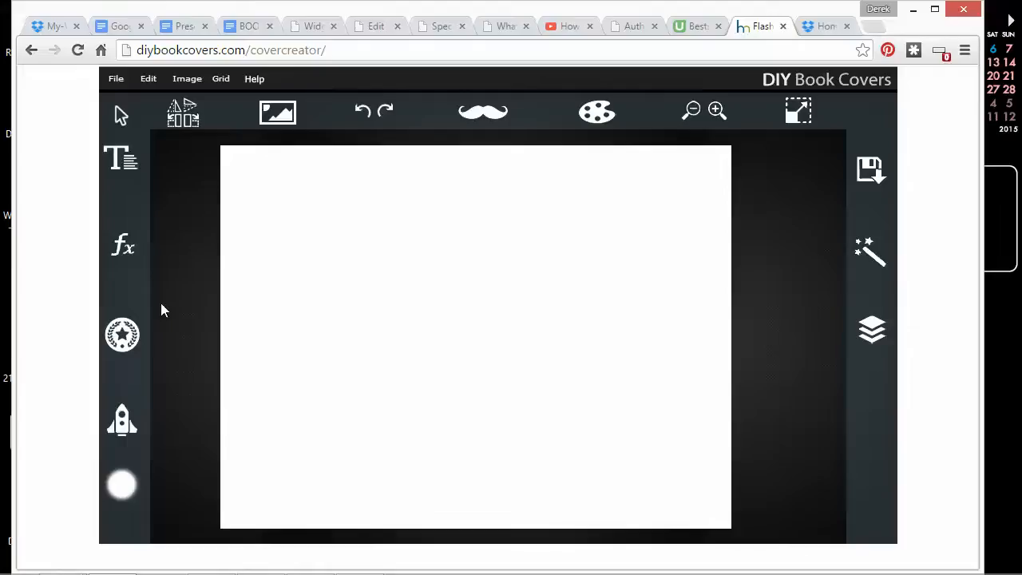
mouse_move(226, 115)
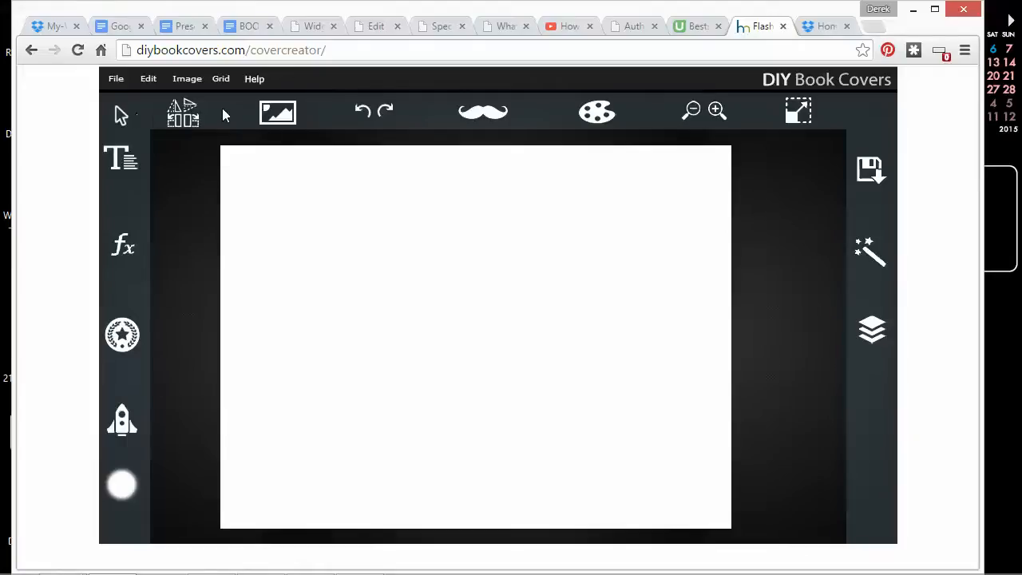
mouse_move(781, 130)
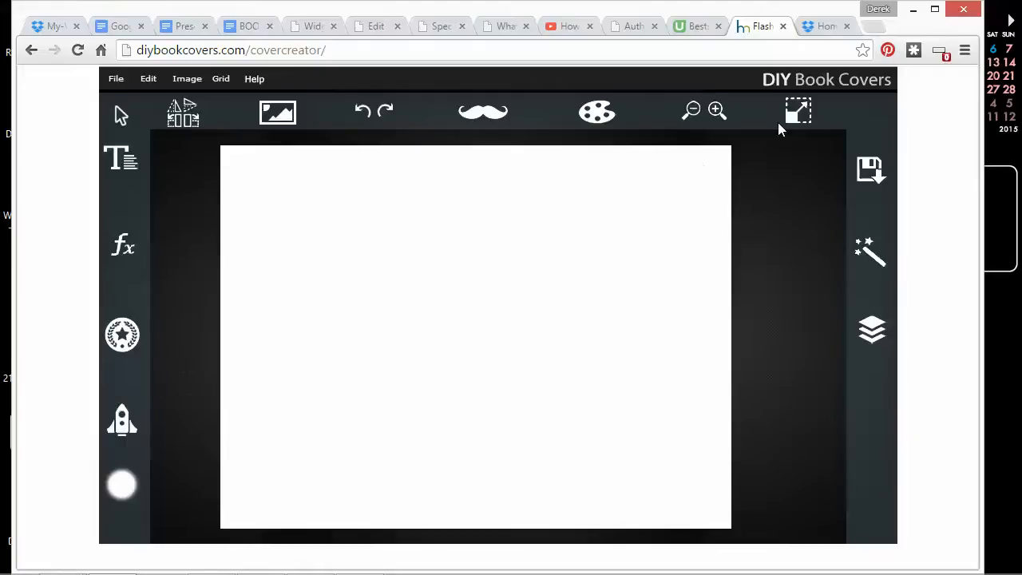
Resize the canvas to tall portrait book-cover proportions and zoom out to show the page
click(798, 111)
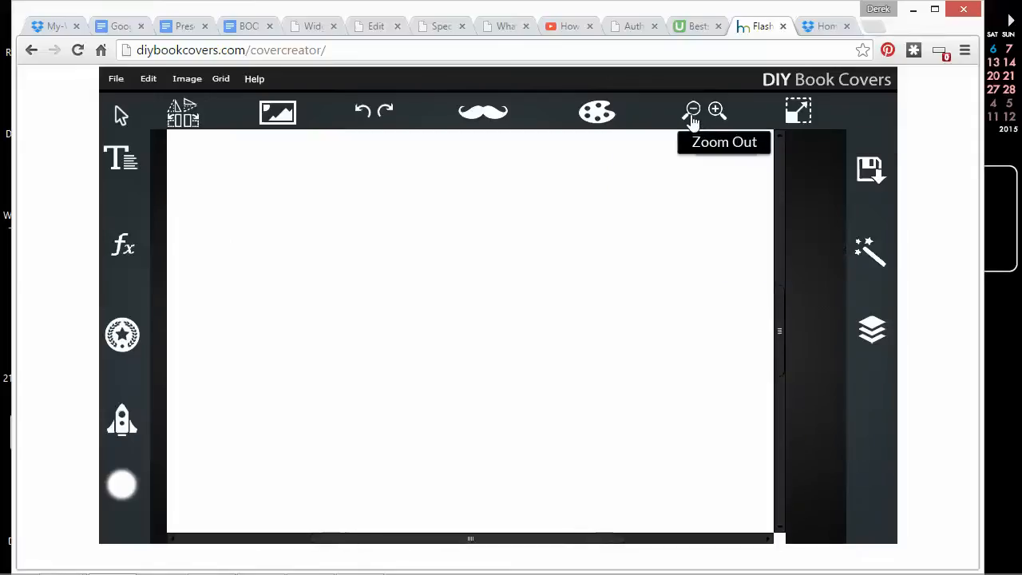
click(693, 110)
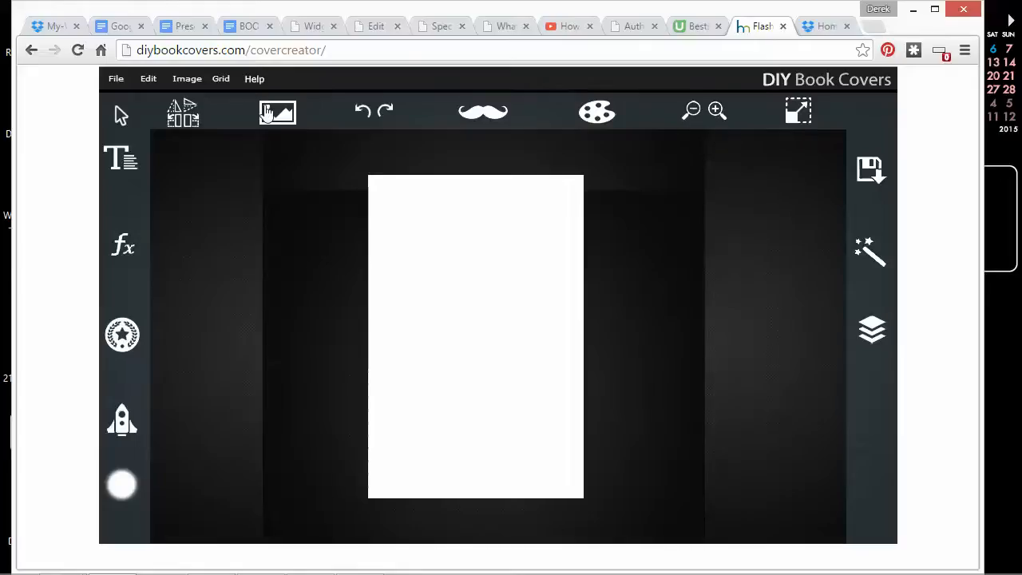
Import the boybridge photo from DIYcovers > newsamples onto the cover
click(278, 111)
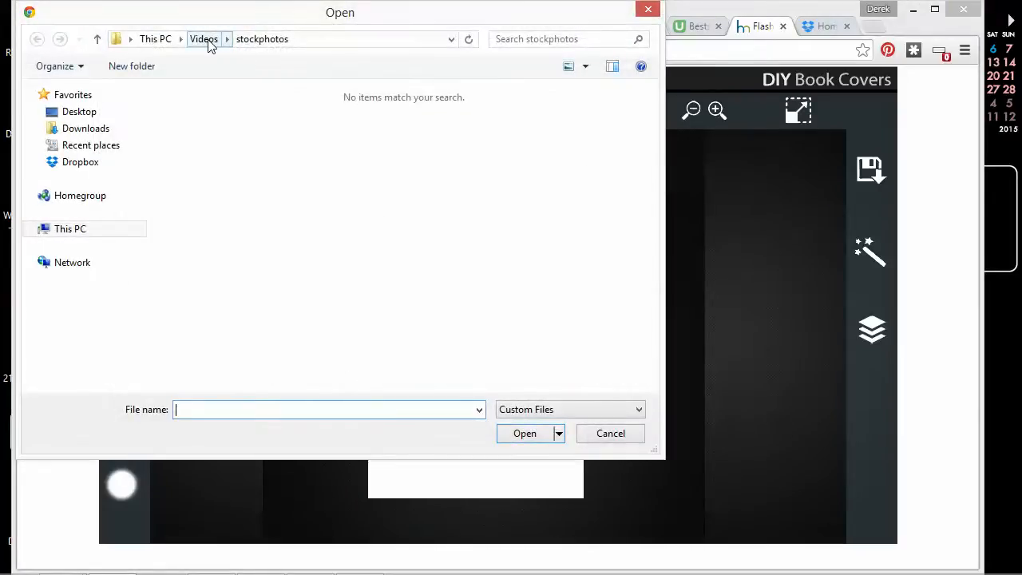
click(79, 111)
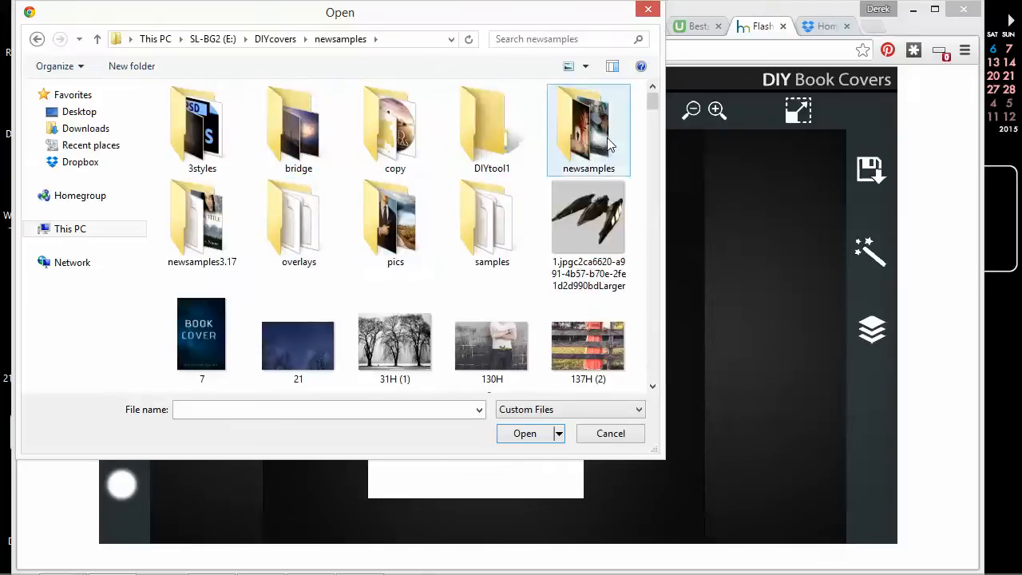
double_click(588, 128)
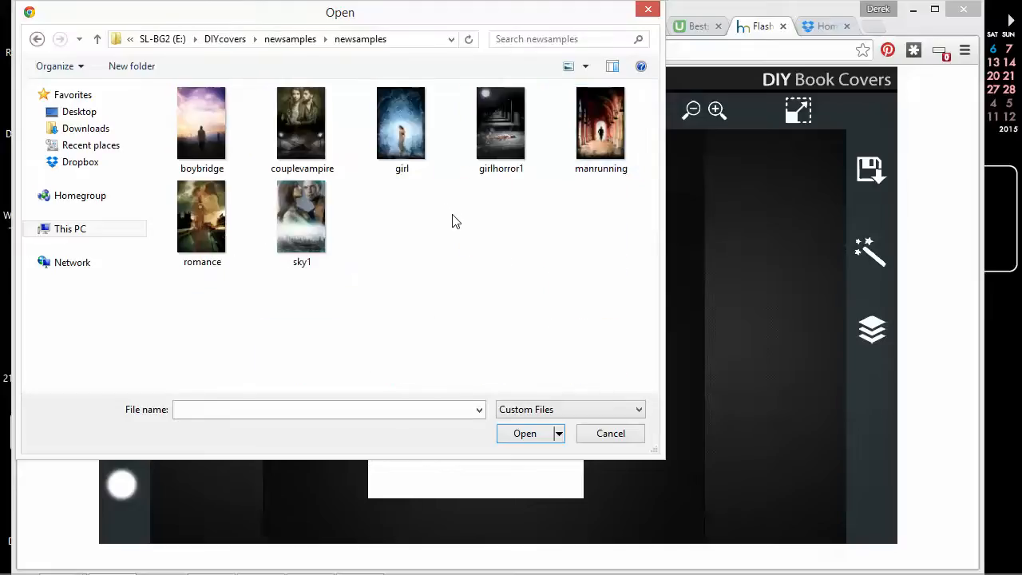
click(201, 124)
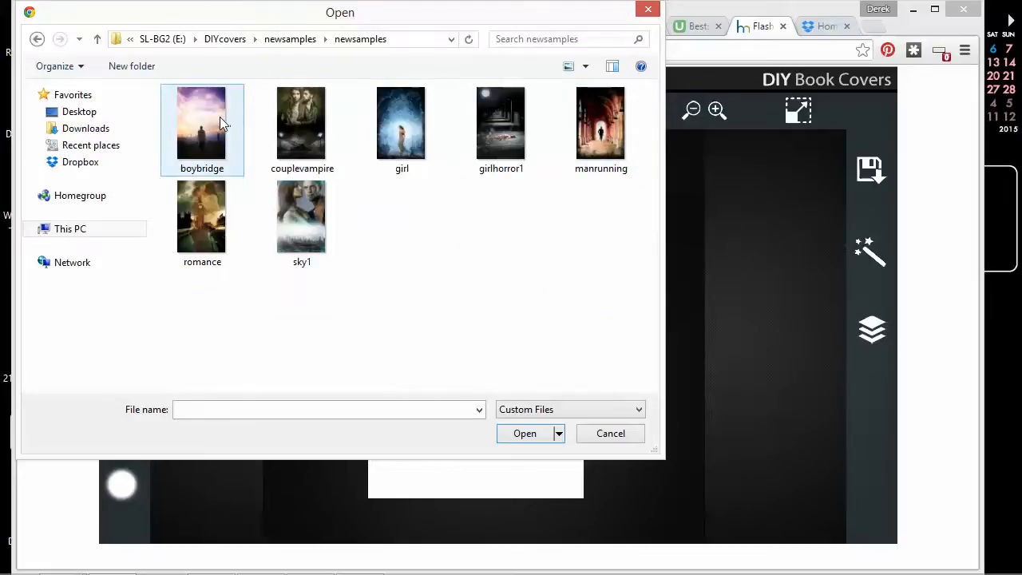
click(610, 433)
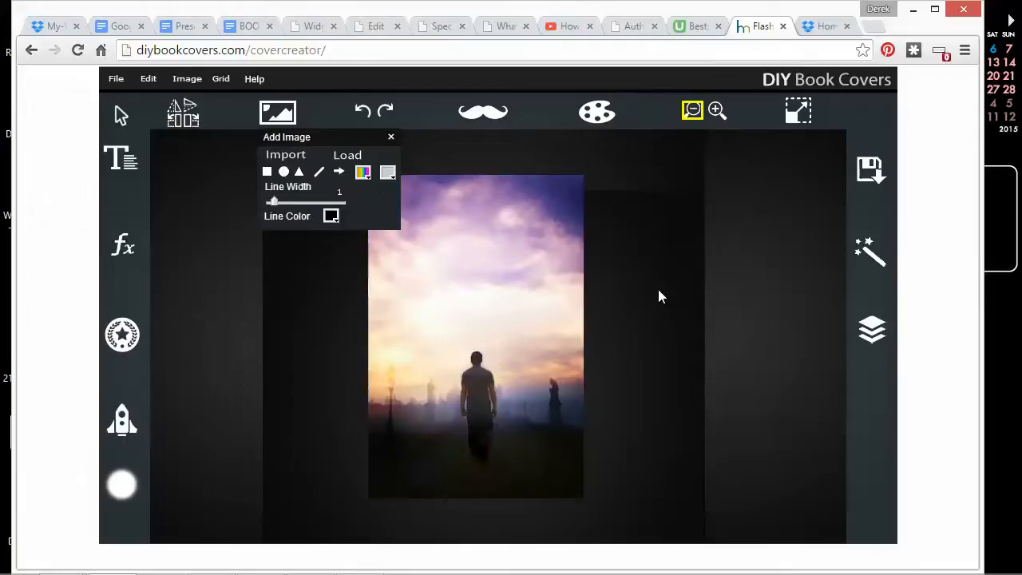
mouse_move(391, 457)
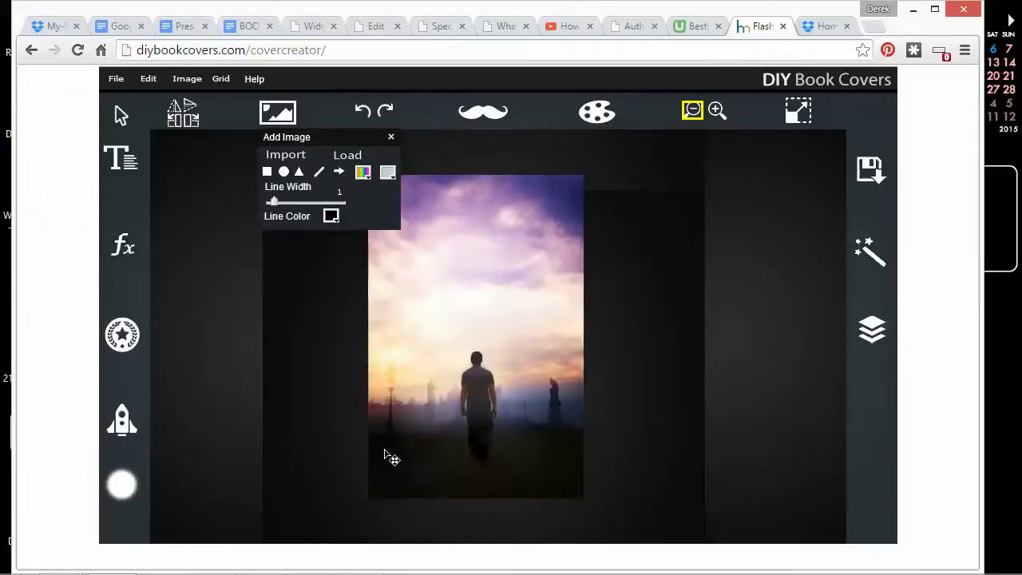
mouse_move(532, 324)
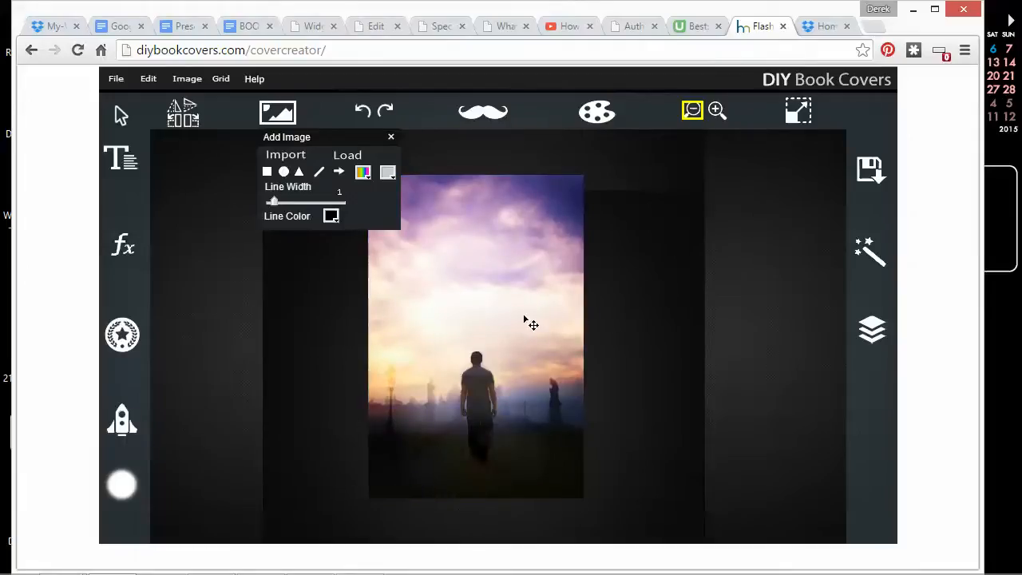
Open the Layers panel to see the single Image layer
click(871, 329)
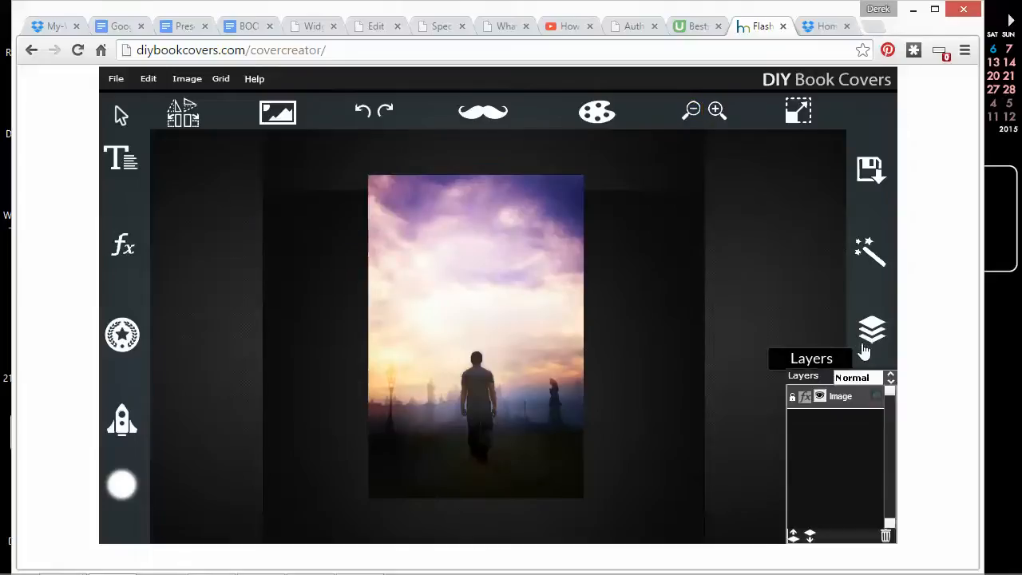
mouse_move(796, 214)
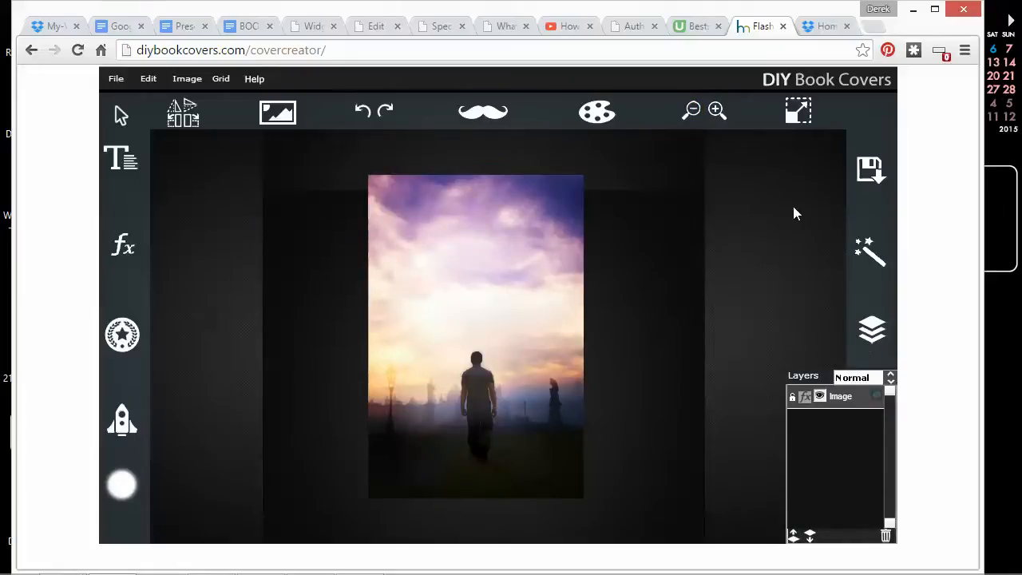
mouse_move(577, 406)
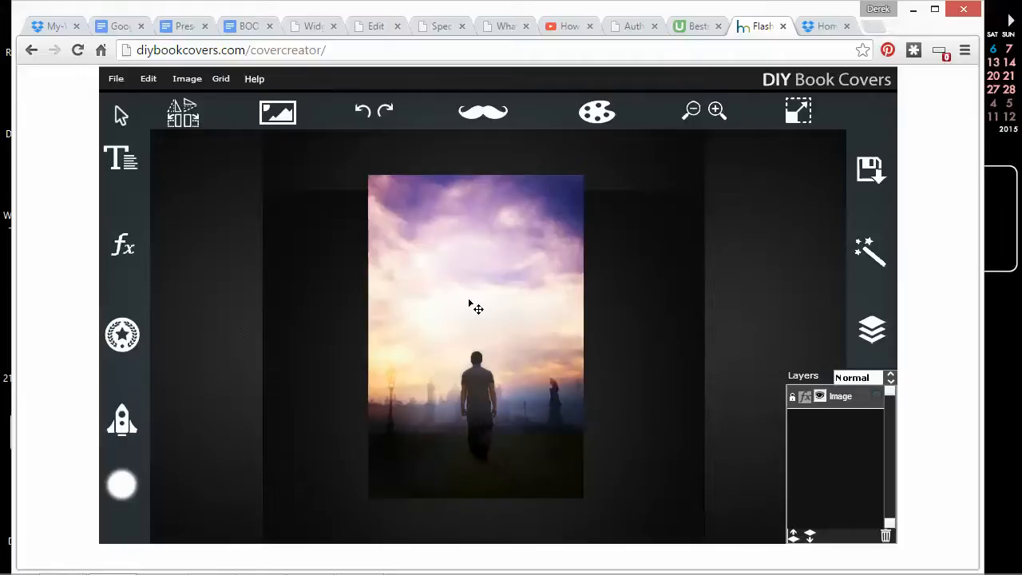
mouse_move(576, 311)
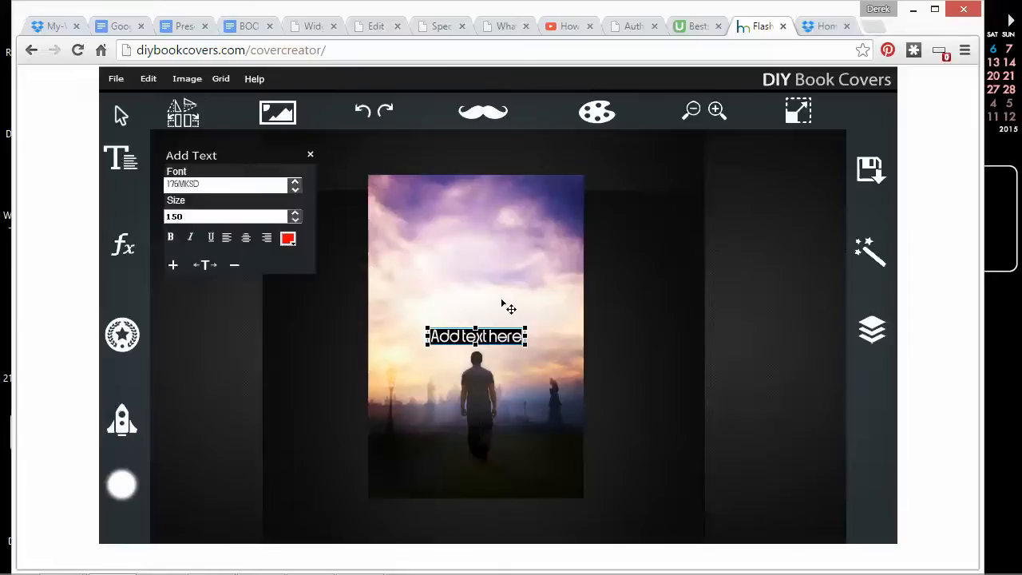
mouse_move(386, 263)
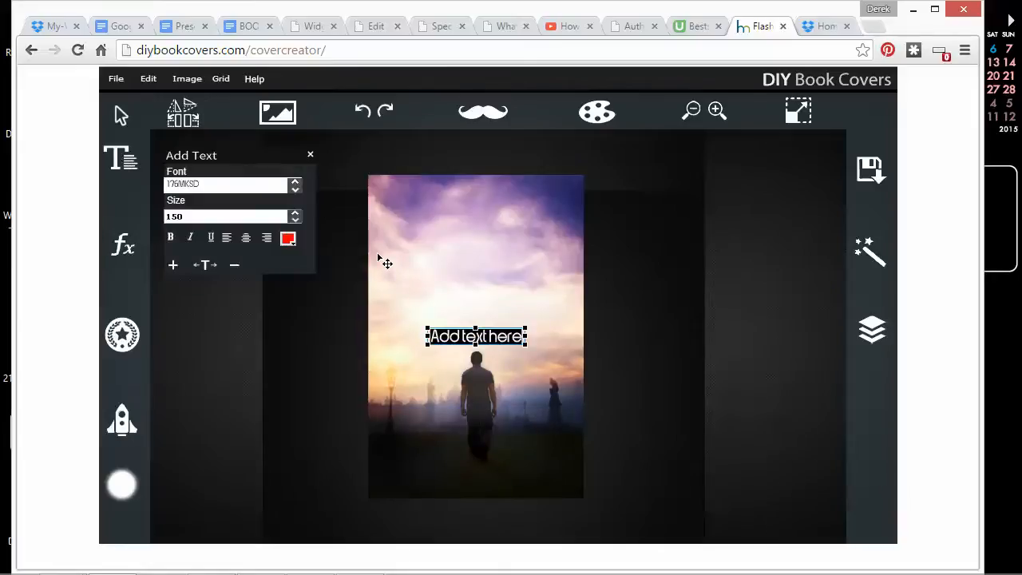
Replace the 'Add text here' placeholder with the red title 'Book Title'
text(Title)
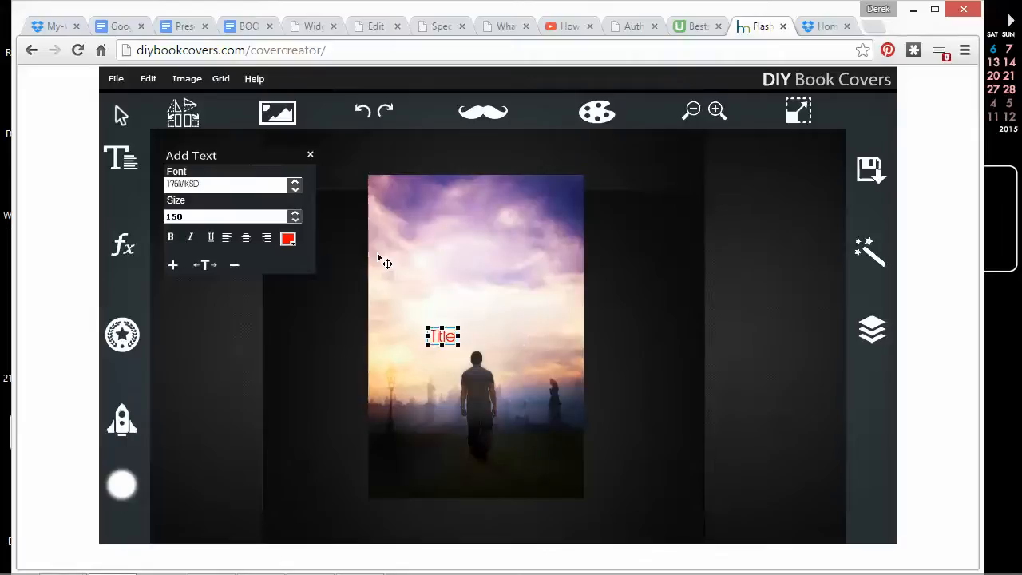
text(Book)
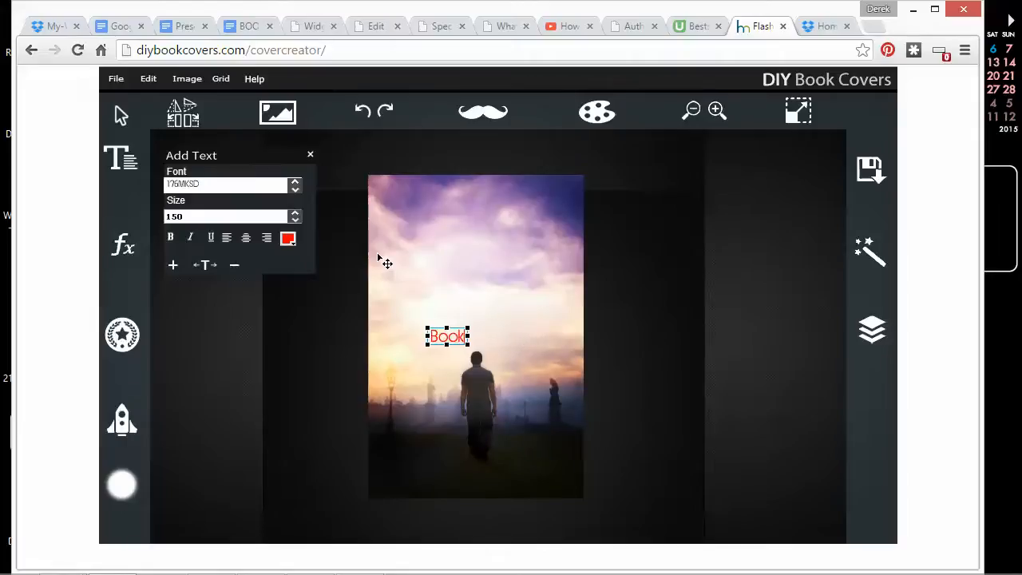
text(Title)
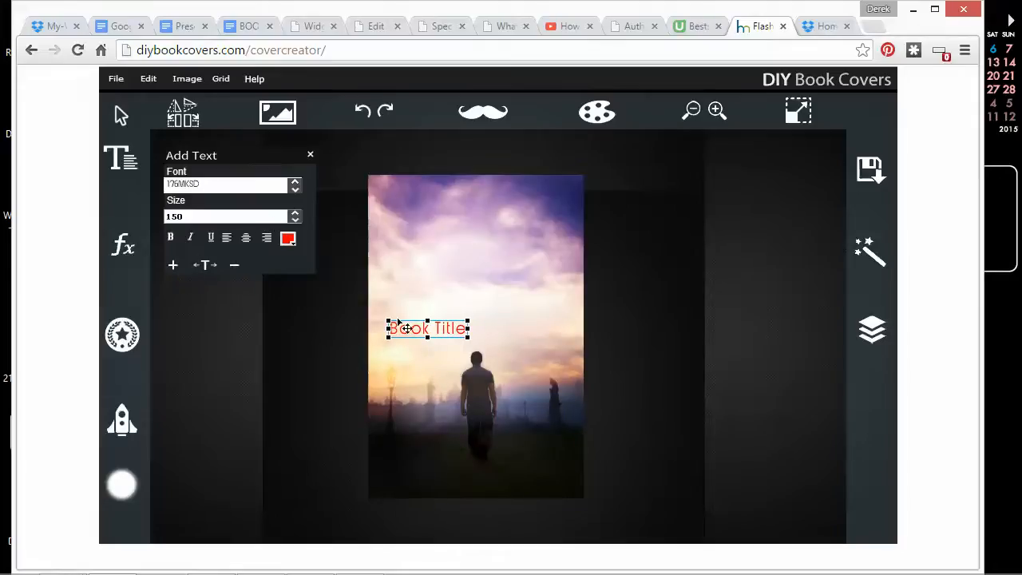
Make Book Title black, widen its letter spacing, and move it near the top
click(288, 238)
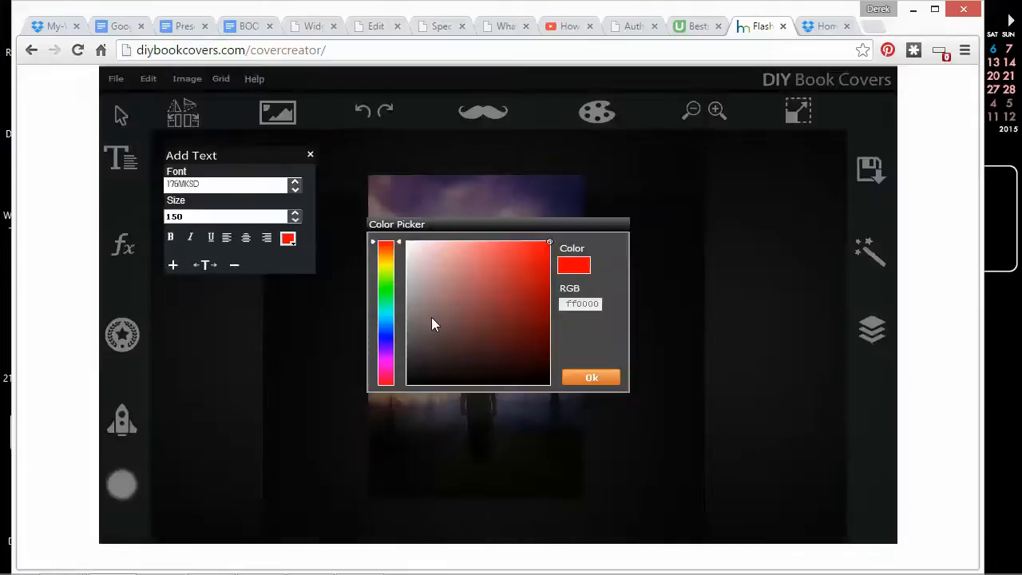
click(591, 377)
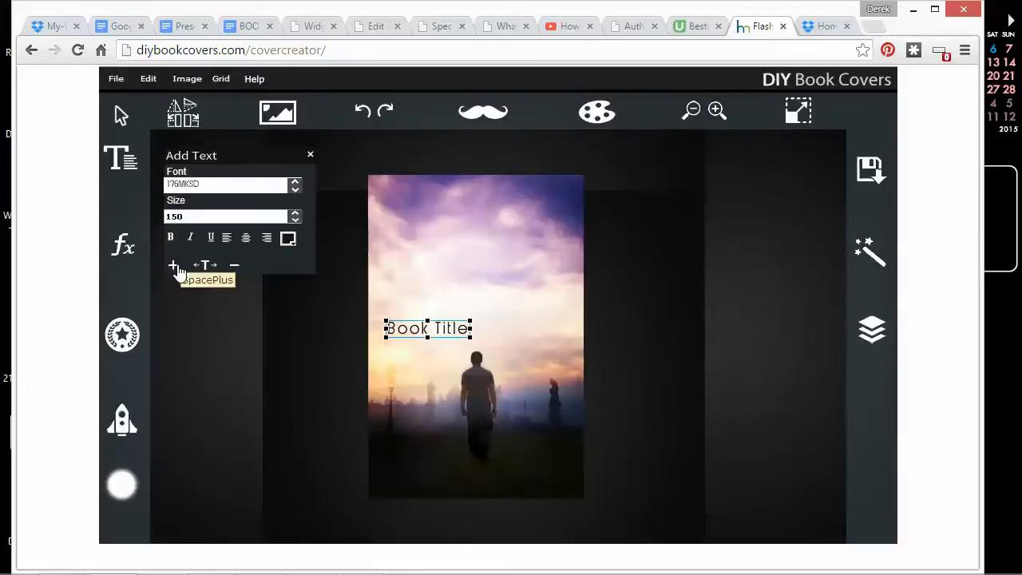
click(173, 265)
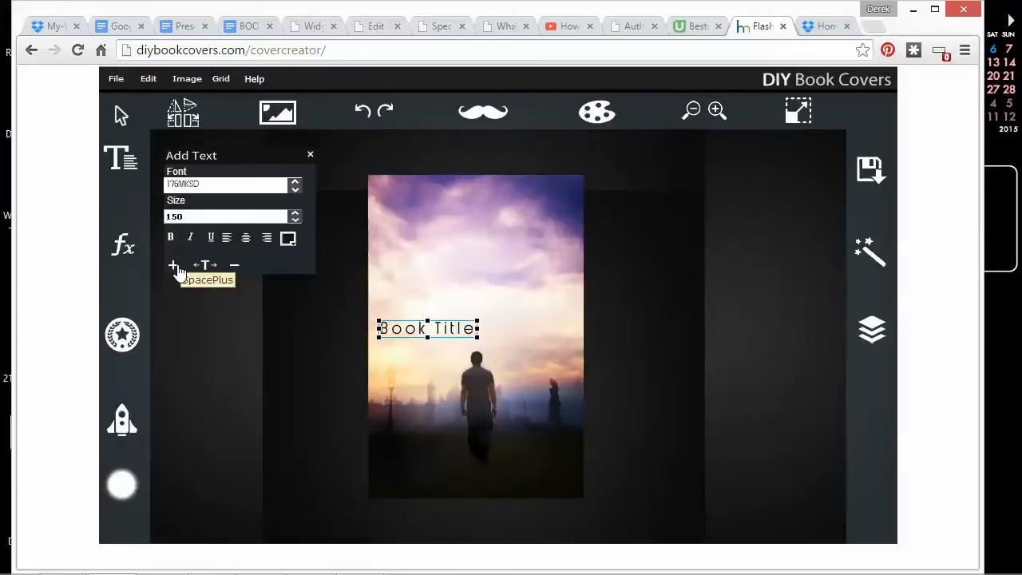
drag(427, 329, 445, 273)
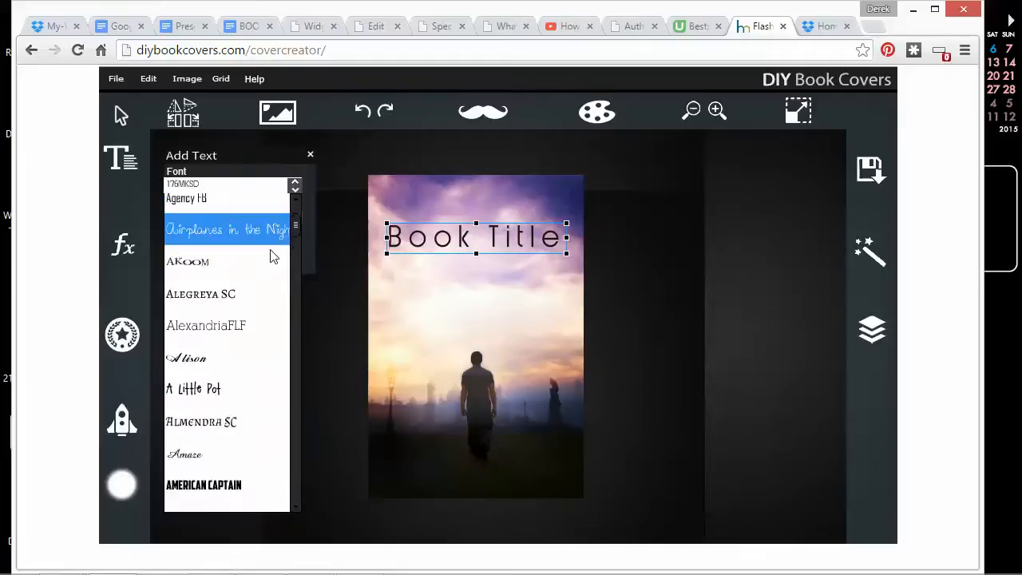
Try several fonts on Book Title, settling on a flowing italic script face
scroll(down, 3)
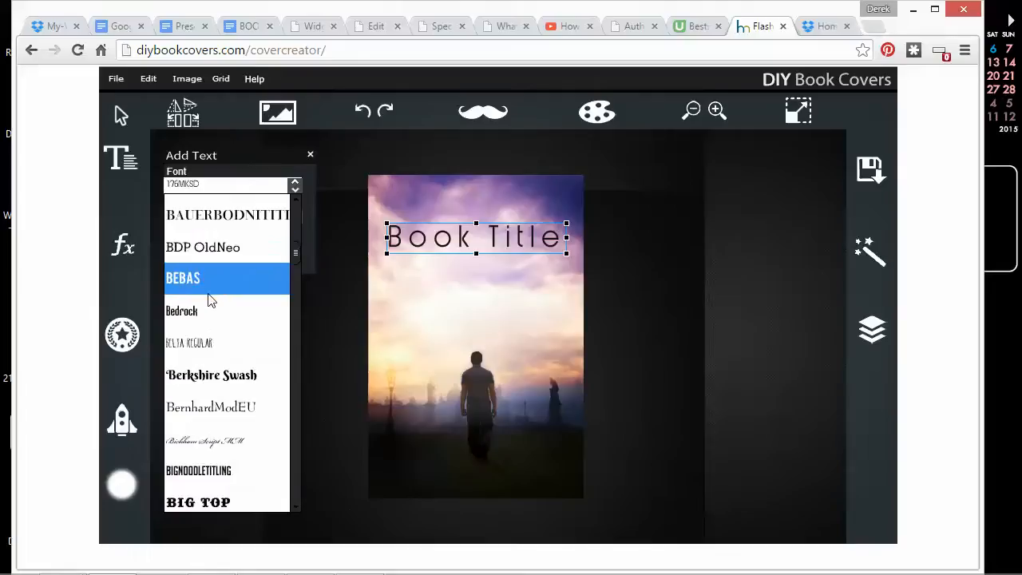
mouse_move(214, 297)
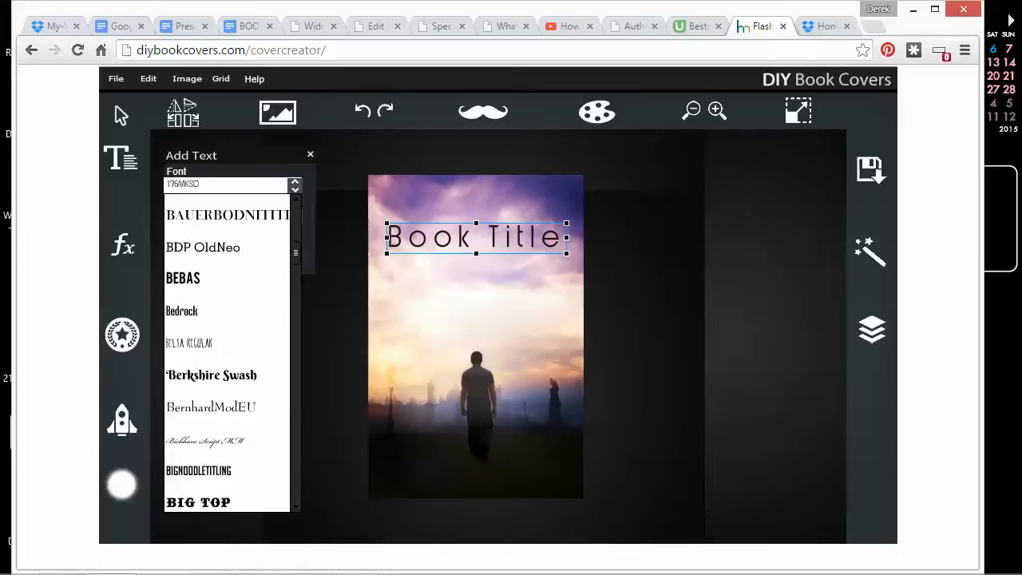
mouse_move(335, 376)
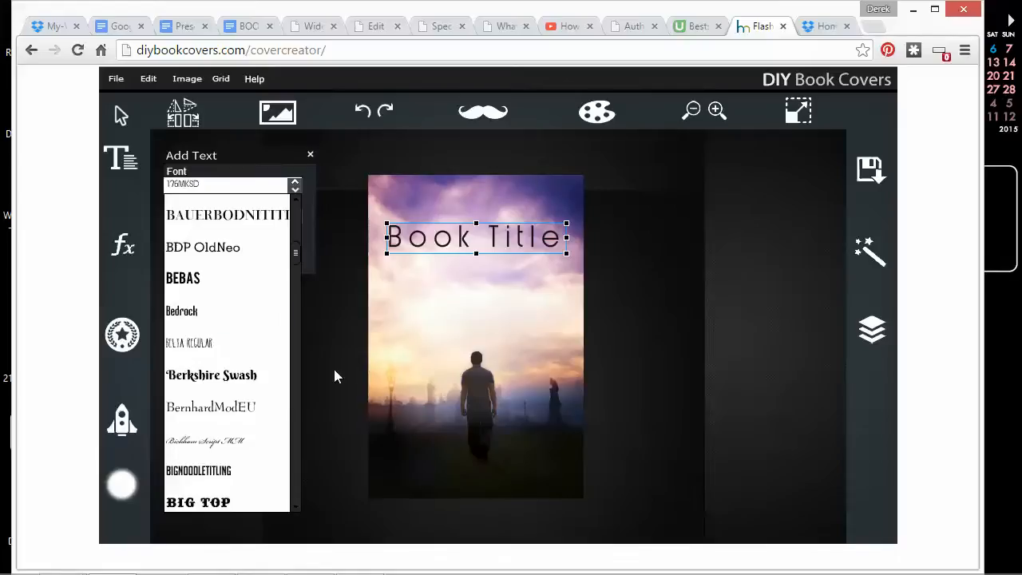
scroll(down, 3)
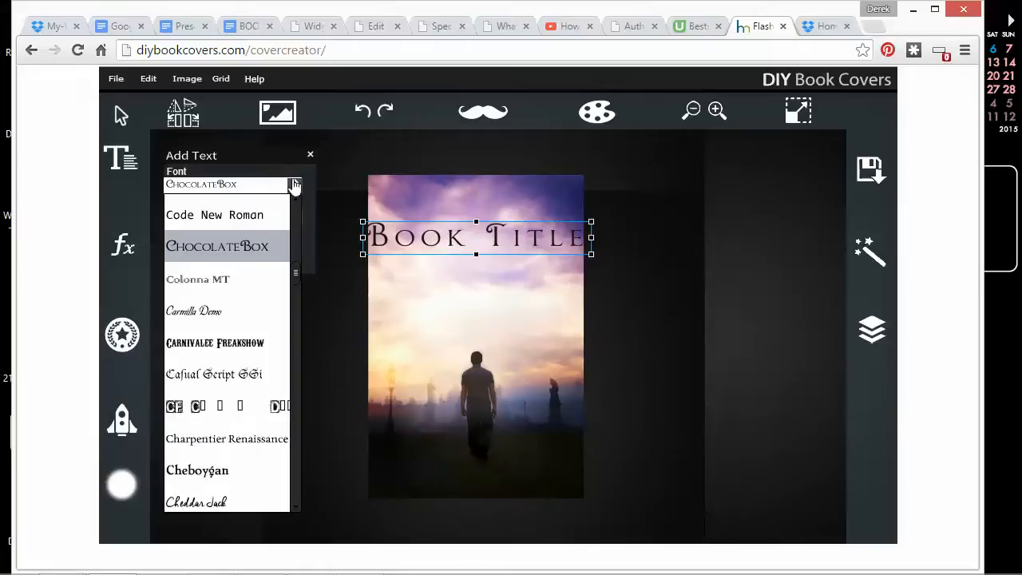
click(194, 310)
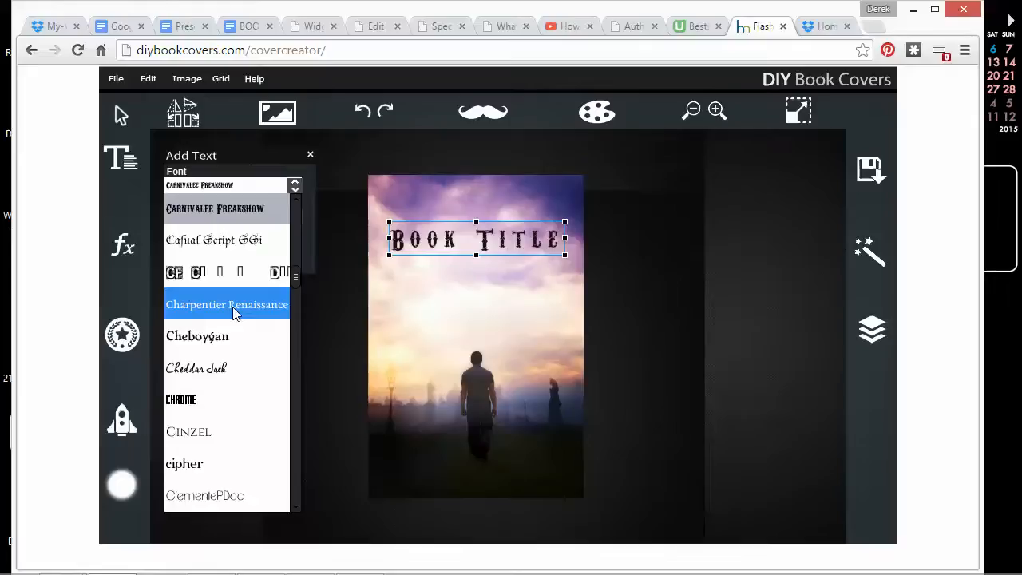
click(197, 368)
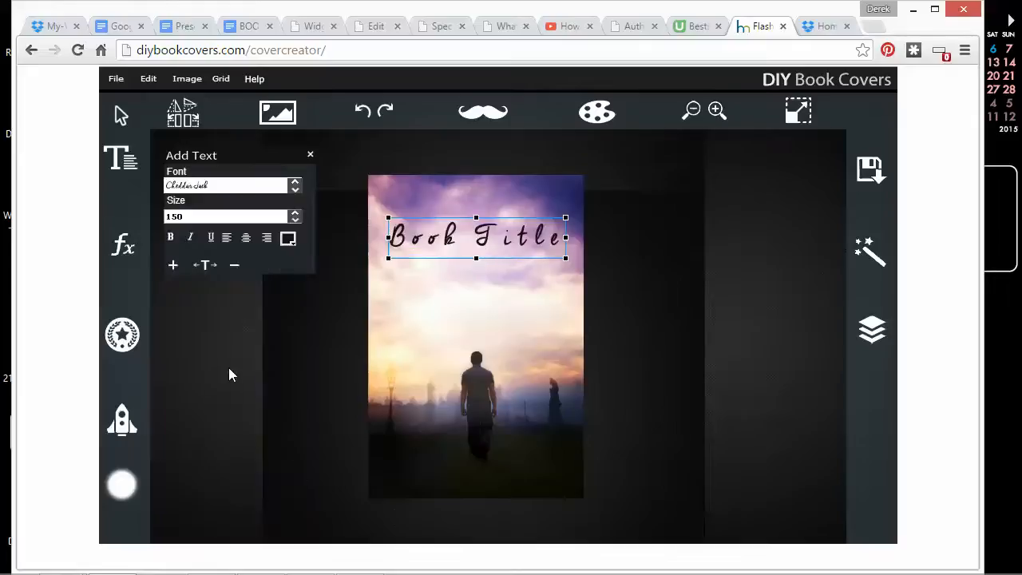
click(231, 185)
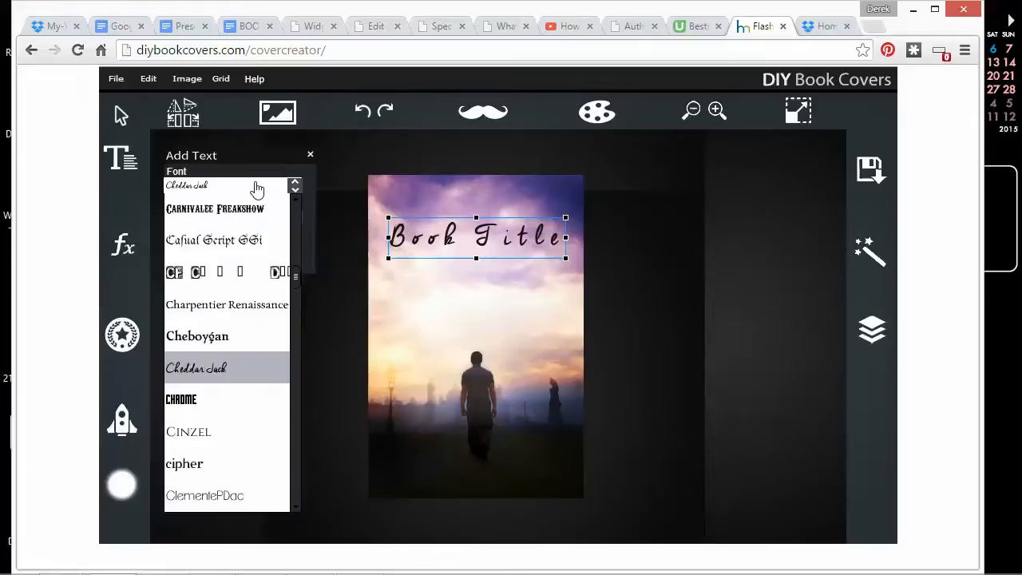
click(213, 240)
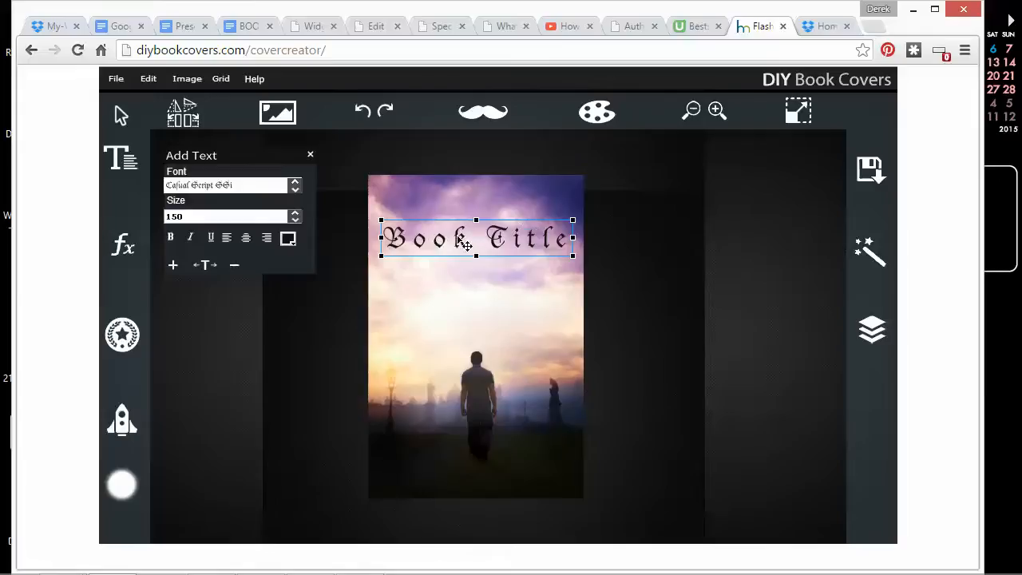
mouse_move(451, 438)
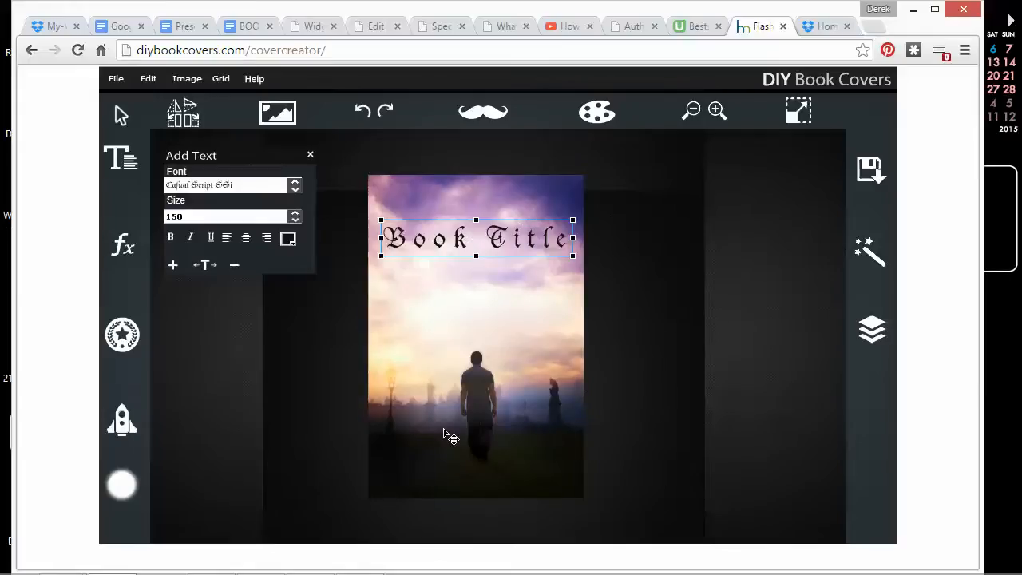
mouse_move(445, 376)
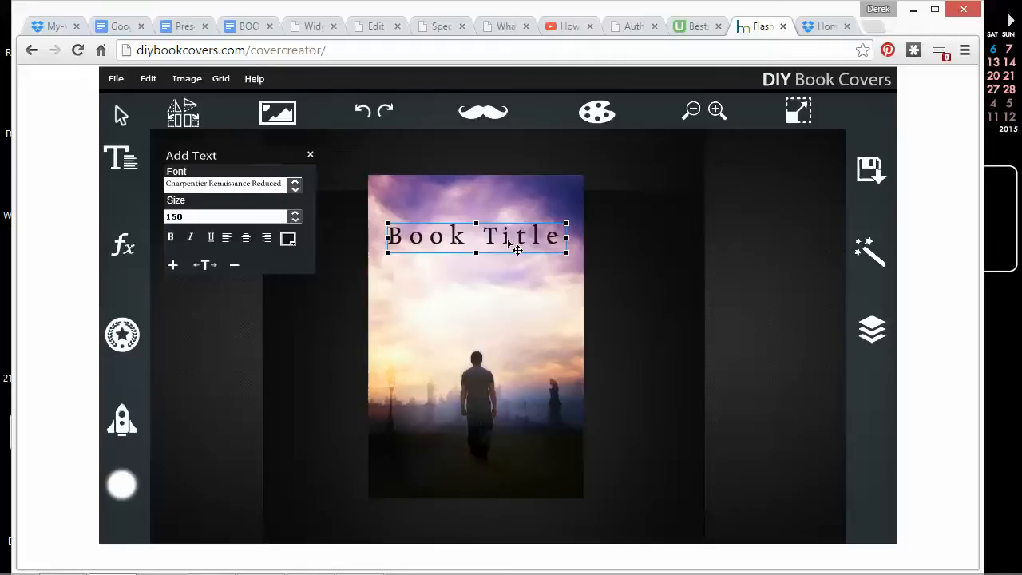
click(228, 183)
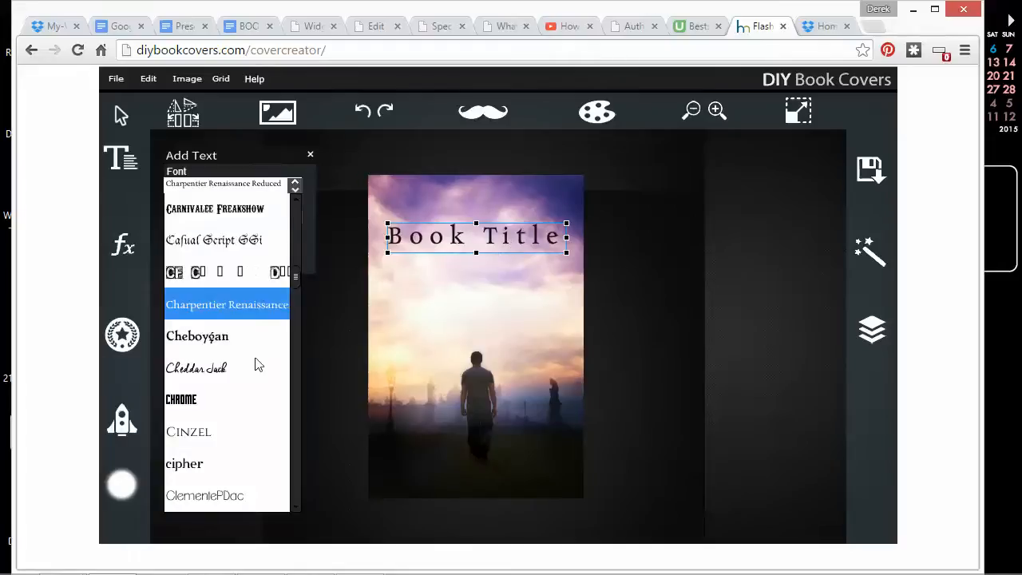
scroll(down, 3)
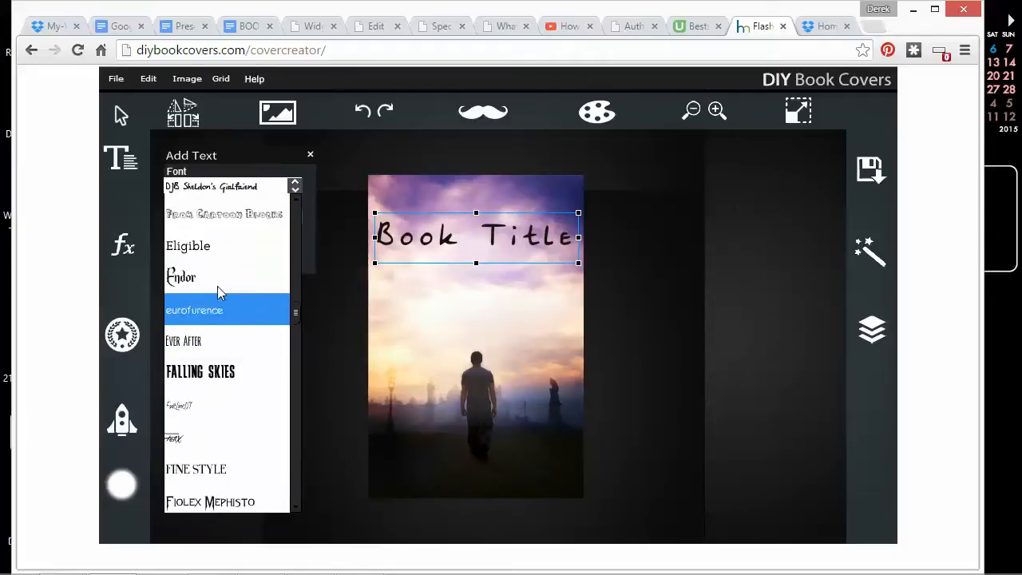
click(194, 310)
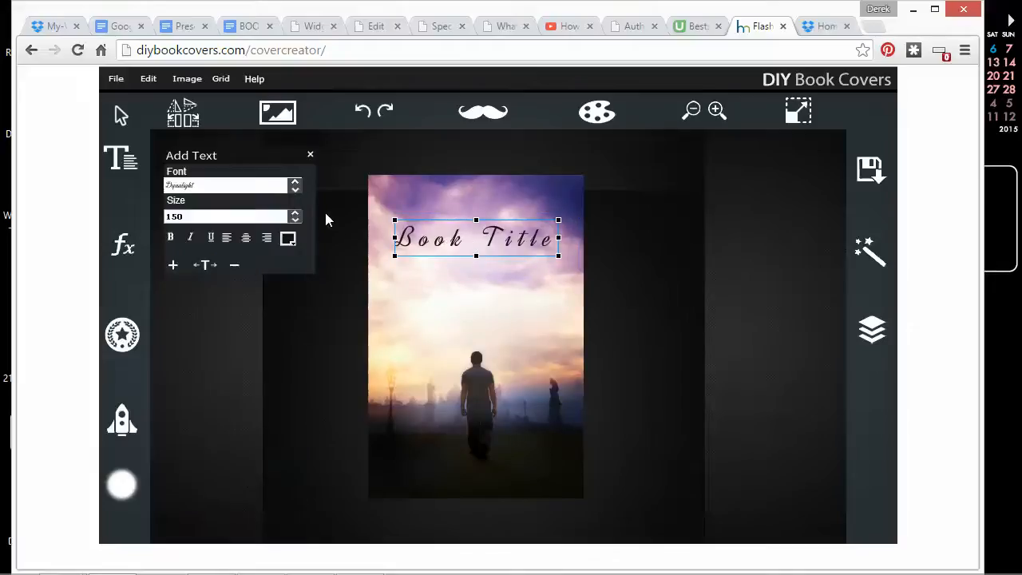
mouse_move(659, 163)
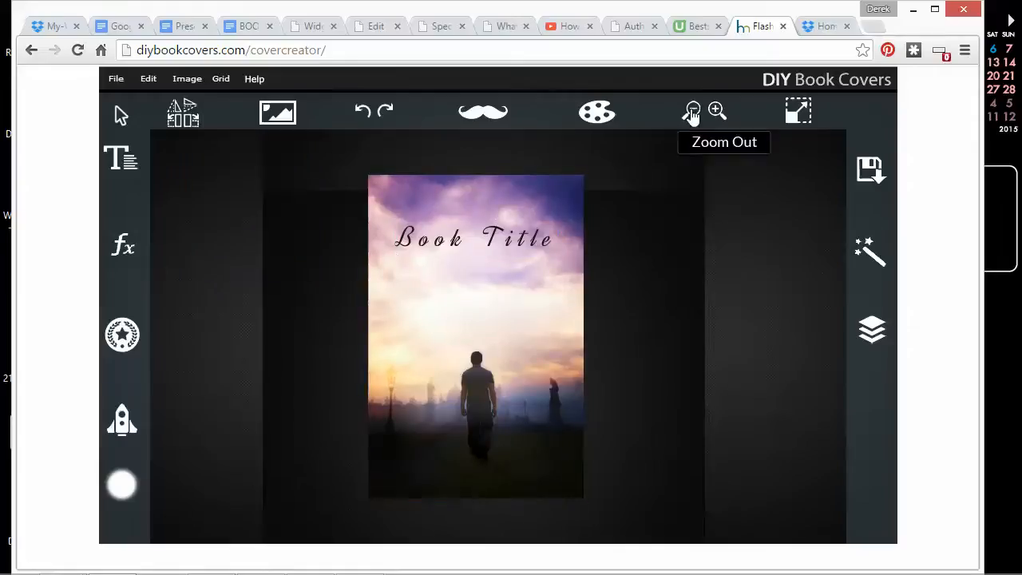
Check the cover at different zoom levels, switch the title to Florence, and duplicate it
click(692, 111)
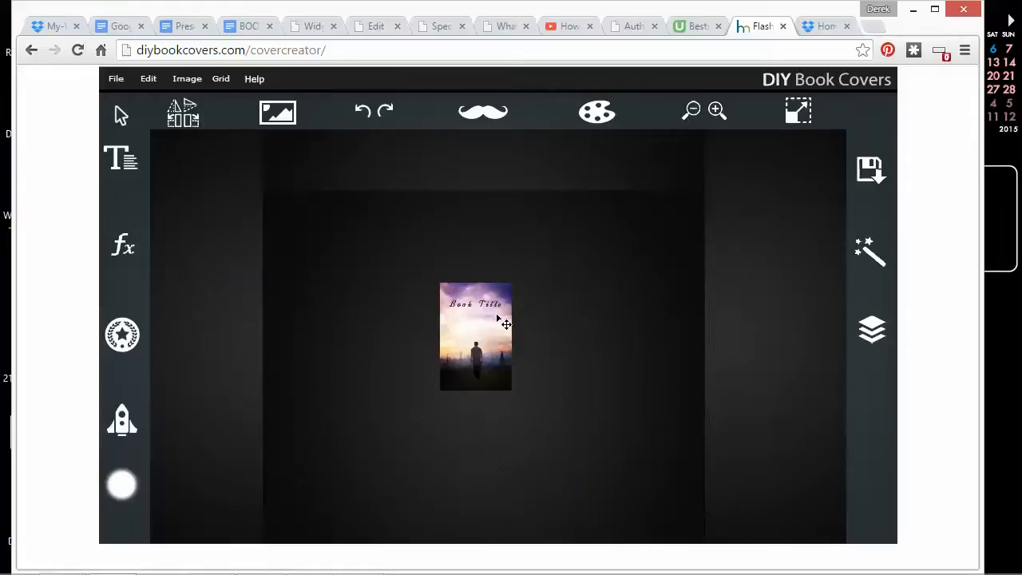
mouse_move(614, 218)
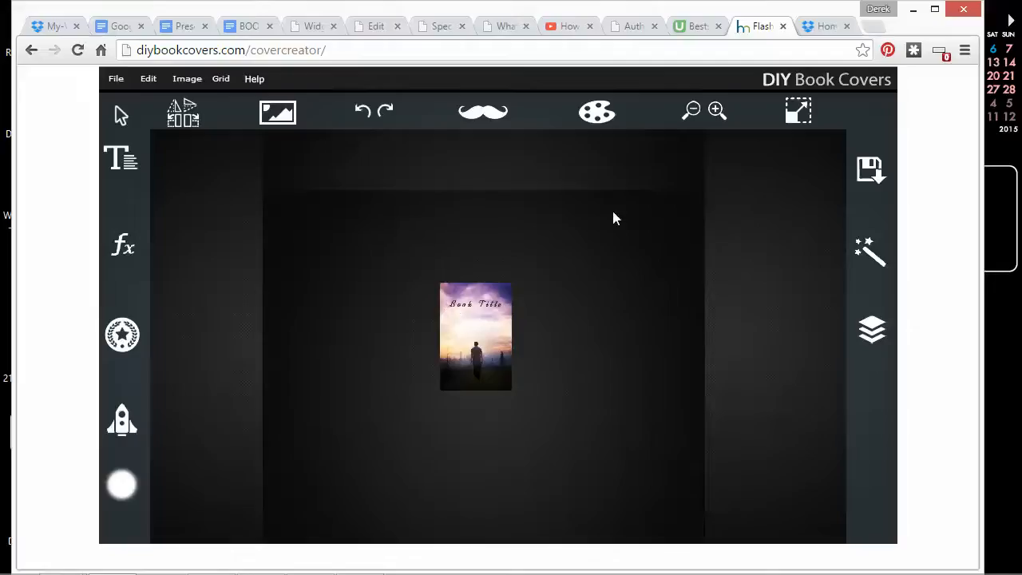
click(716, 110)
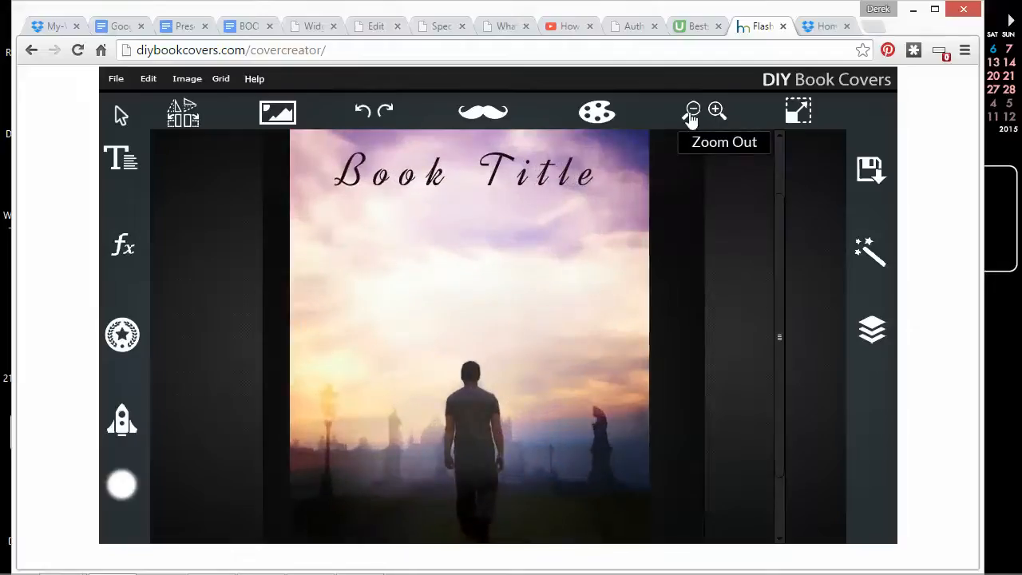
click(691, 110)
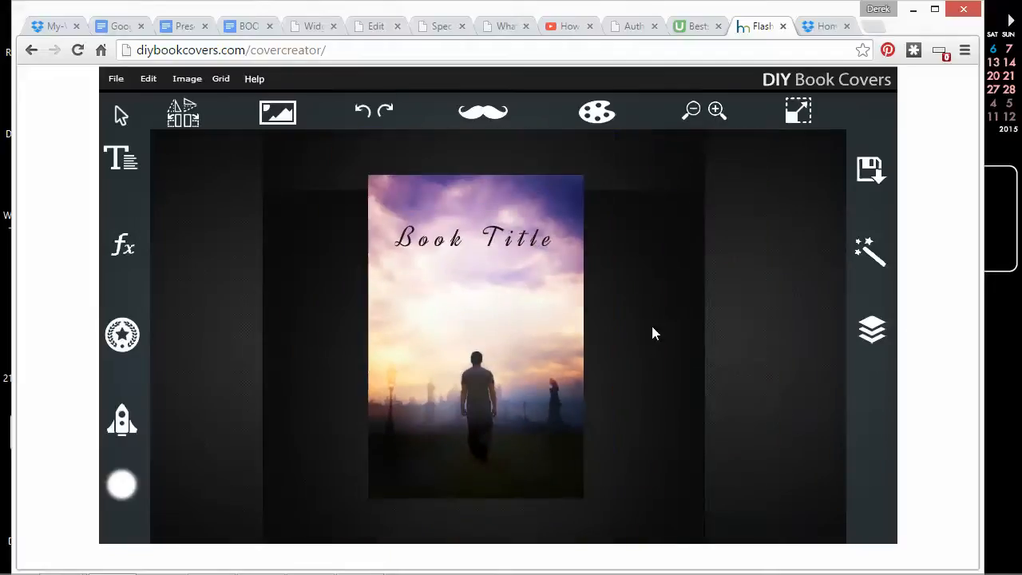
click(475, 238)
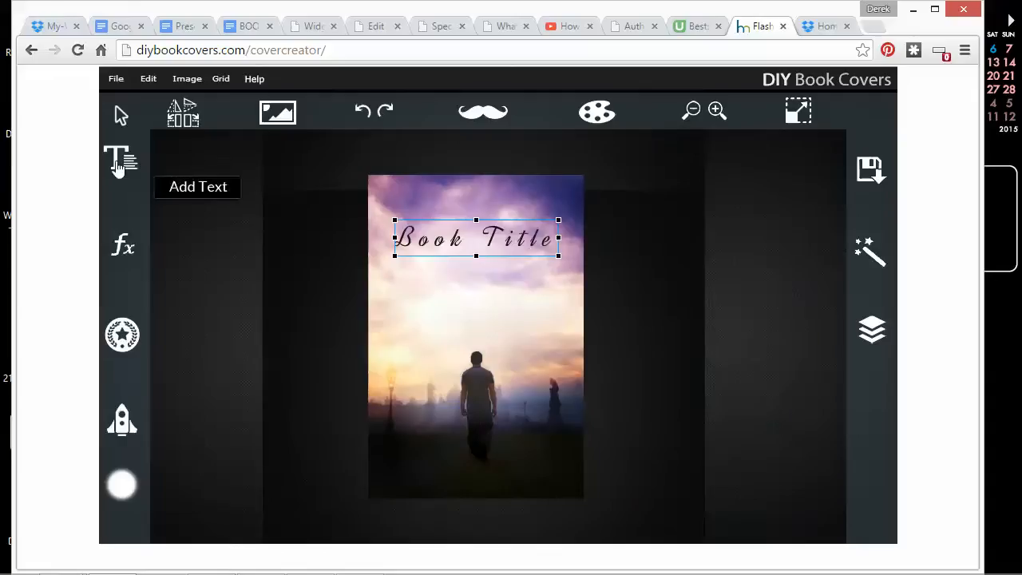
click(121, 160)
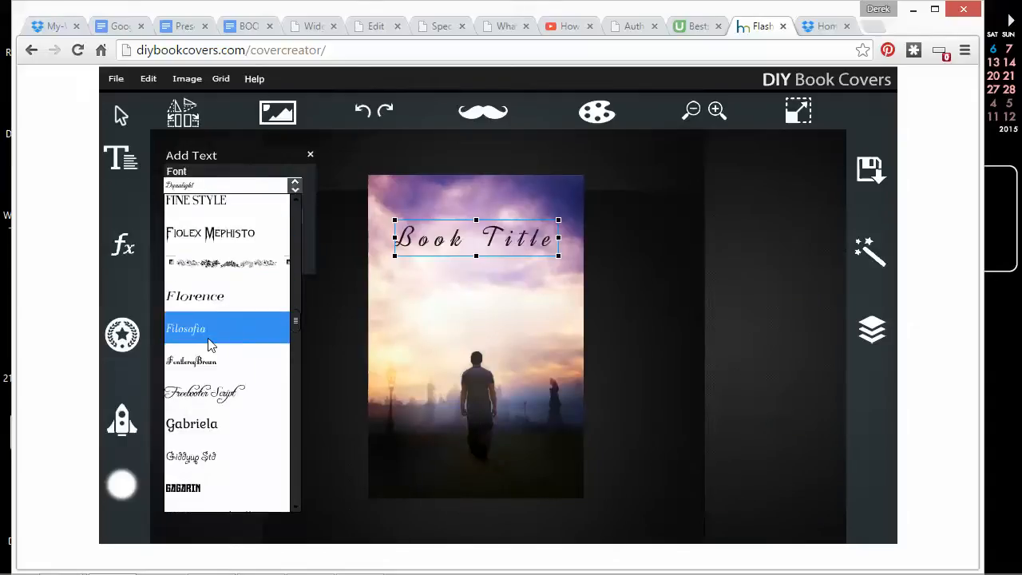
click(195, 297)
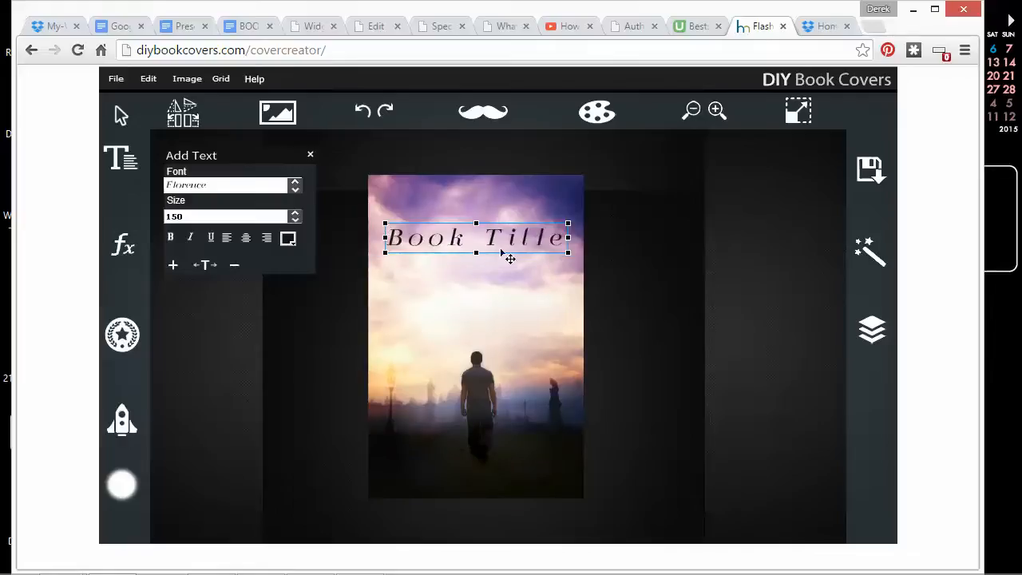
click(310, 154)
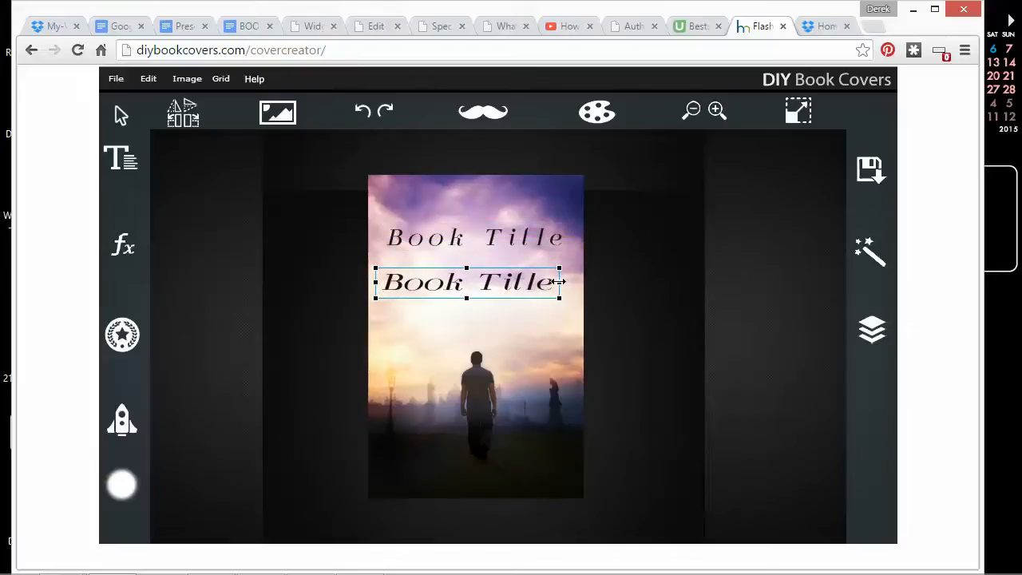
Move the duplicated title to the cover's bottom and recolour it light grey
drag(467, 281, 473, 413)
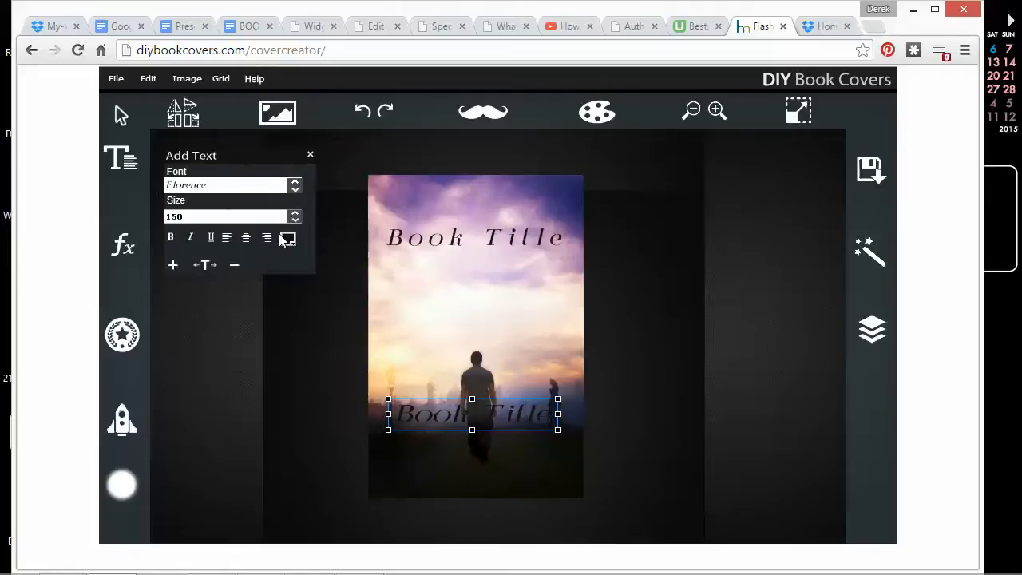
click(287, 237)
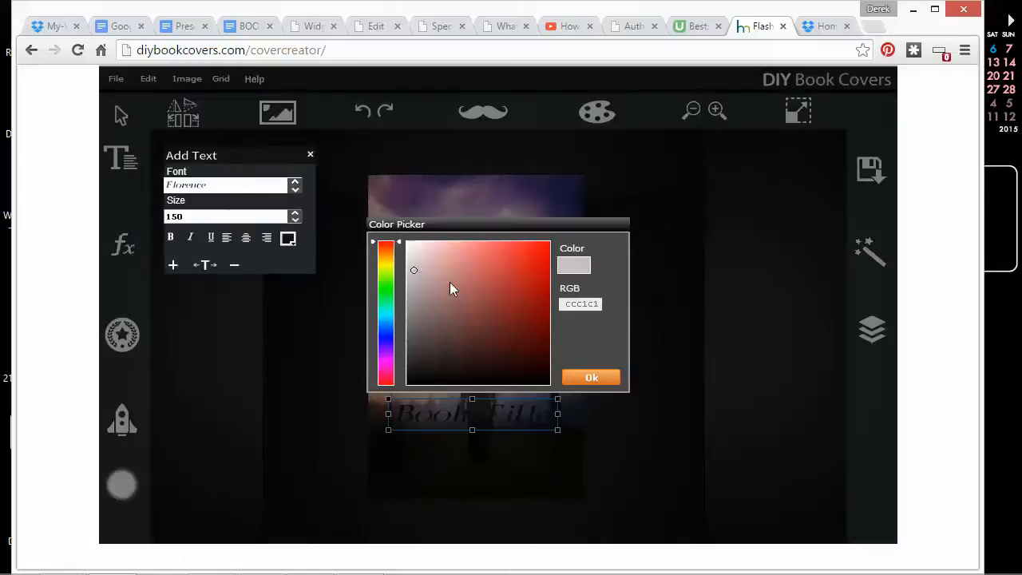
click(591, 377)
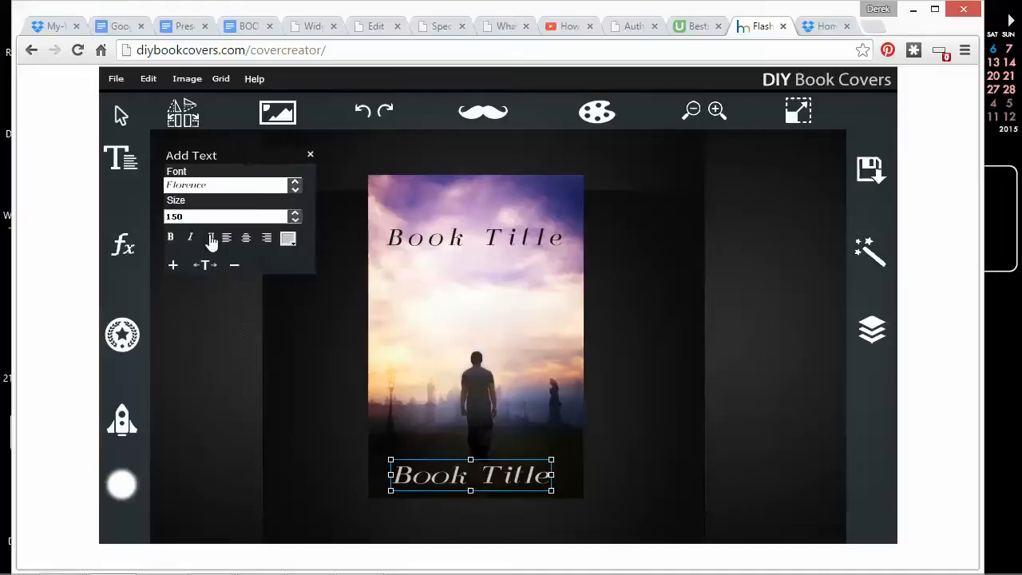
mouse_move(211, 237)
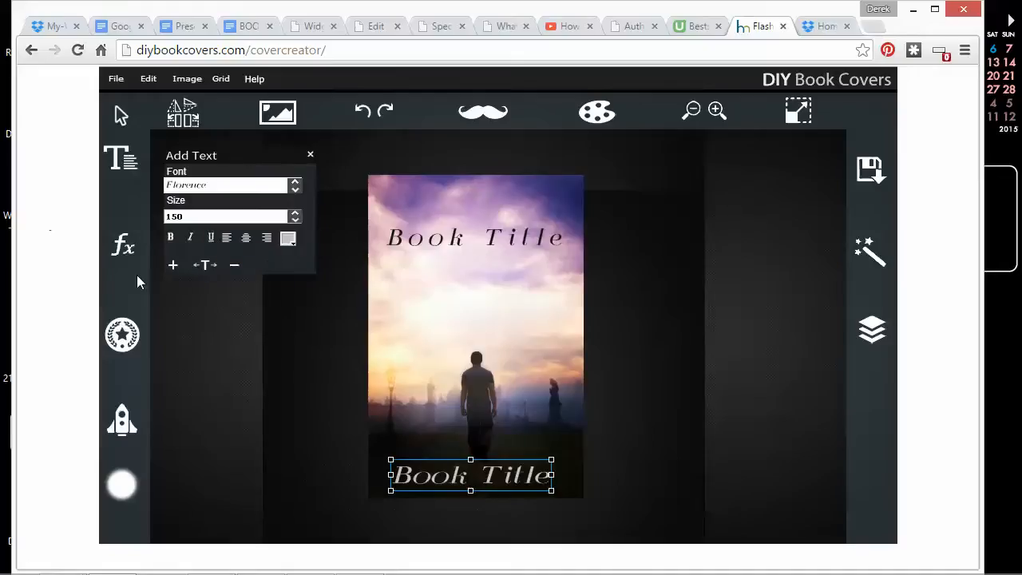
click(310, 154)
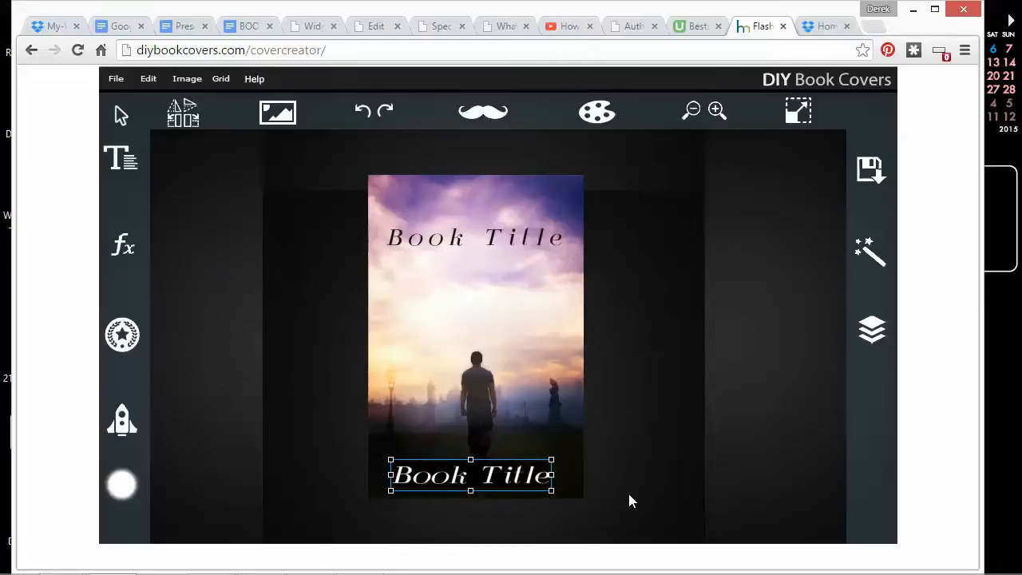
Retype the lower copy as 'AUTHOR NAME' and try fonts for a thin sans-serif face
text(AUTHOR)
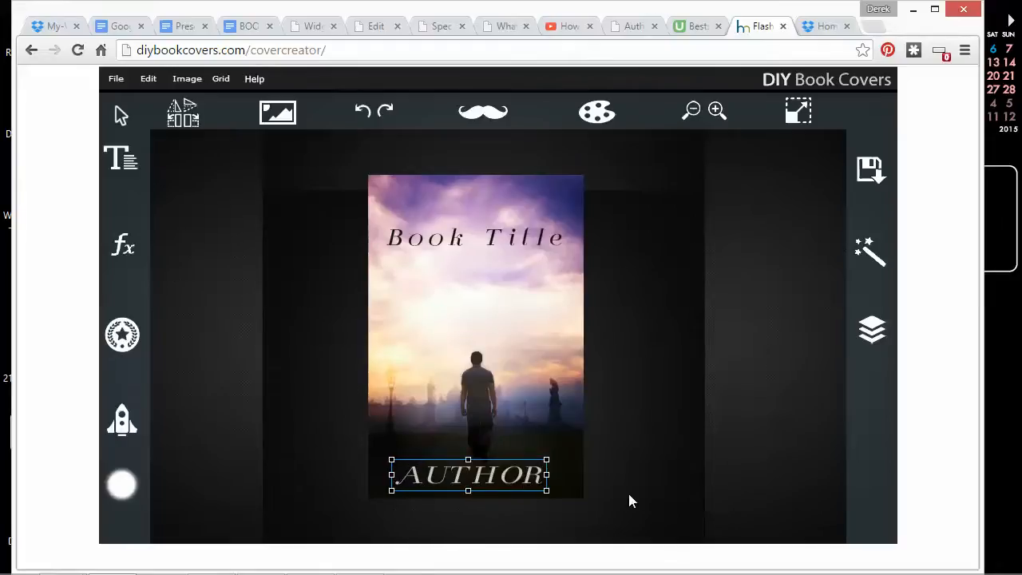
text(N.)
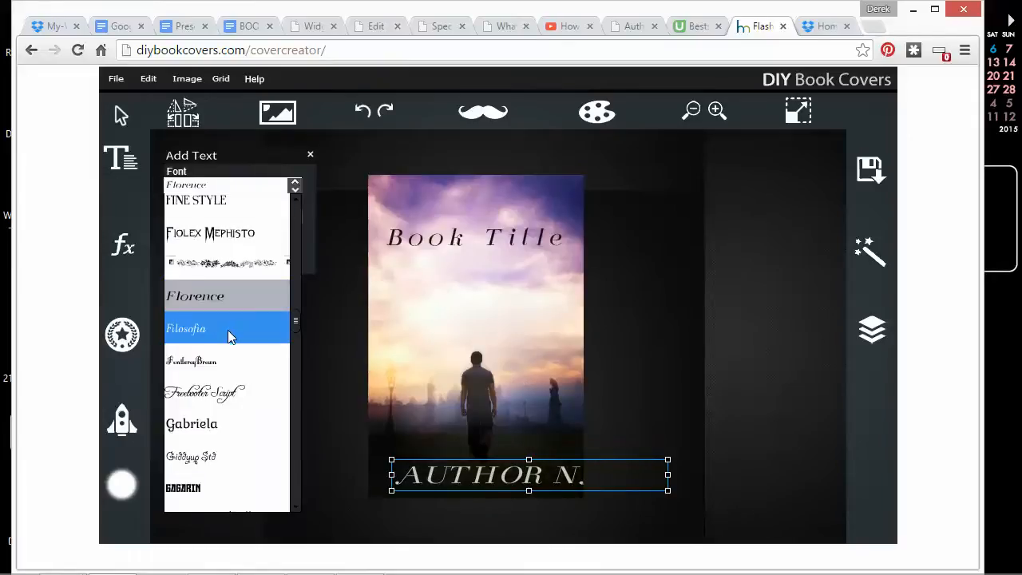
scroll(down, 3)
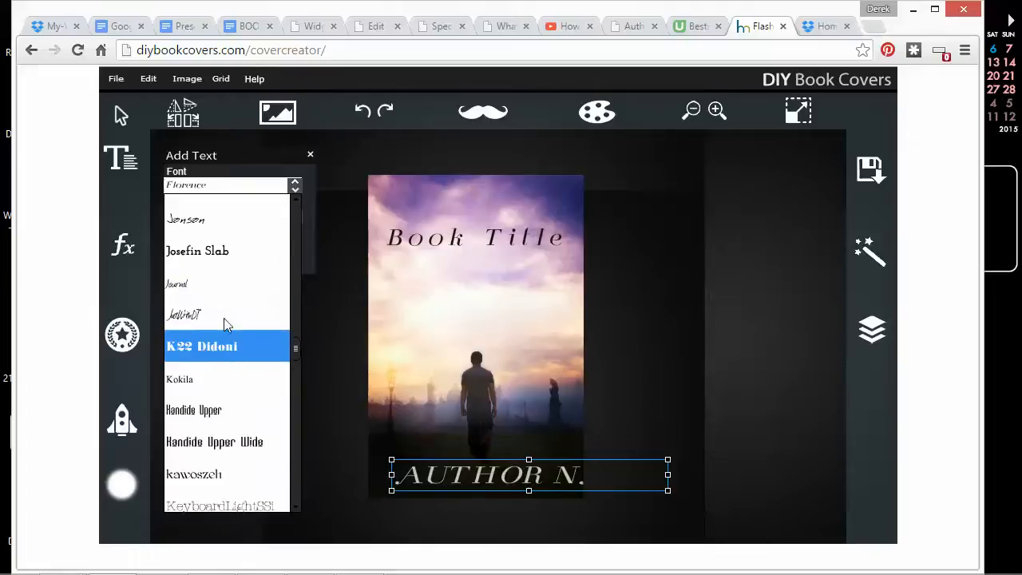
click(197, 251)
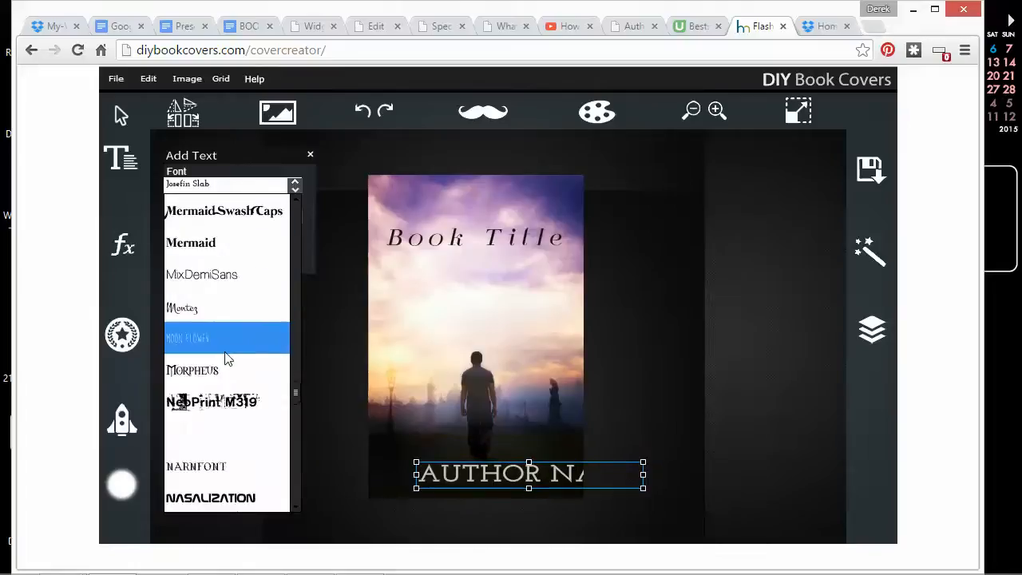
click(202, 274)
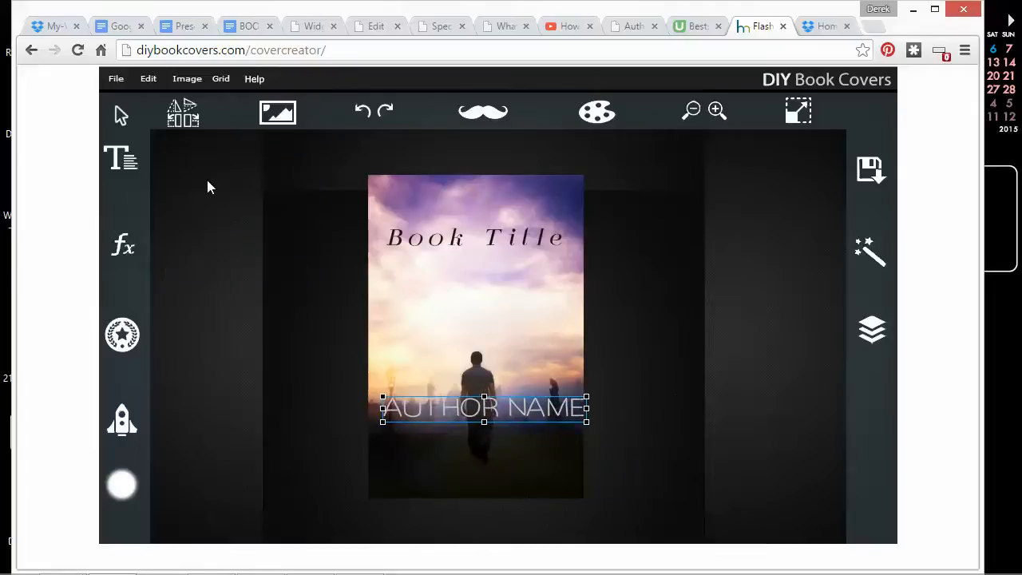
click(122, 157)
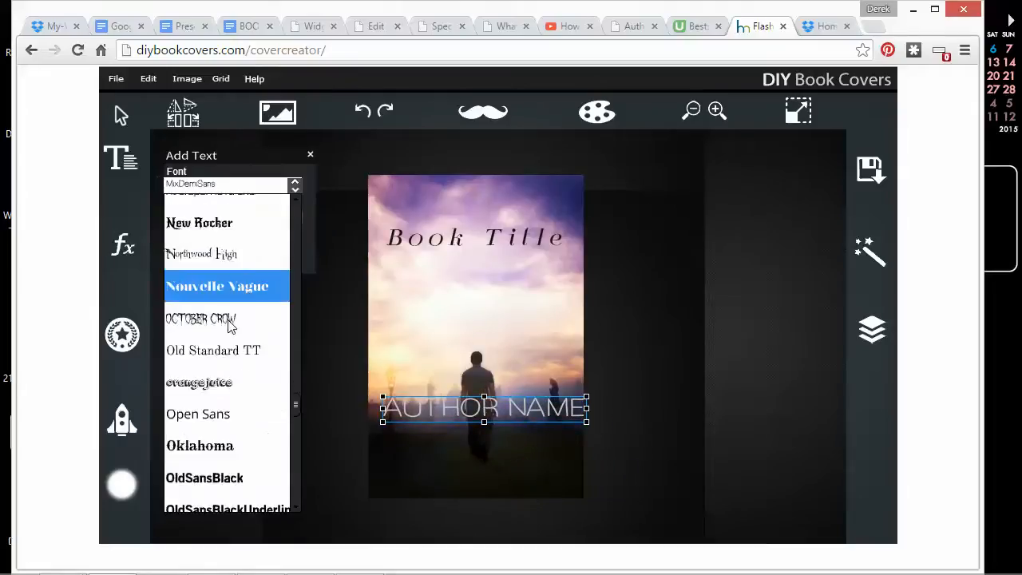
scroll(down, 3)
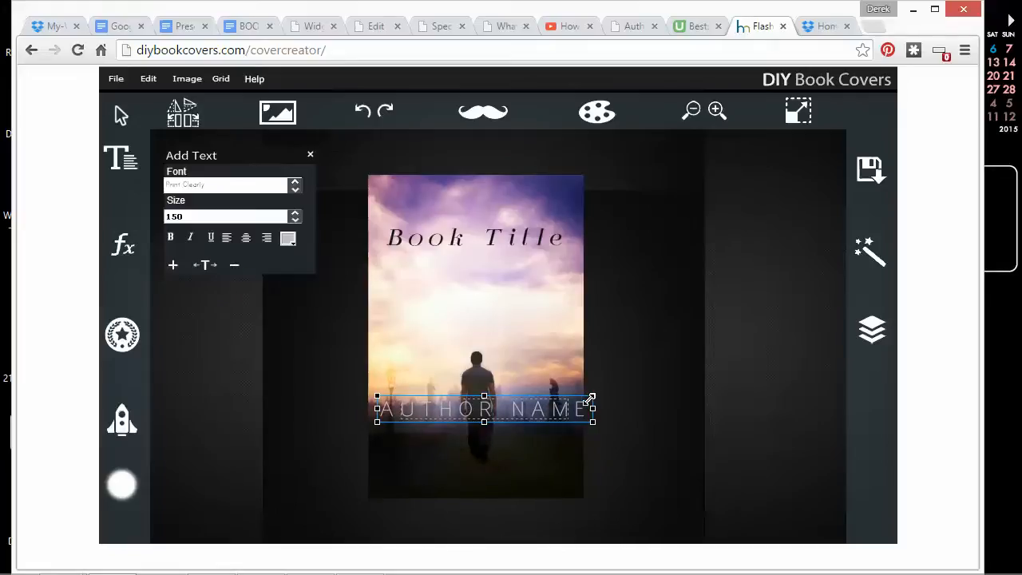
Resize and centre AUTHOR NAME at the bottom edge, then add a second text block above
drag(591, 399, 560, 409)
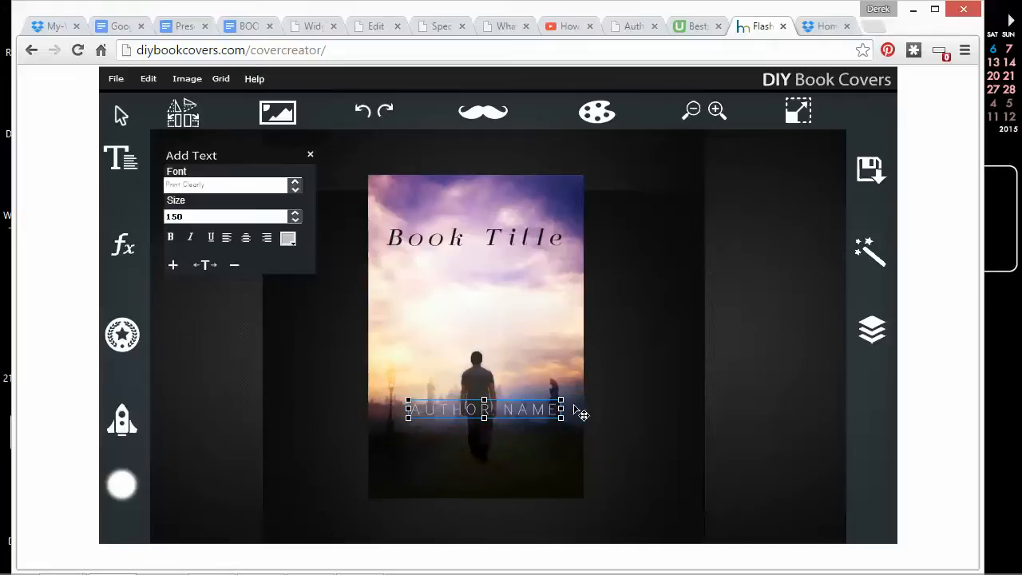
drag(483, 408, 471, 485)
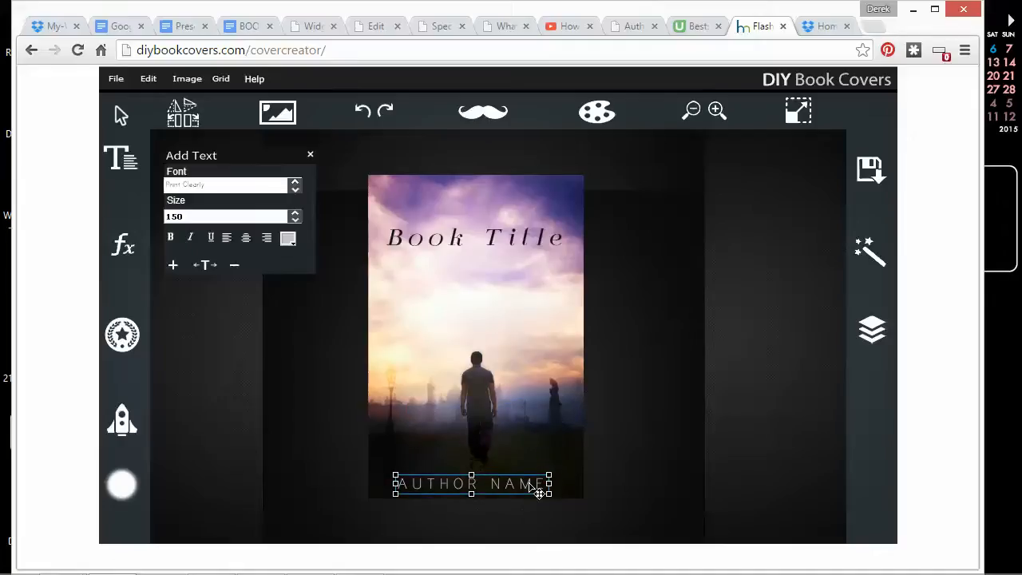
click(309, 154)
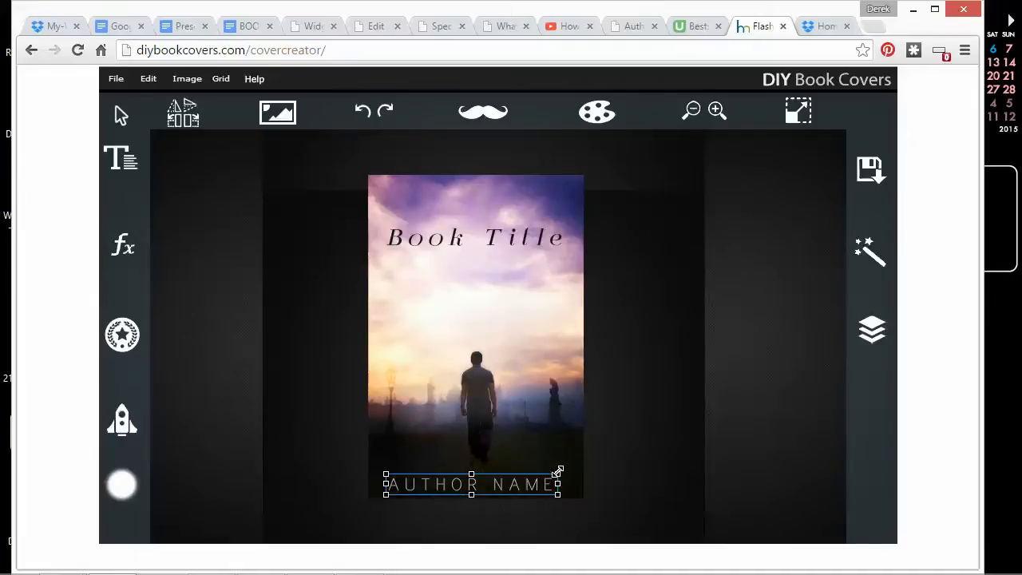
click(551, 490)
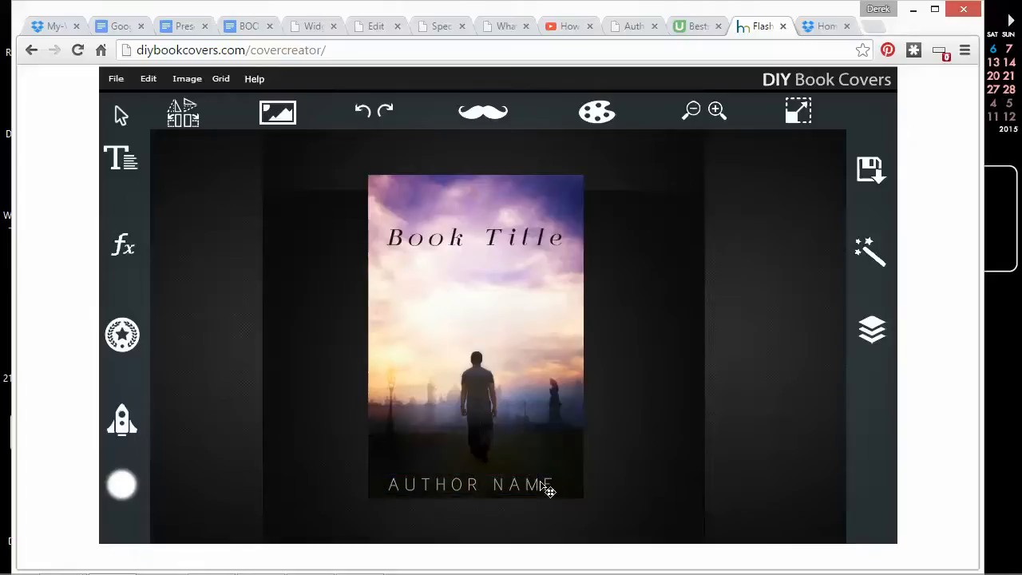
click(471, 484)
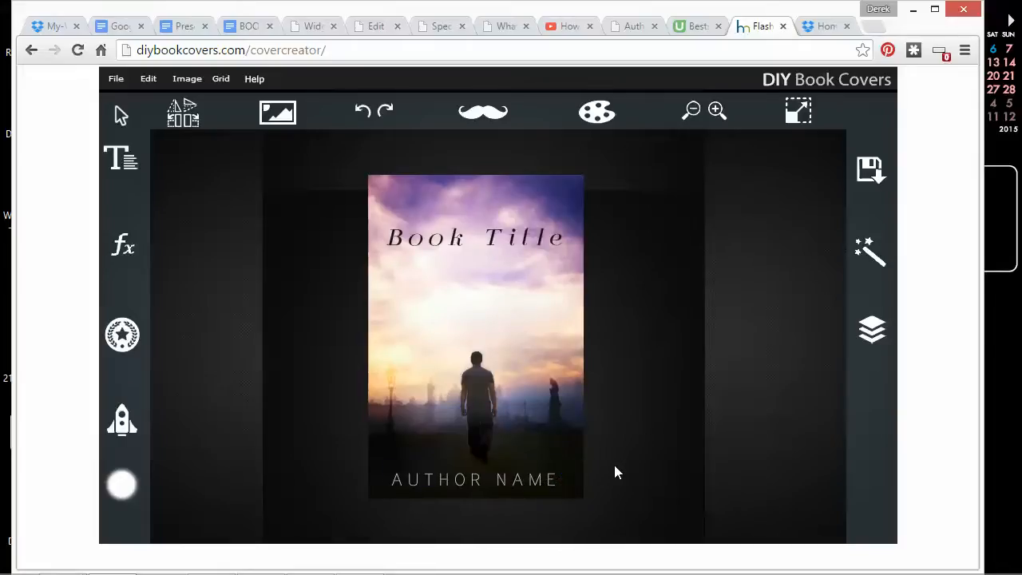
click(475, 479)
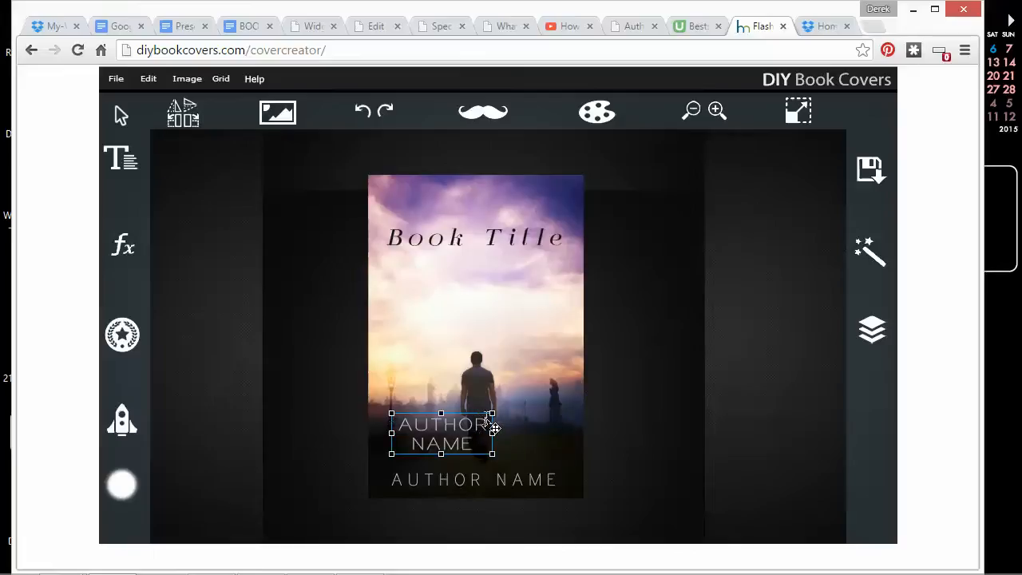
Enlarge the second AUTHOR NAME block and set it in a bold sans-serif font
drag(493, 454, 582, 486)
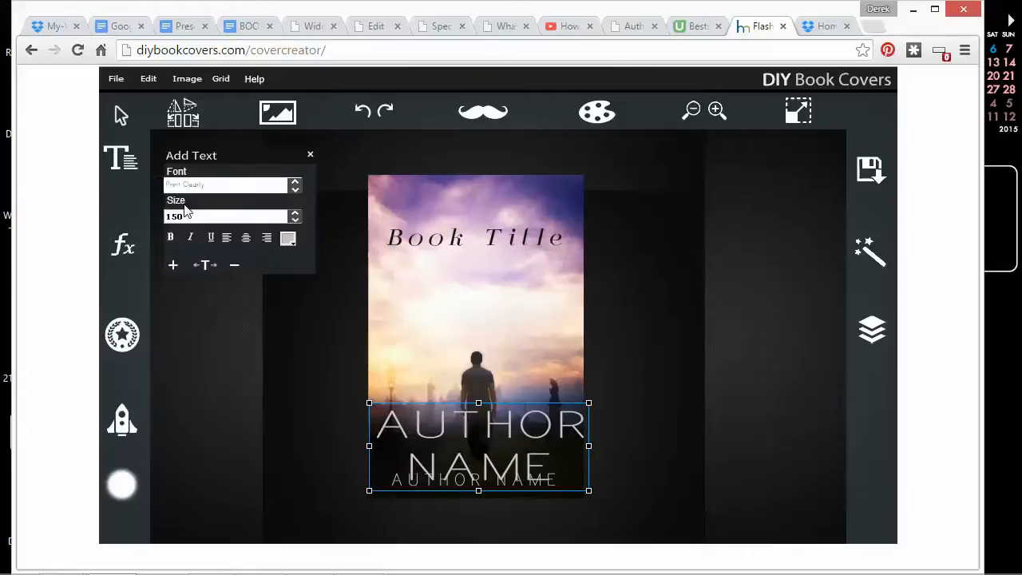
click(226, 185)
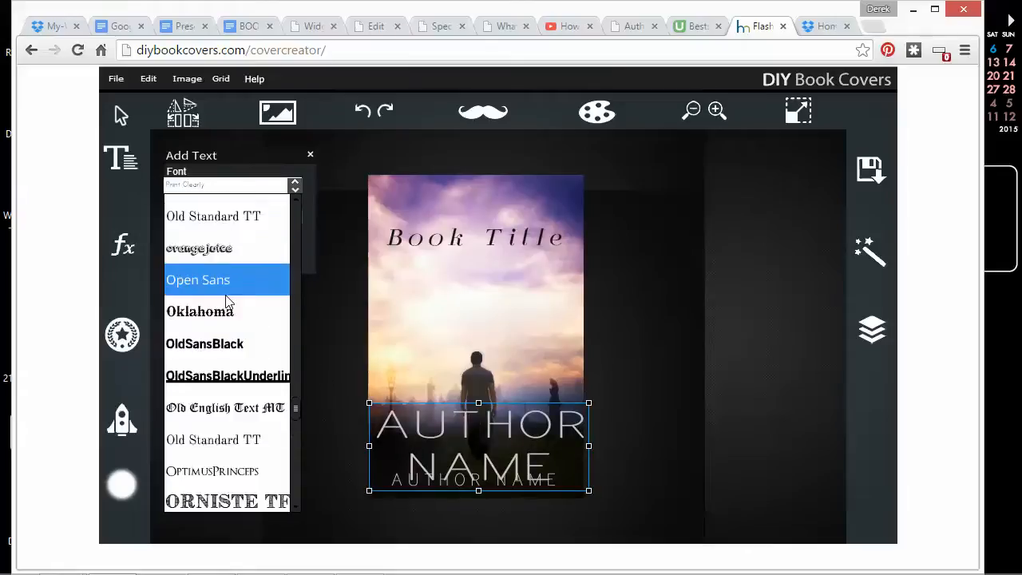
scroll(down, 3)
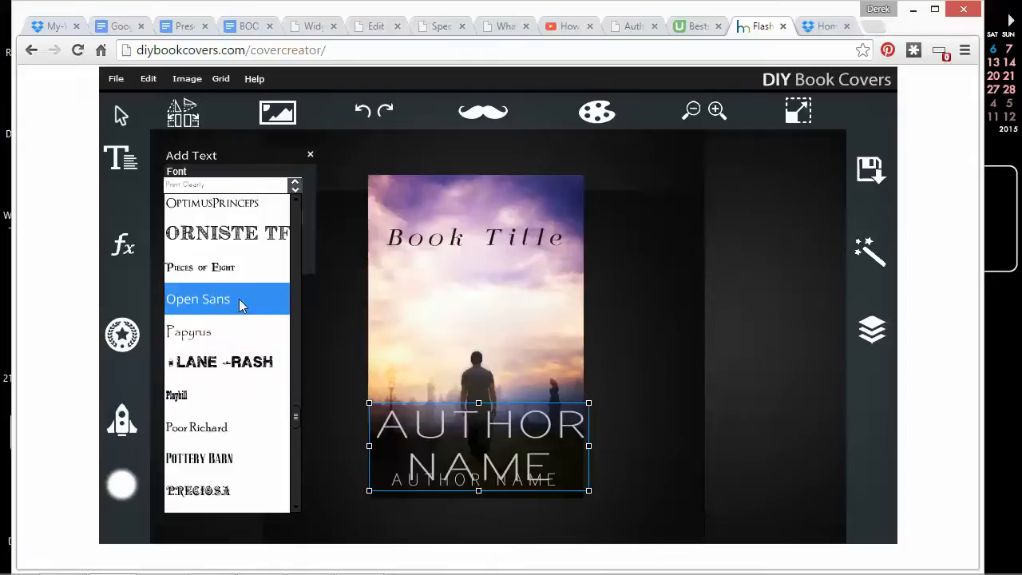
mouse_move(229, 309)
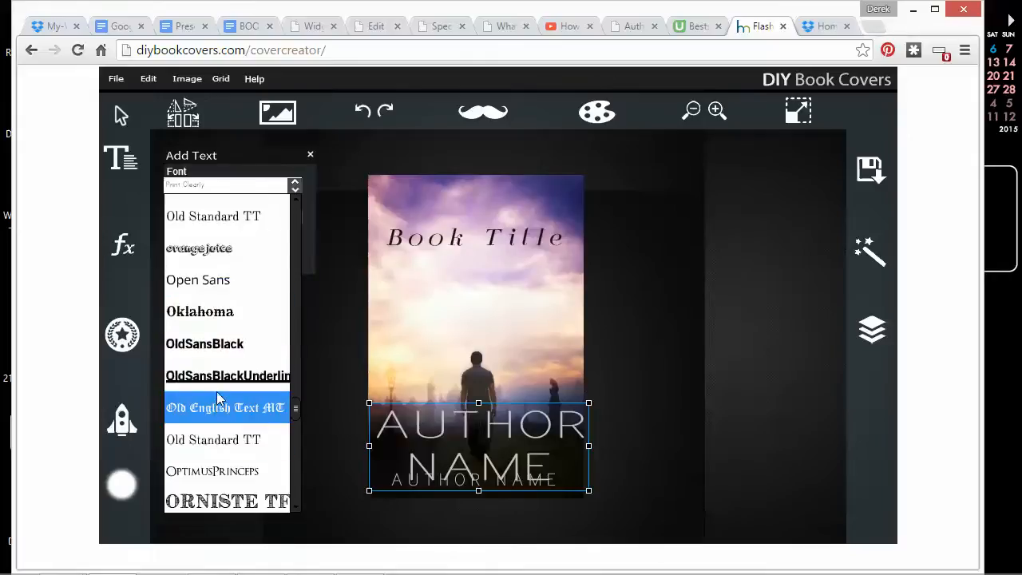
click(205, 344)
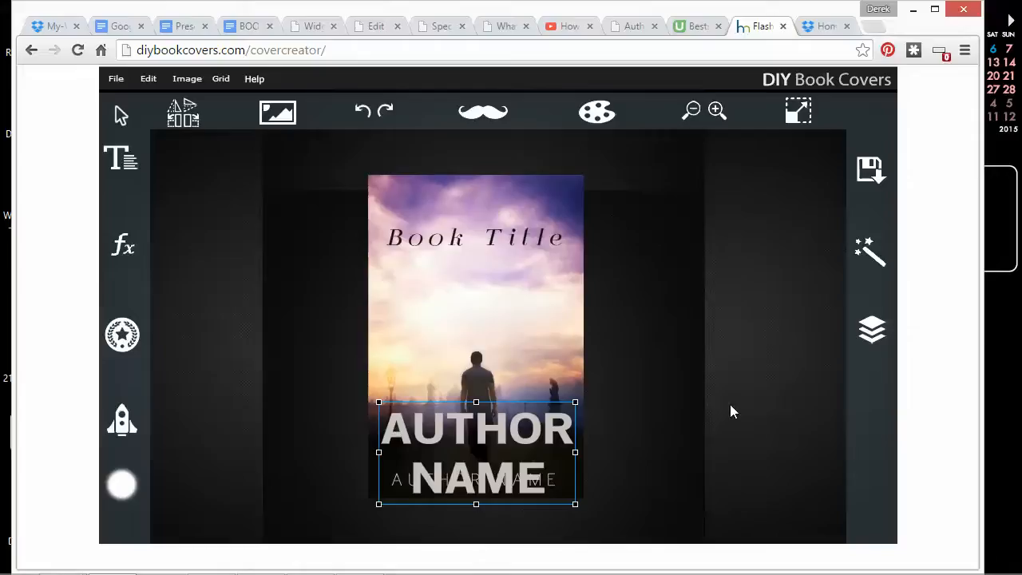
Delete the big bold AUTHOR NAME block and set Book Title in Source Code Pro
click(872, 329)
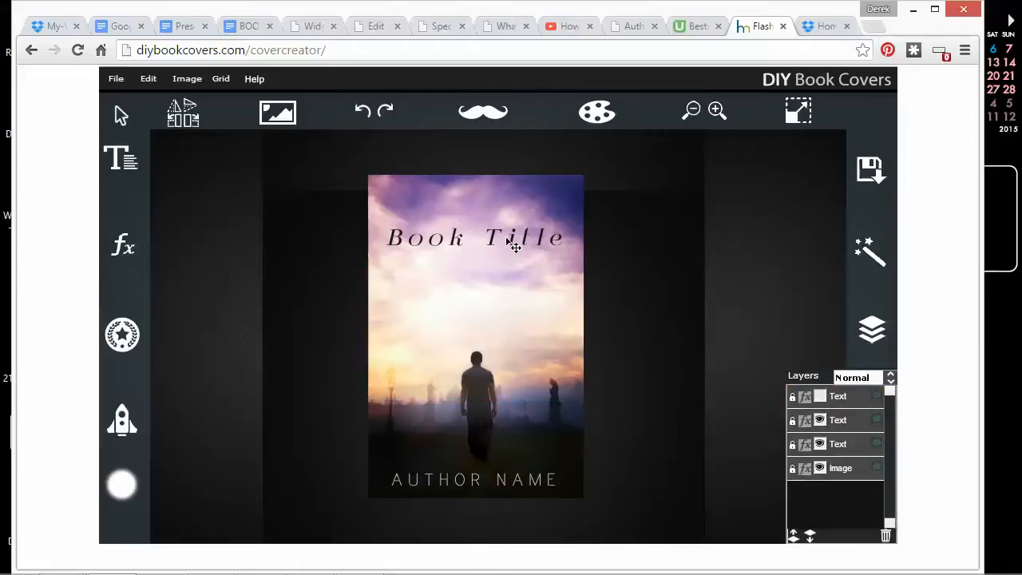
click(475, 237)
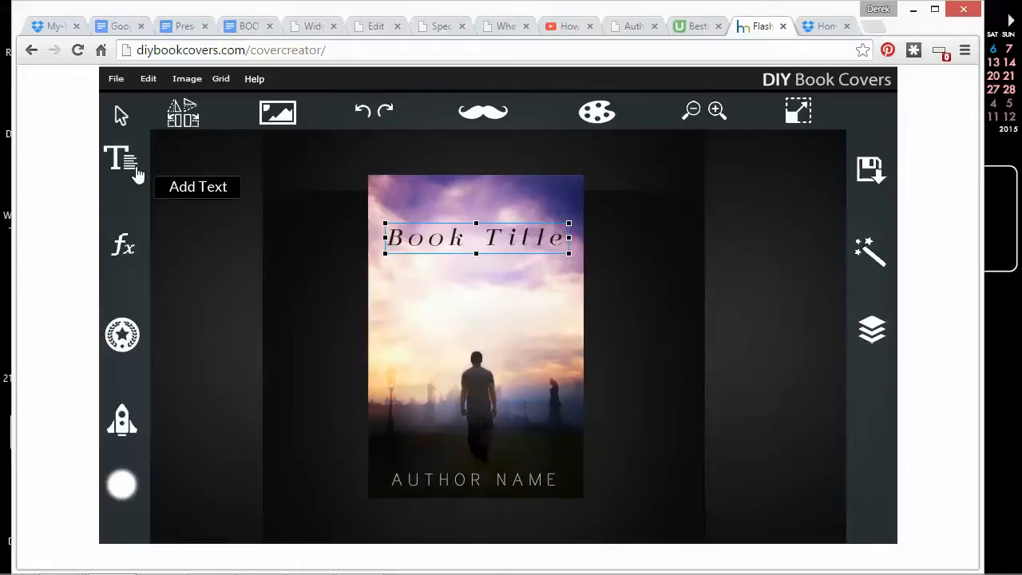
click(121, 160)
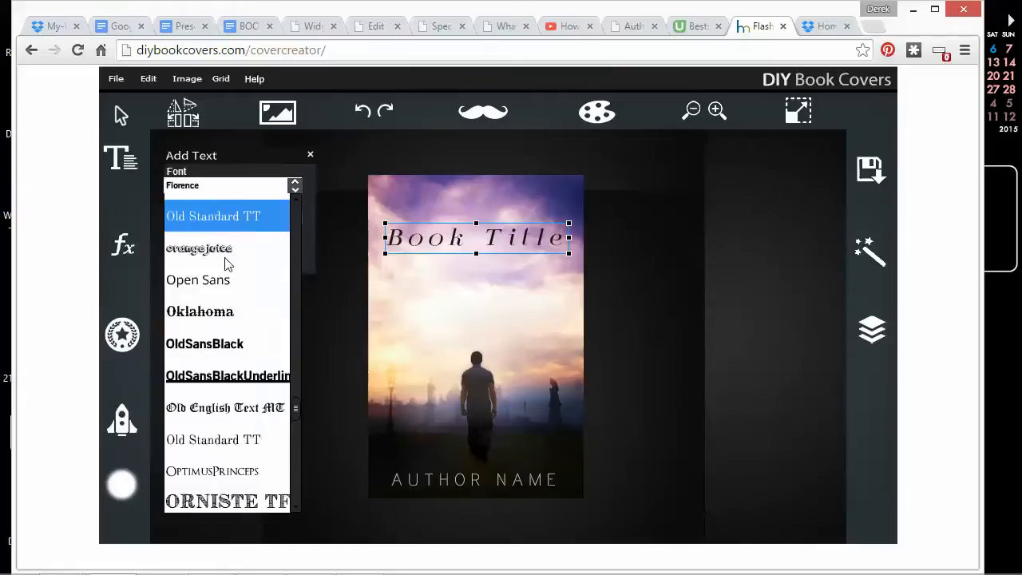
scroll(down, 3)
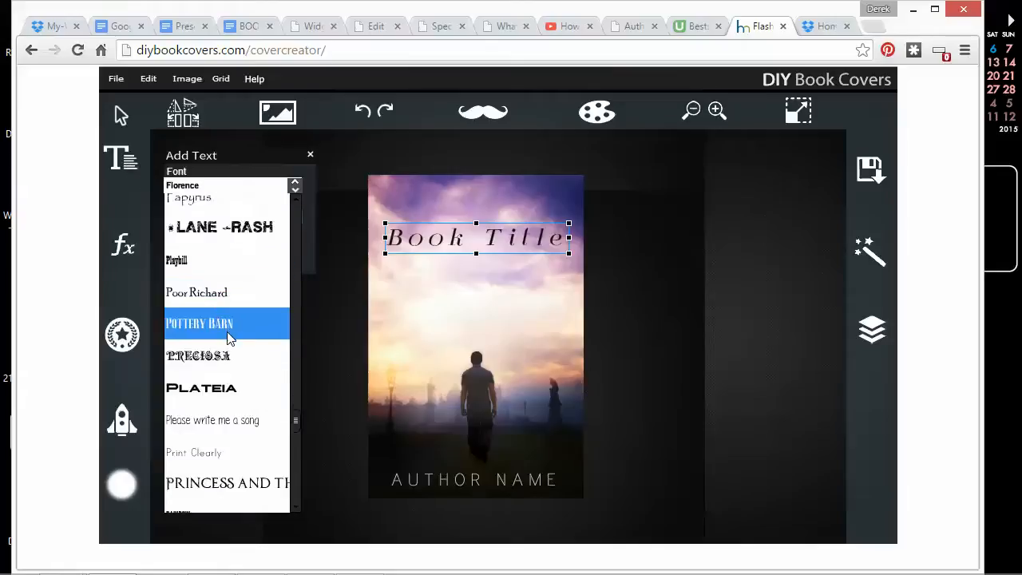
scroll(down, 3)
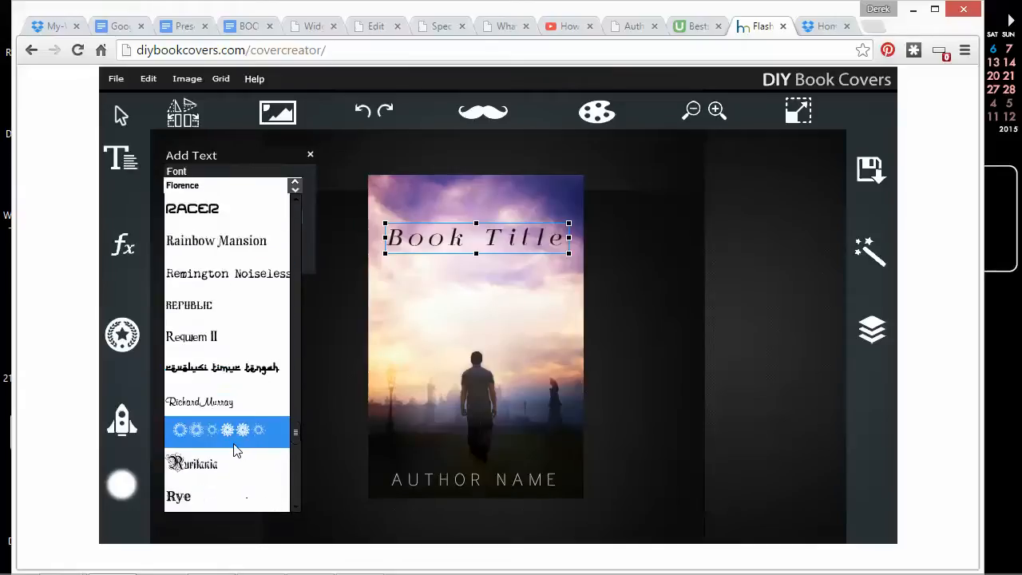
scroll(down, 3)
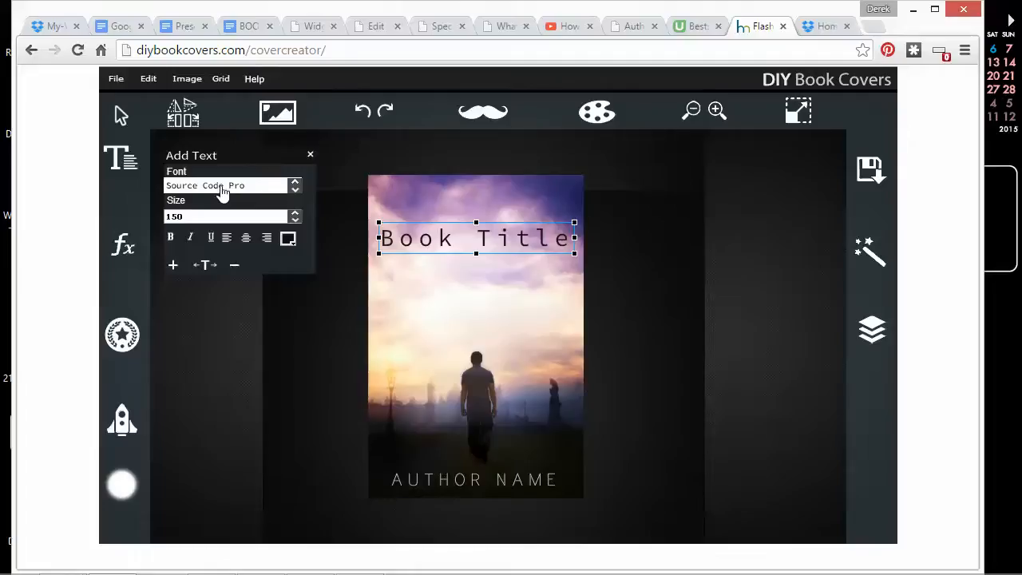
click(223, 184)
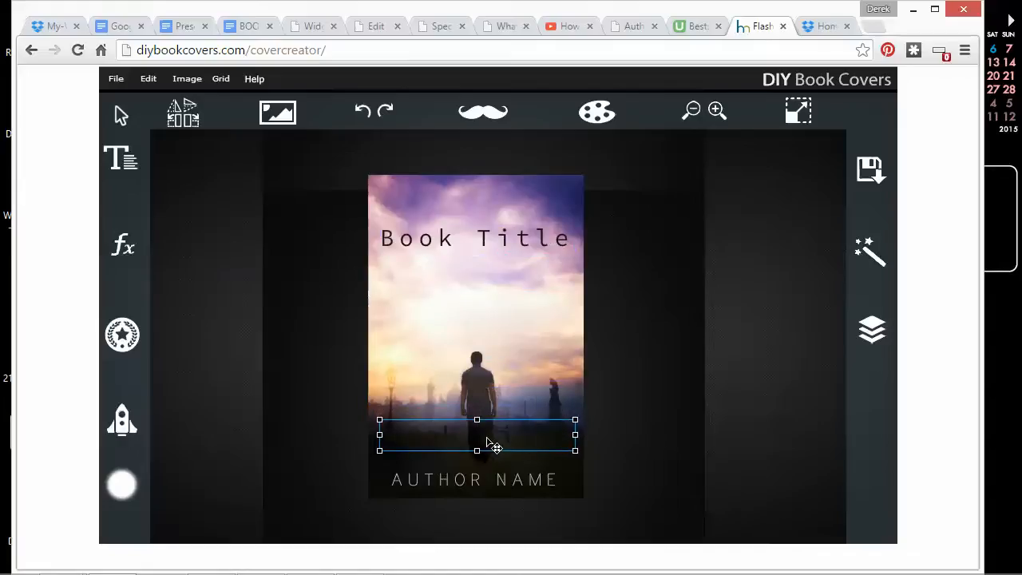
Drag the monospaced Book Title down in two moves, above the walking figure
click(476, 238)
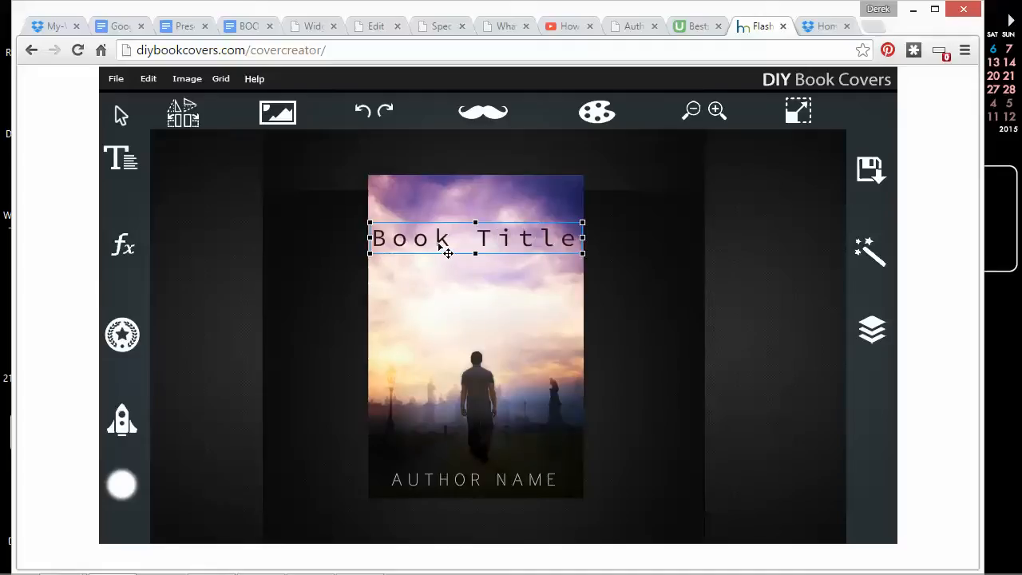
drag(447, 238, 448, 266)
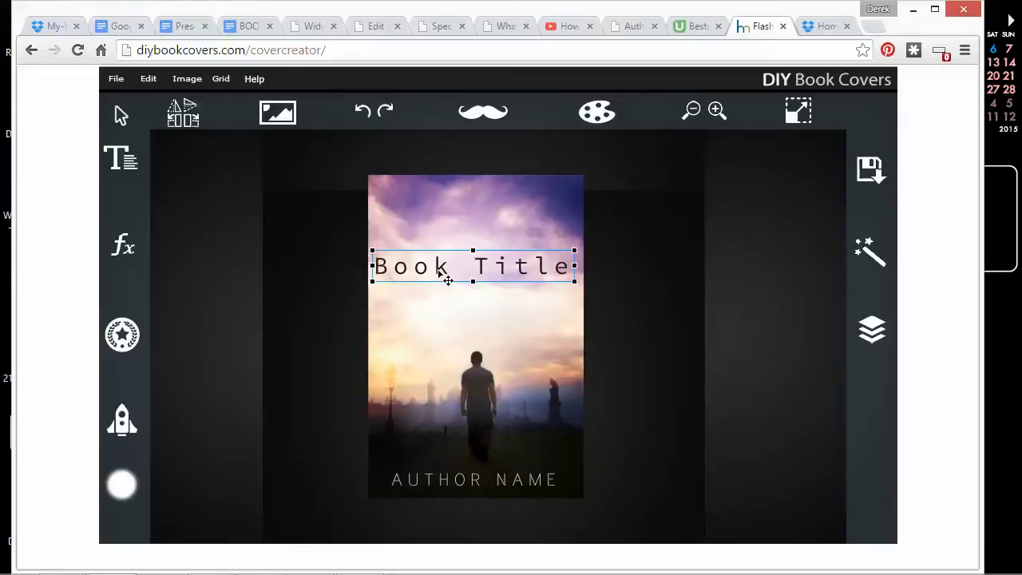
drag(474, 266, 471, 281)
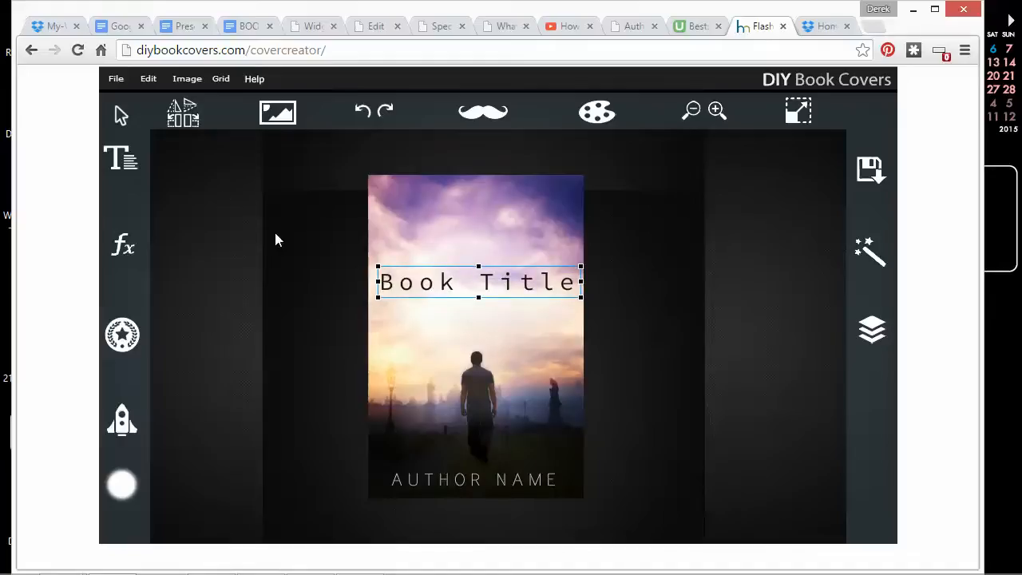
Apply Rainbow Mansion to Book Title and place a bolder copy just below it
click(202, 291)
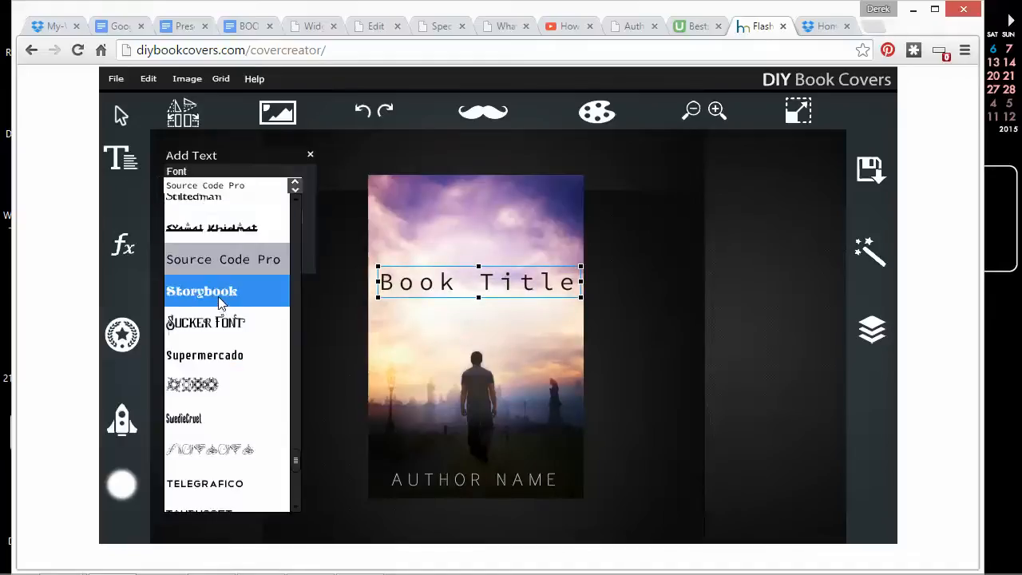
scroll(down, 3)
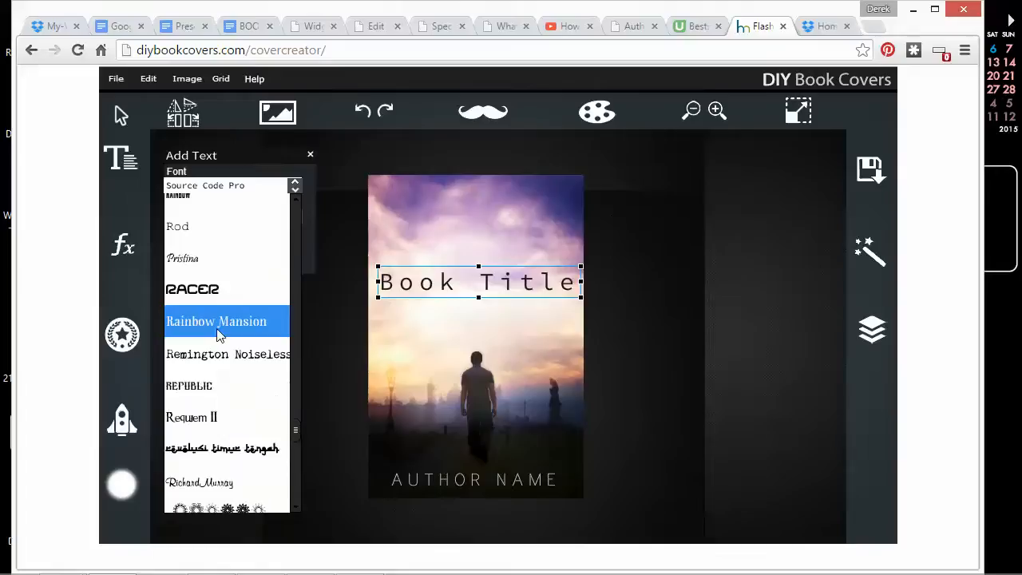
click(216, 321)
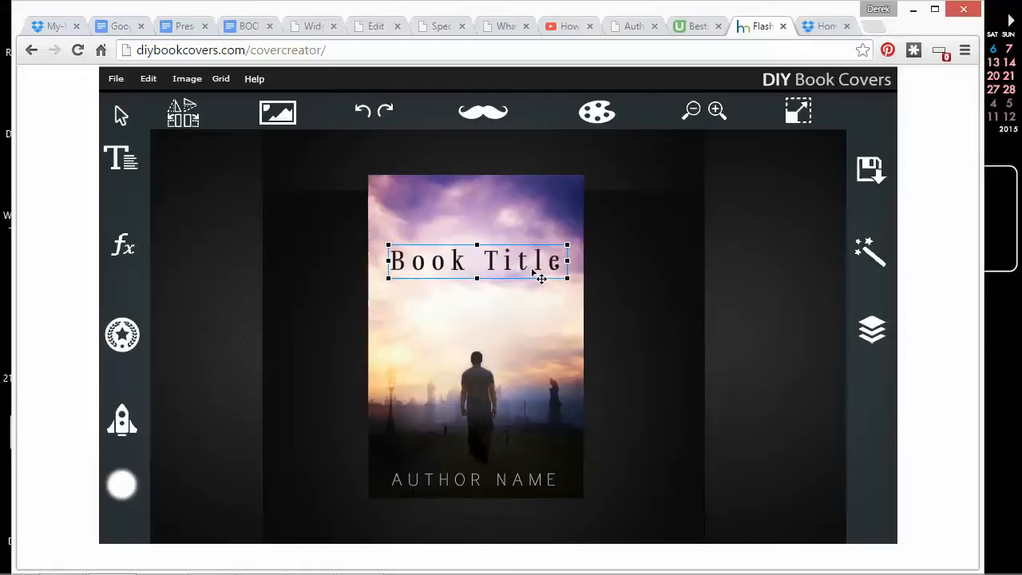
drag(477, 261, 468, 310)
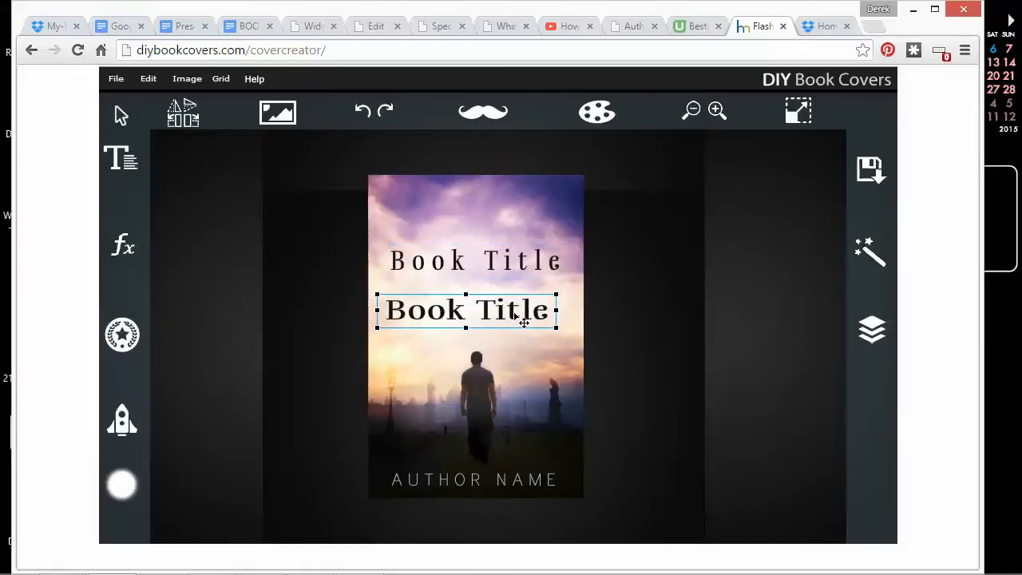
Switch the lower duplicate title to the thinner Kokila serif font
double_click(467, 310)
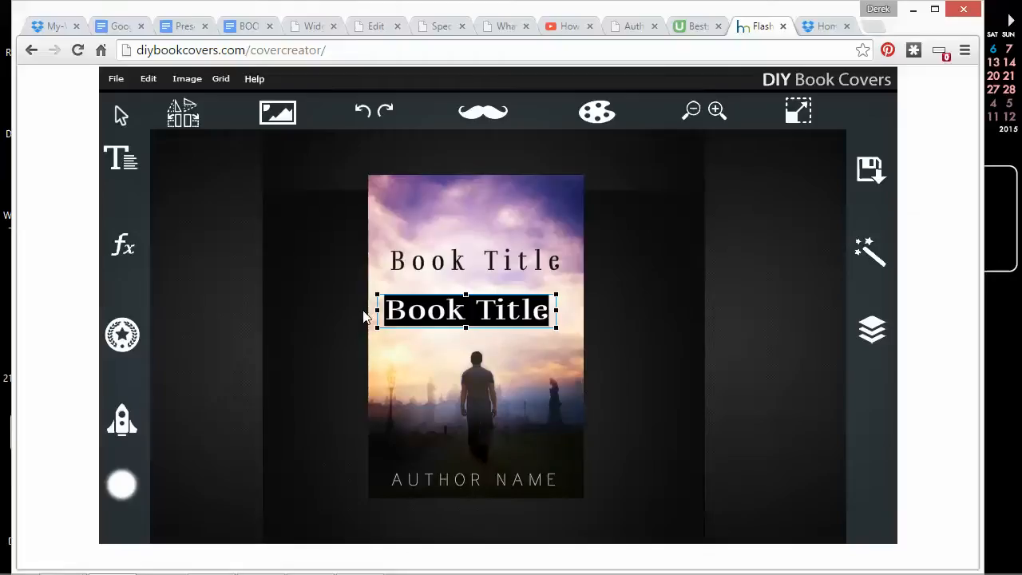
click(121, 158)
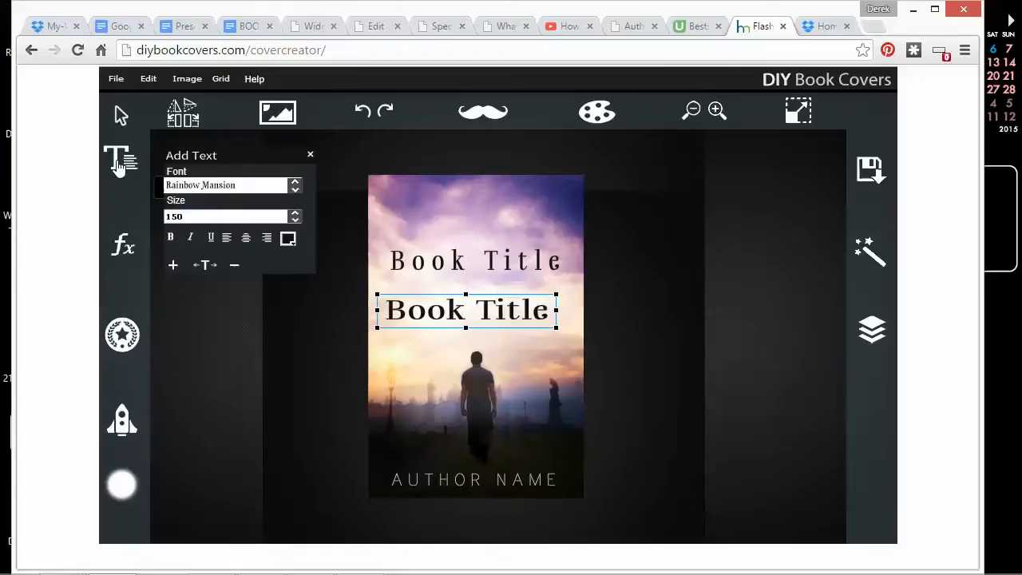
click(230, 185)
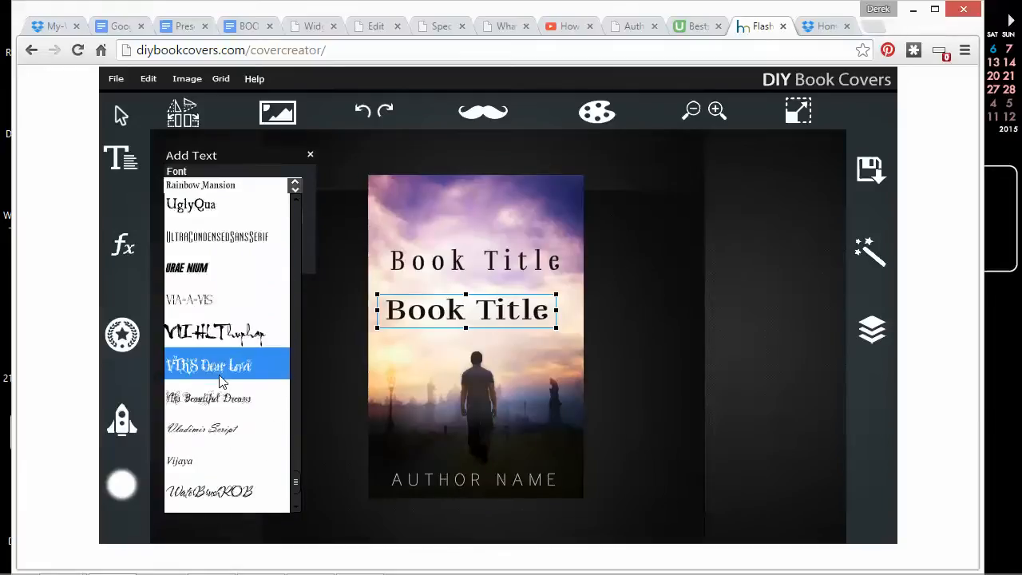
scroll(down, 3)
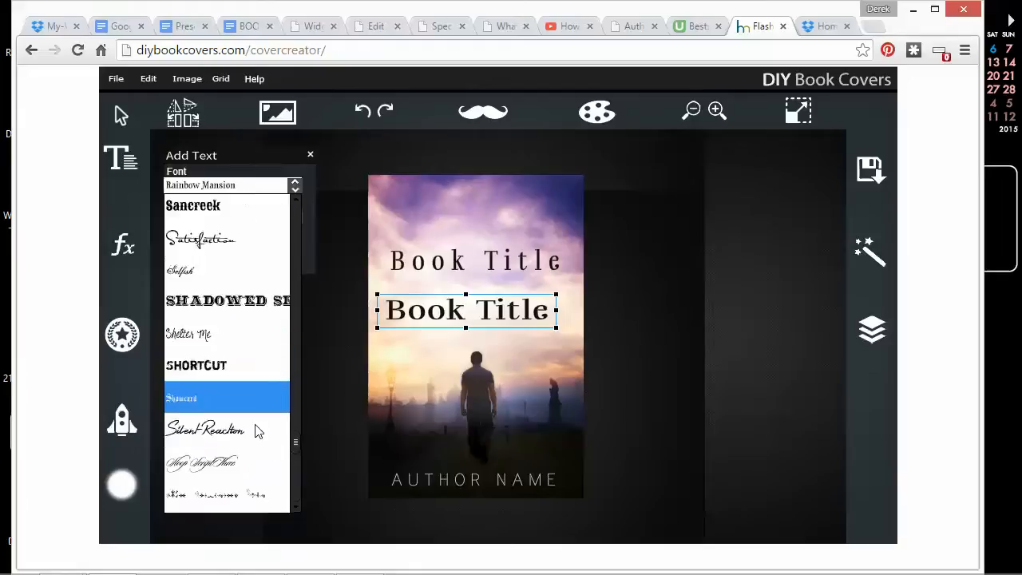
scroll(down, 3)
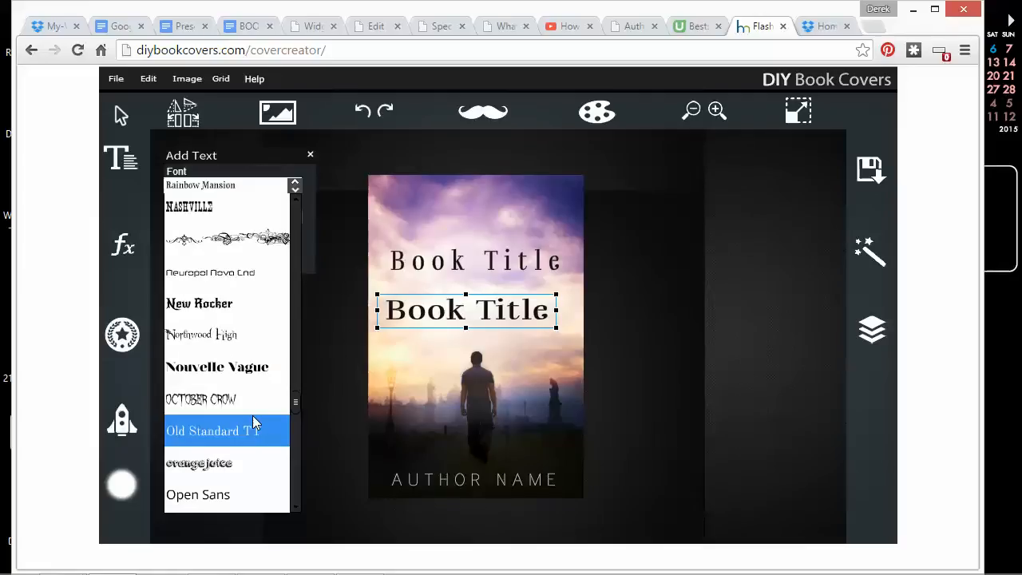
scroll(down, 3)
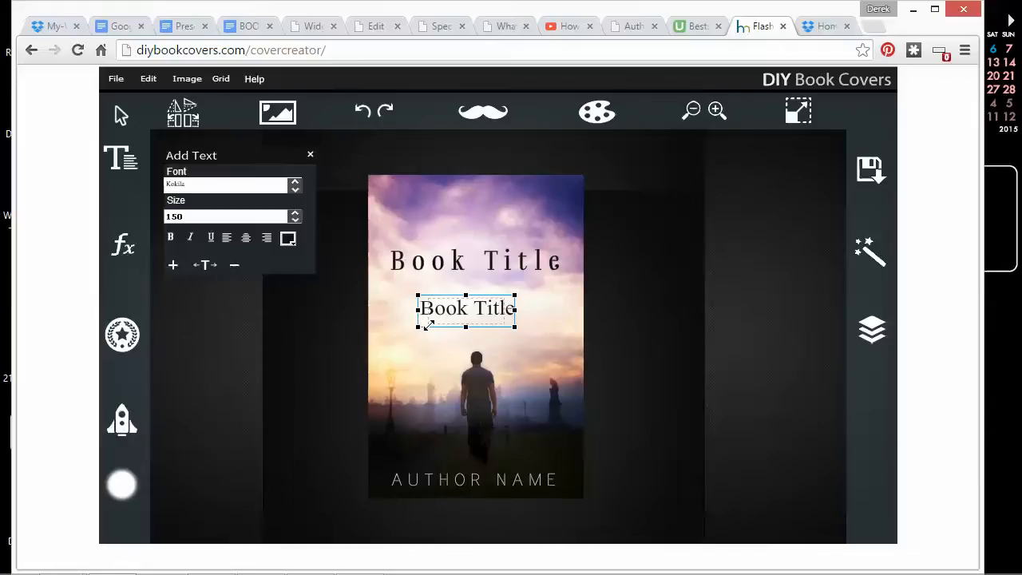
Give the small top text a near-white colour and retype it as 'This is a great book'
drag(467, 309, 452, 207)
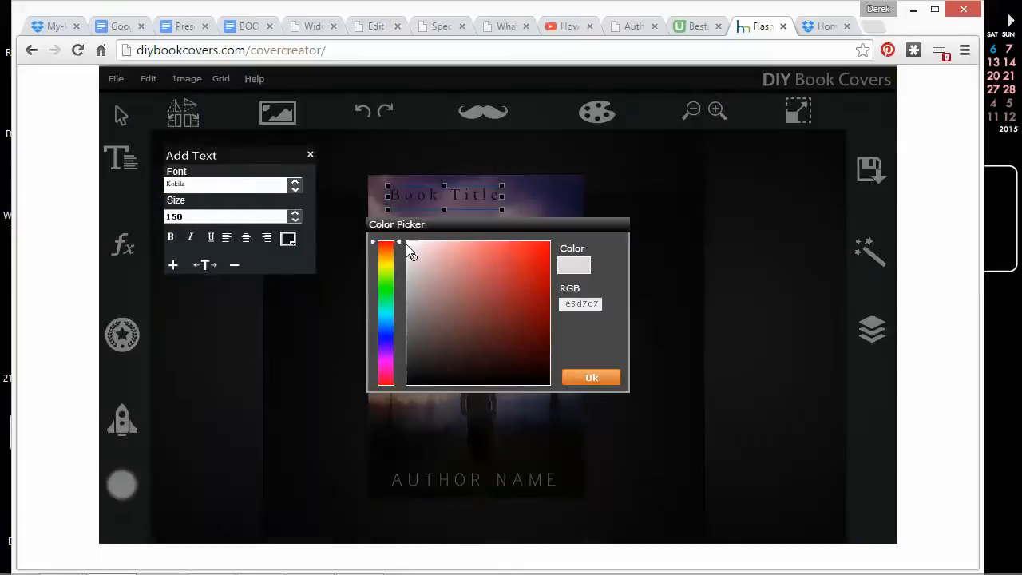
click(591, 377)
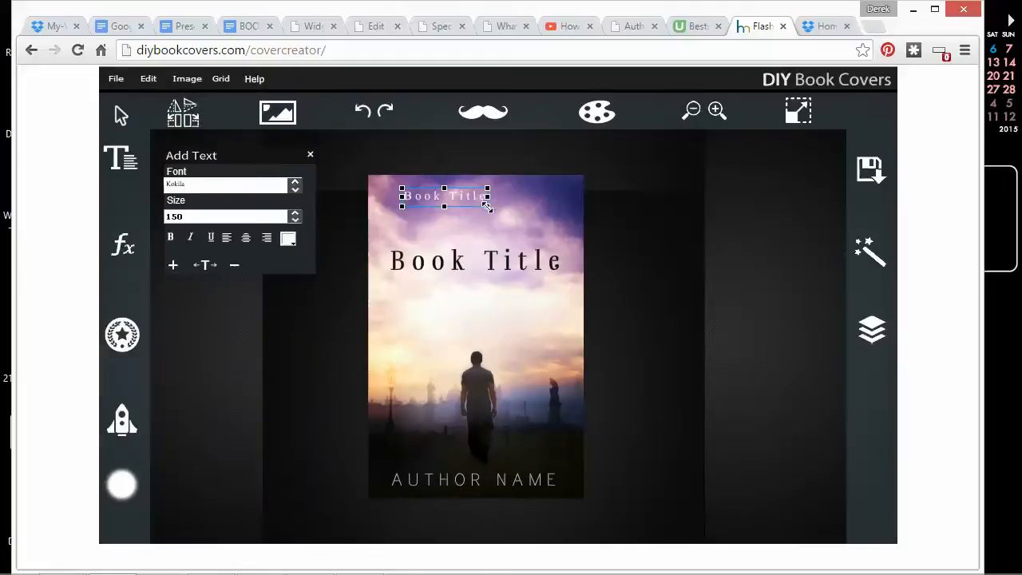
click(310, 154)
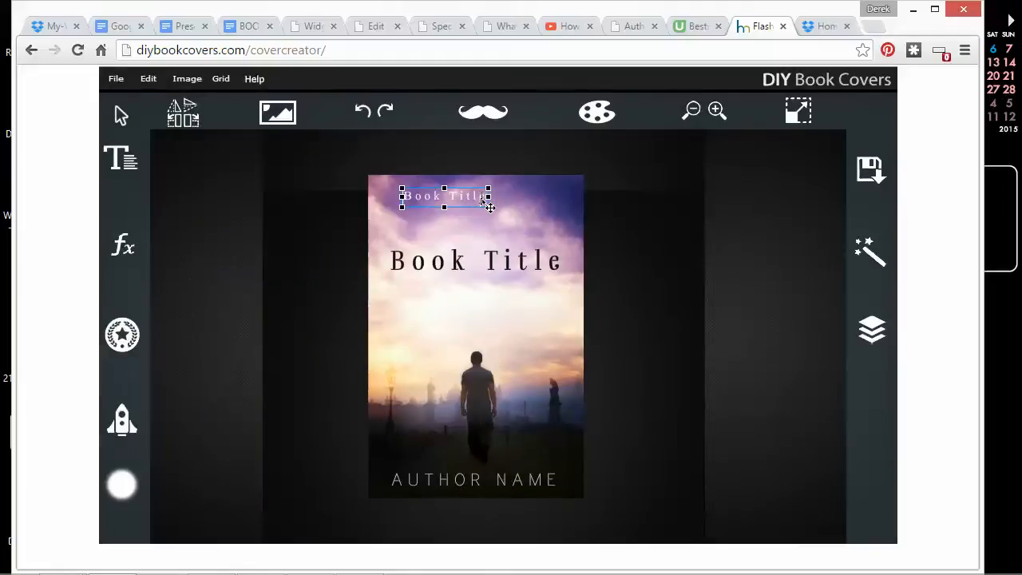
mouse_move(120, 164)
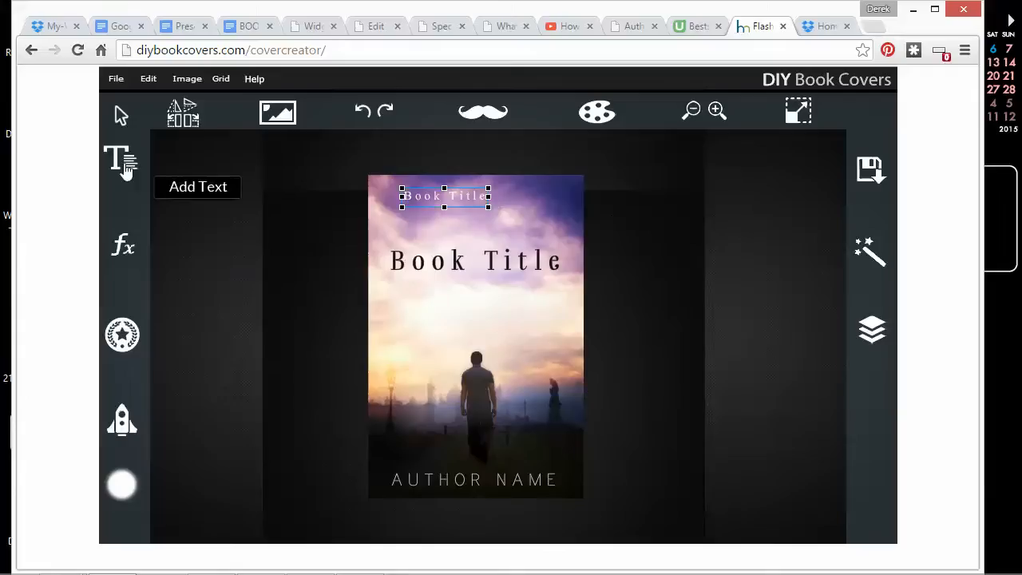
click(121, 163)
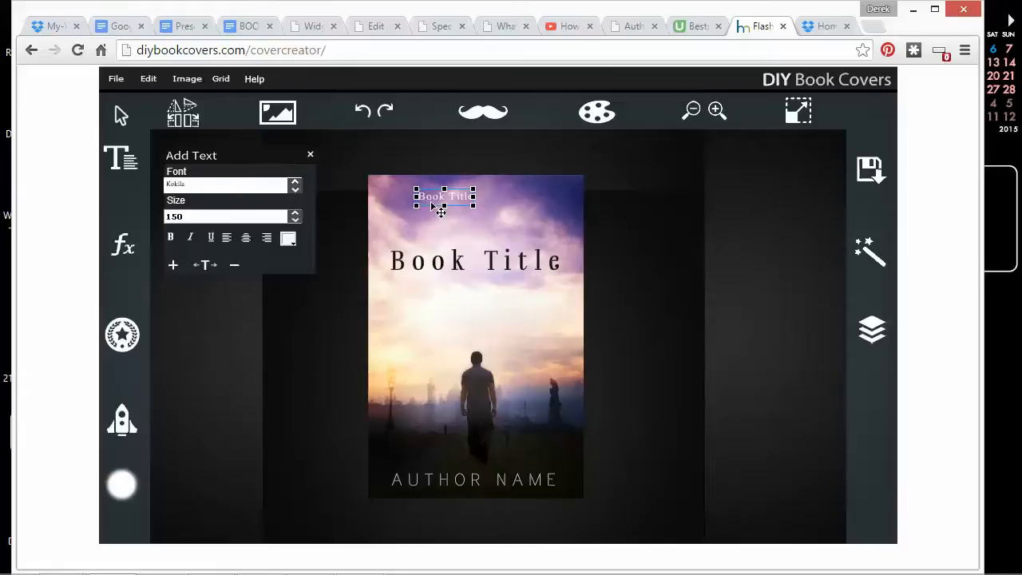
click(310, 154)
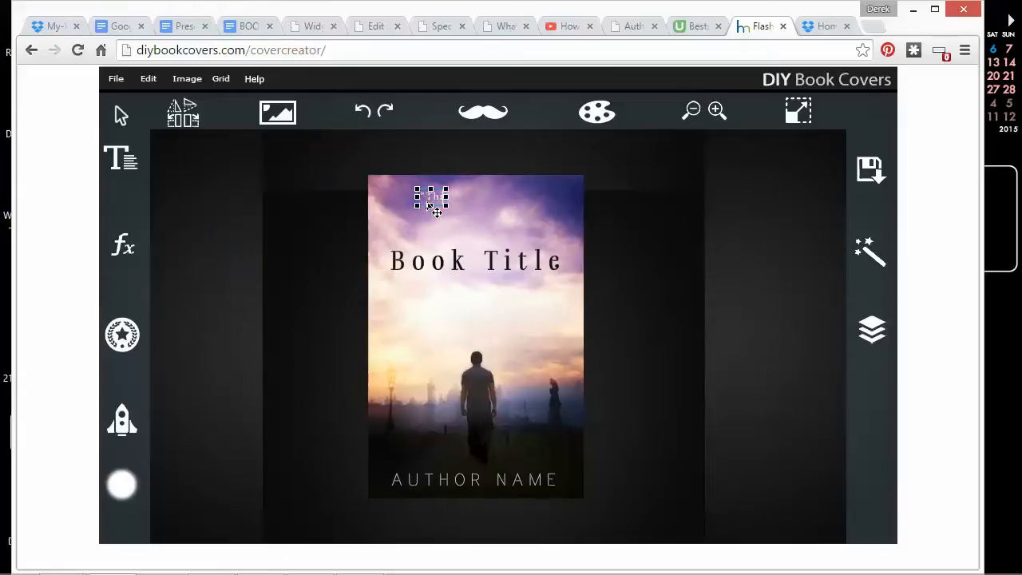
text(This is a great book!" - Reviewer)
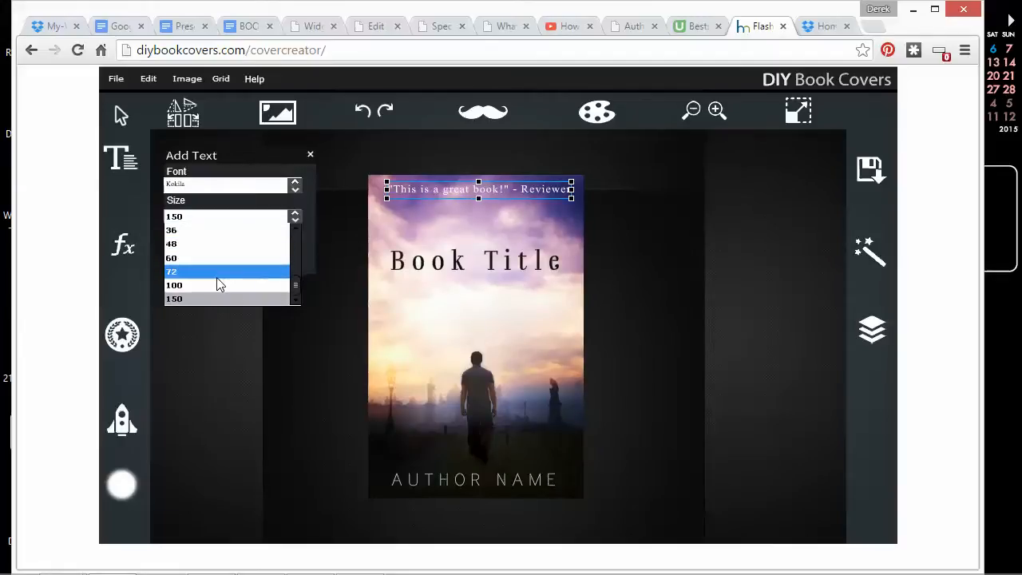
Shrink the reviewer quote to size 100 and adjust its position
click(174, 285)
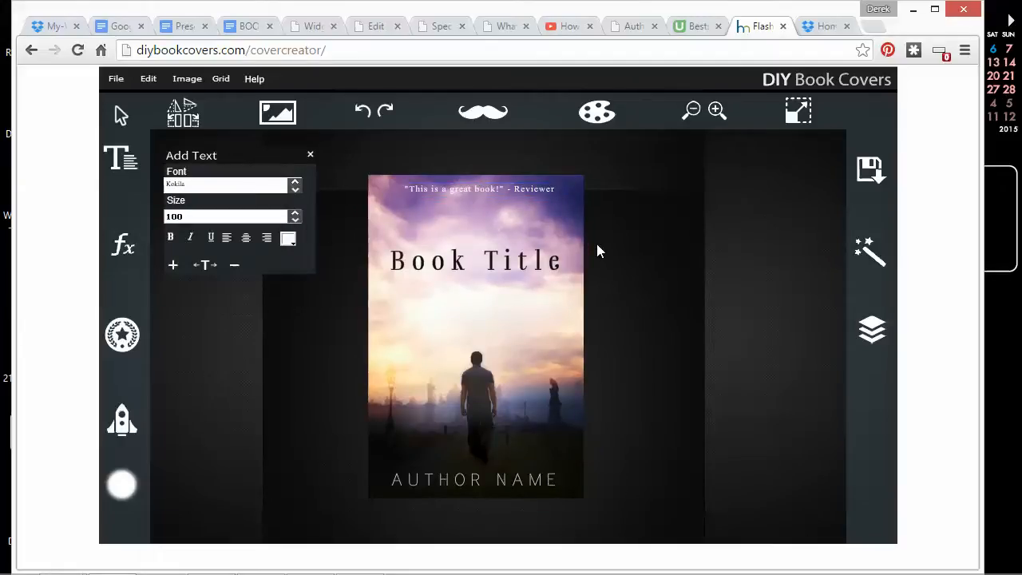
click(479, 189)
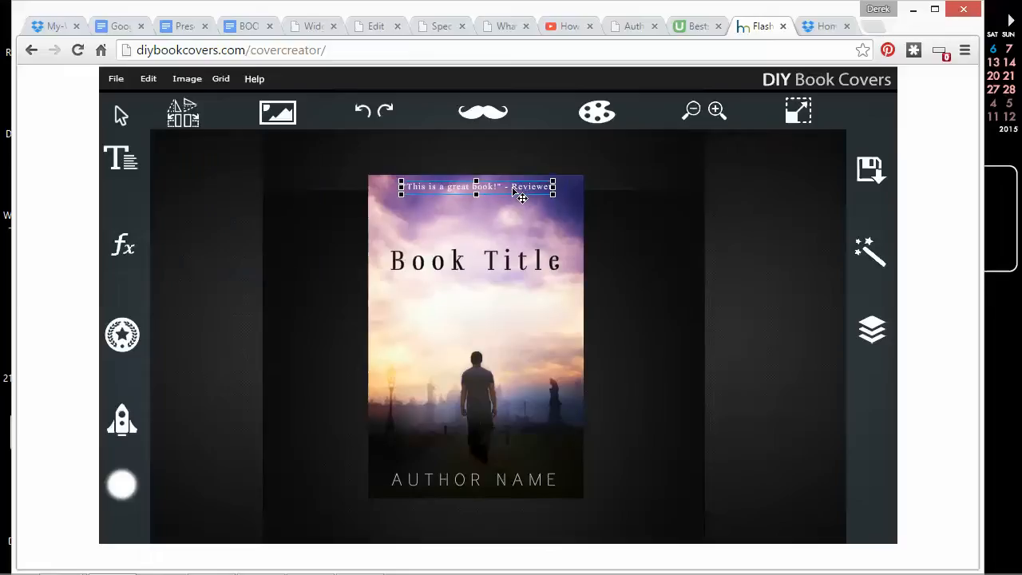
click(623, 262)
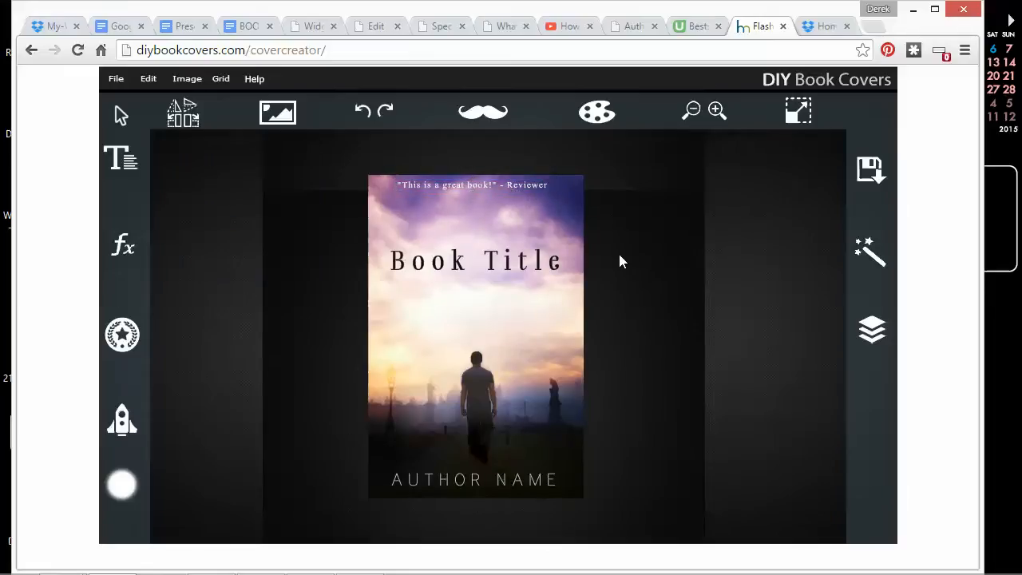
Raise the Book Title further up the cover below the quote
click(476, 260)
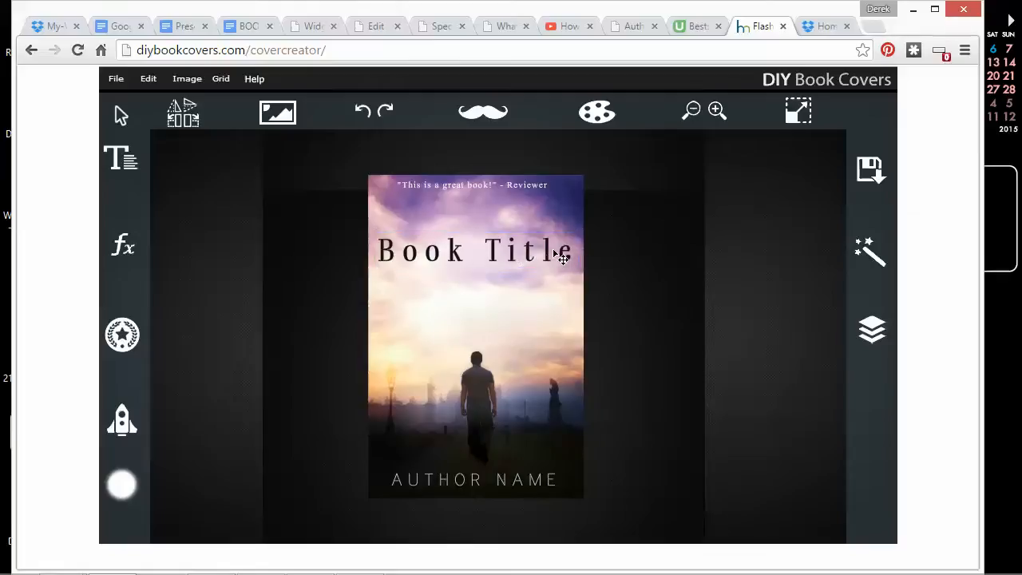
click(475, 251)
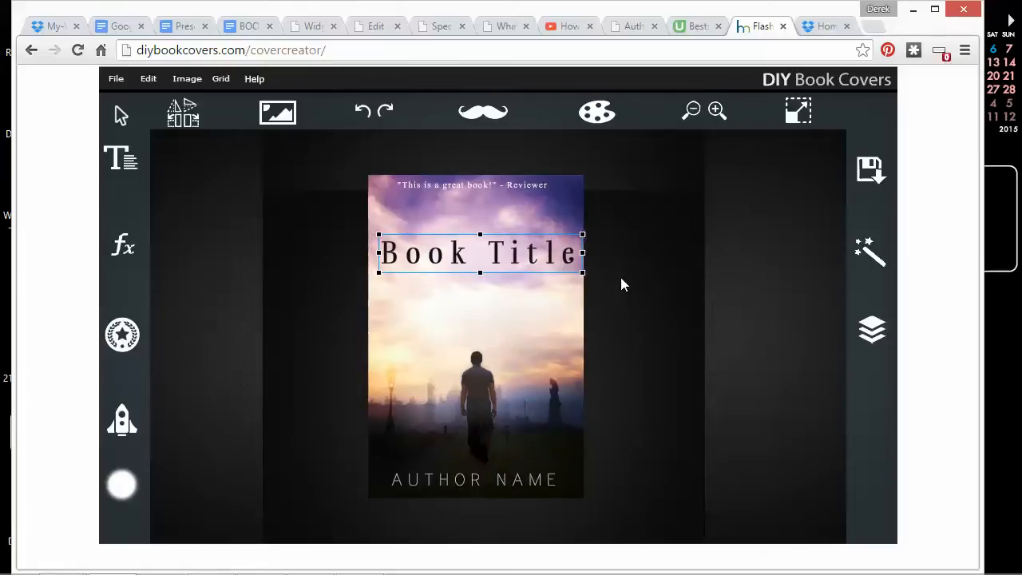
click(472, 185)
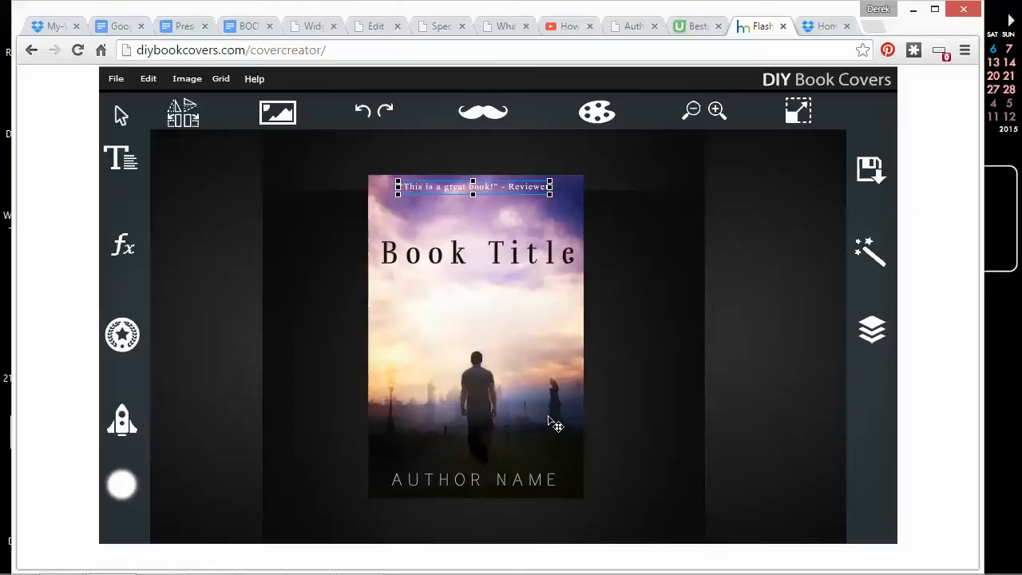
click(645, 364)
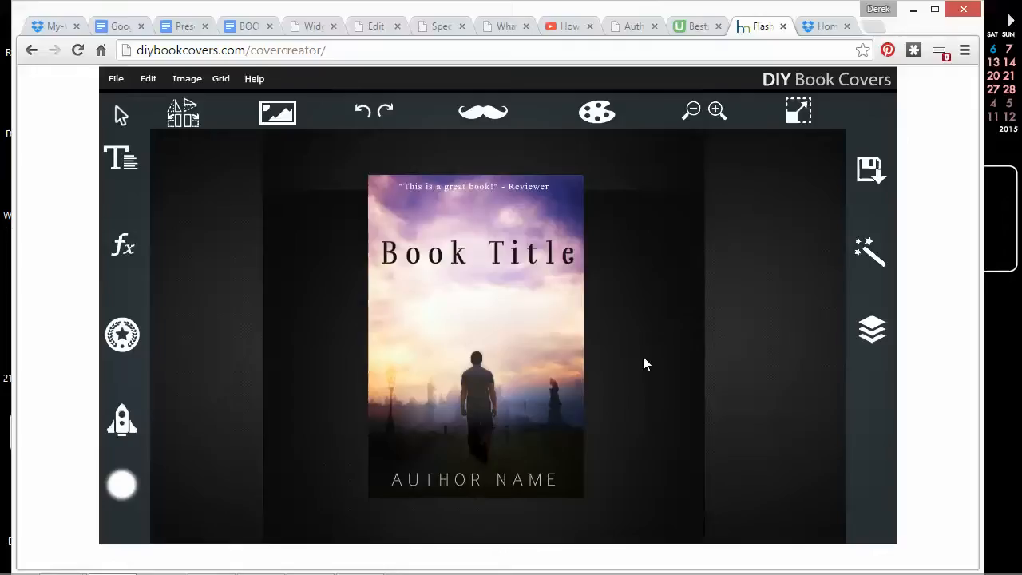
click(479, 253)
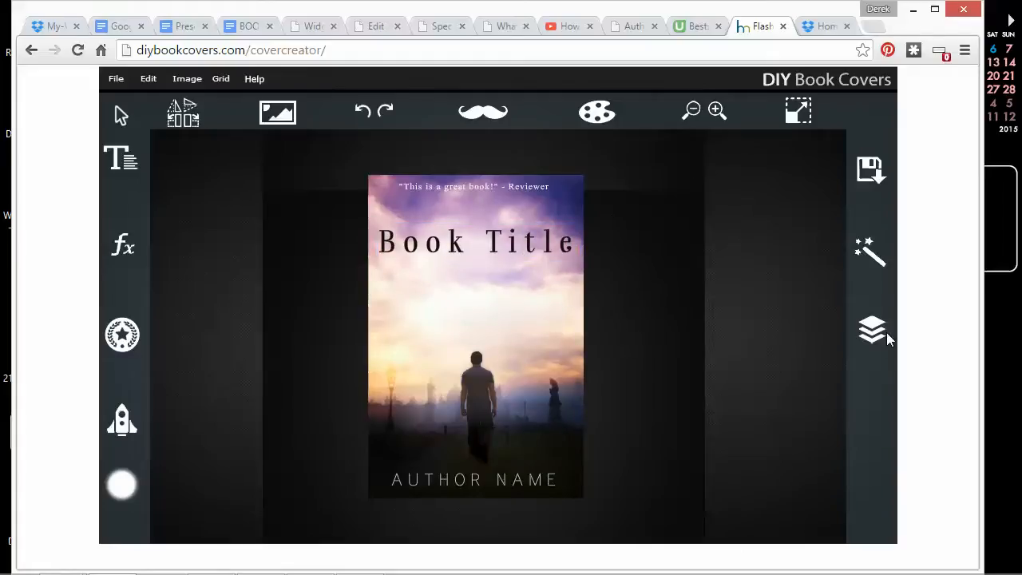
mouse_move(481, 286)
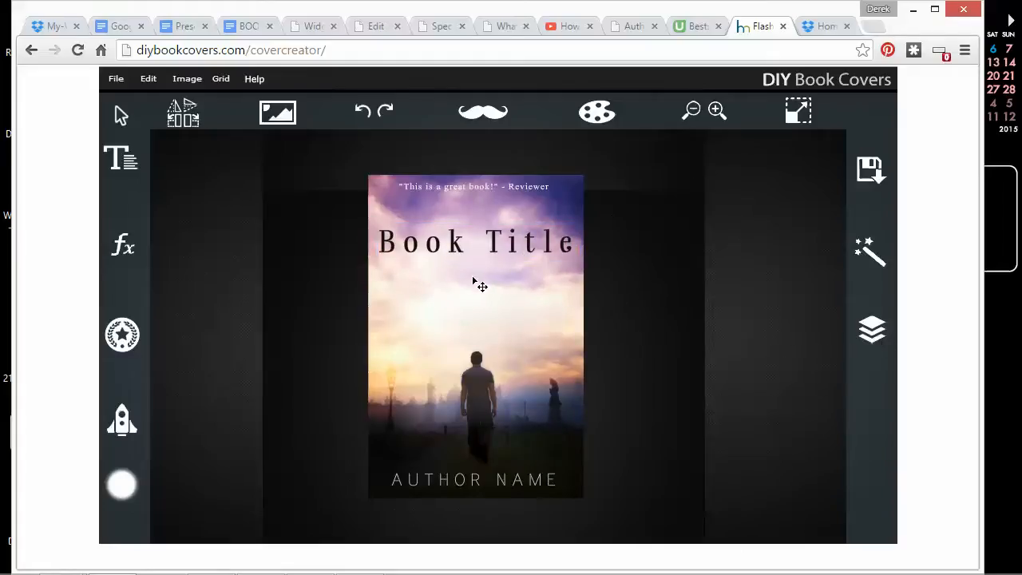
mouse_move(424, 231)
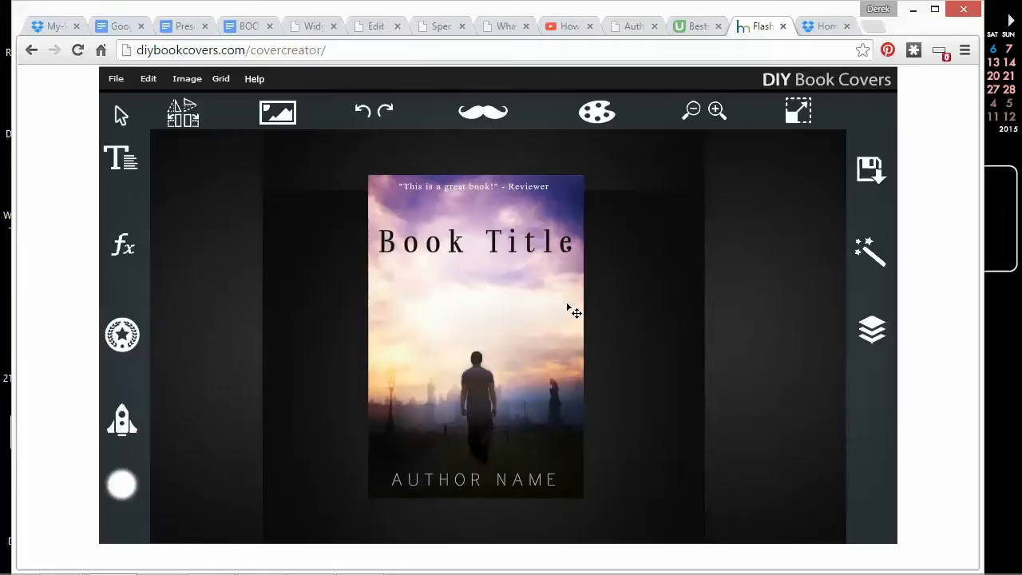
mouse_move(122, 244)
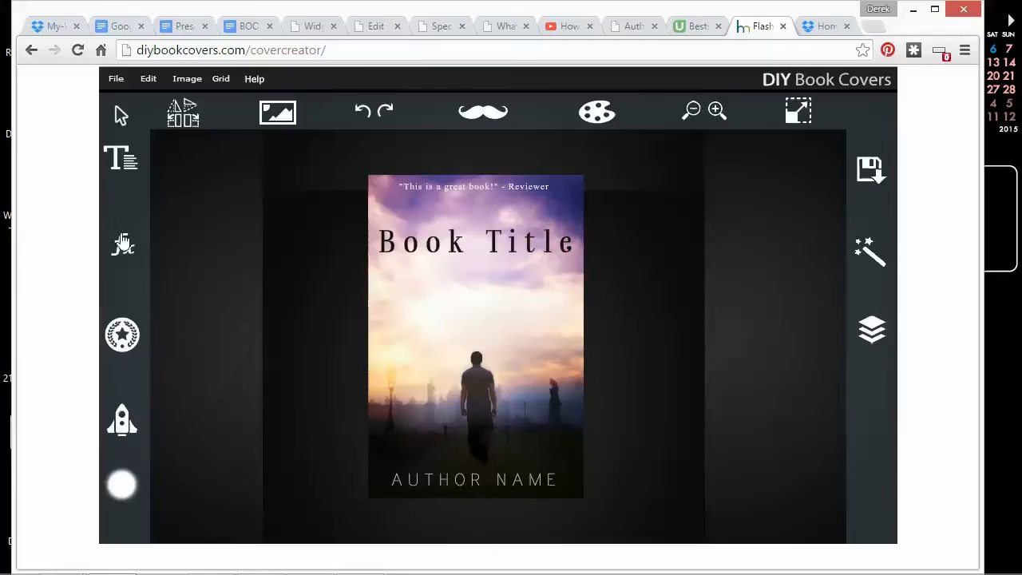
click(476, 336)
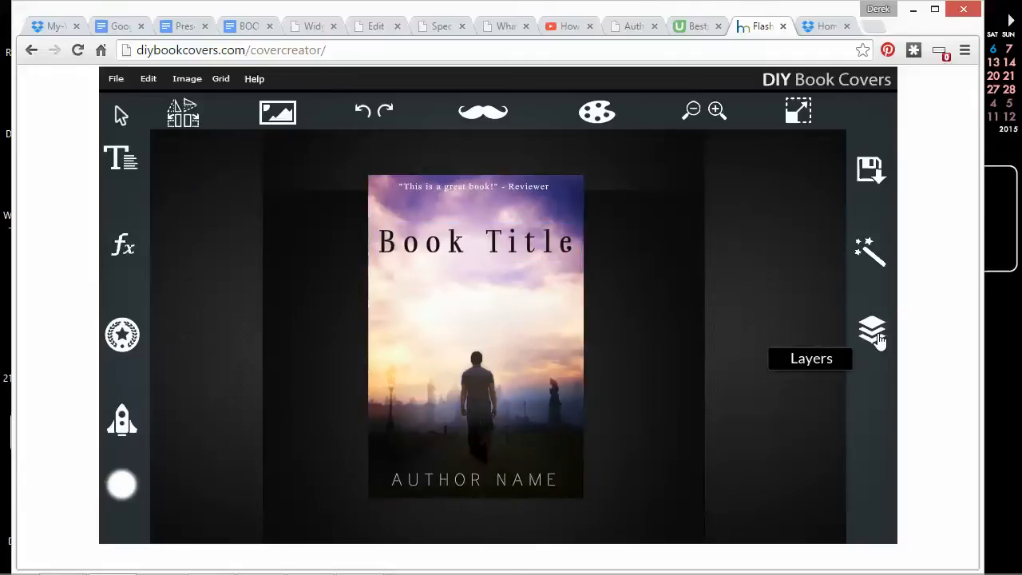
click(872, 330)
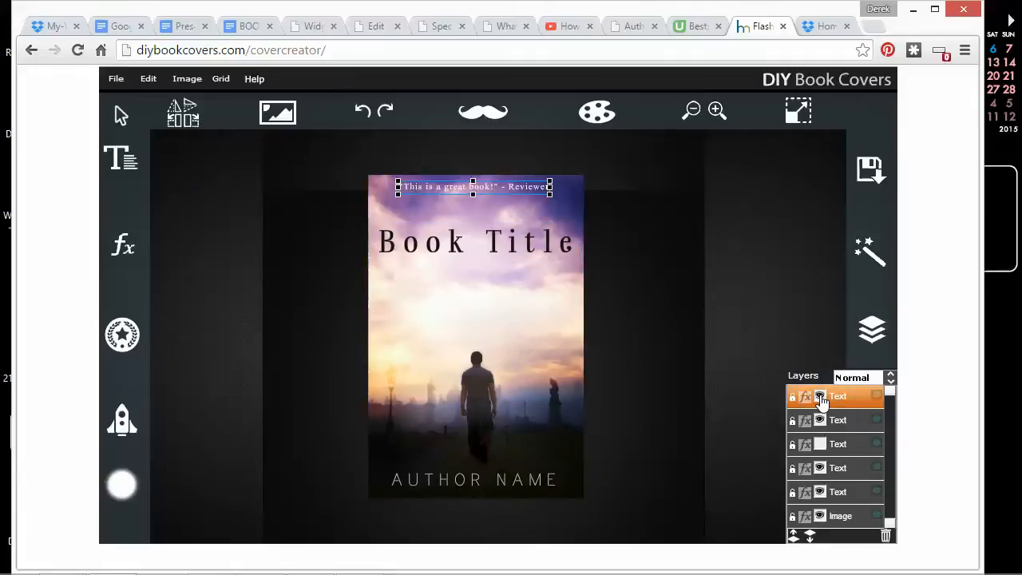
click(838, 420)
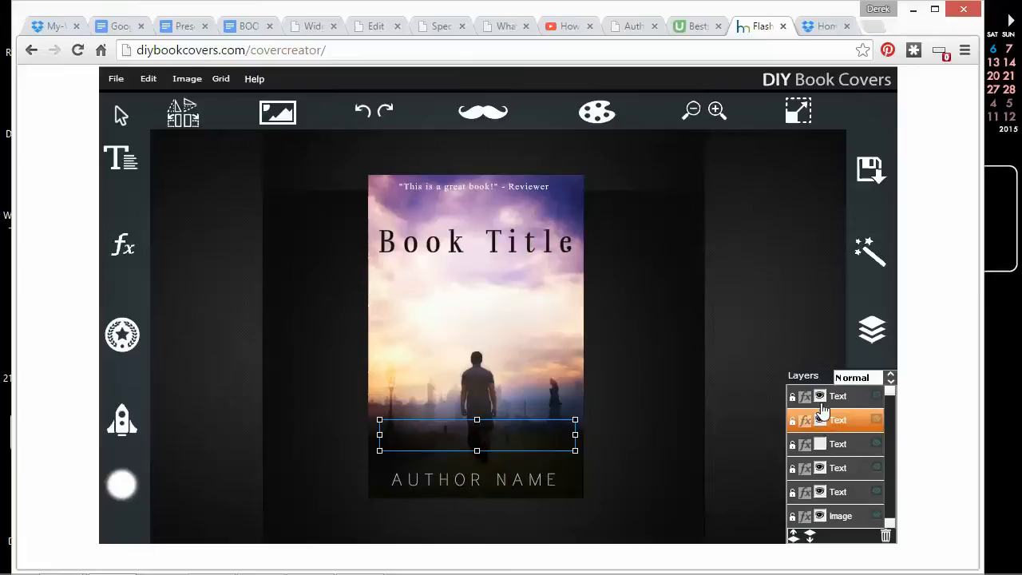
click(837, 395)
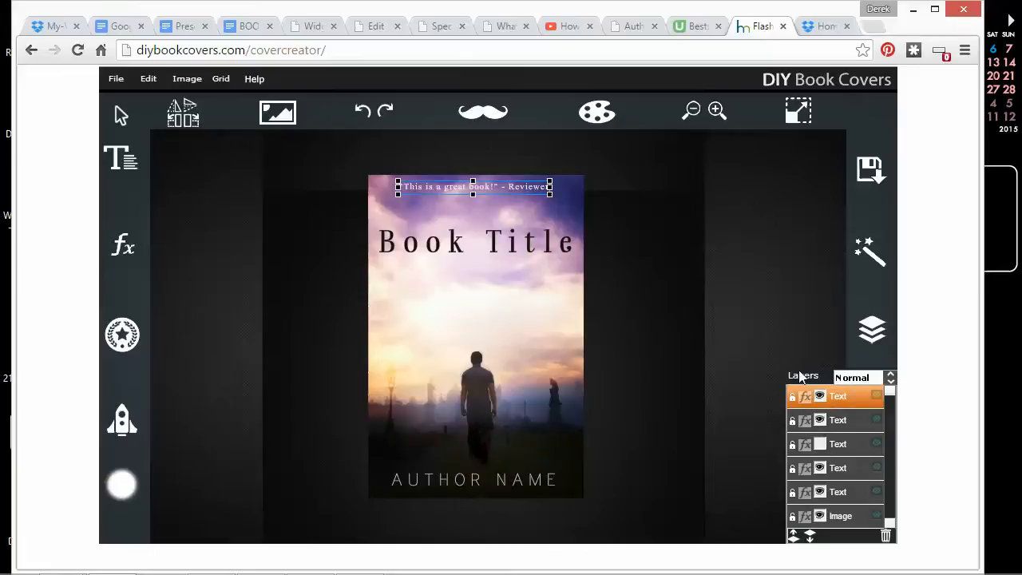
click(475, 242)
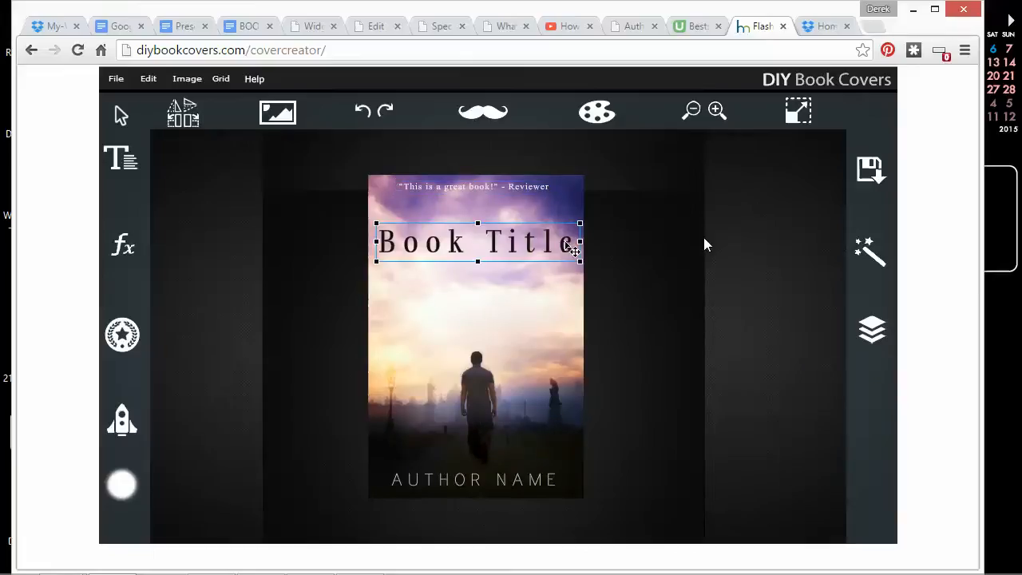
click(870, 252)
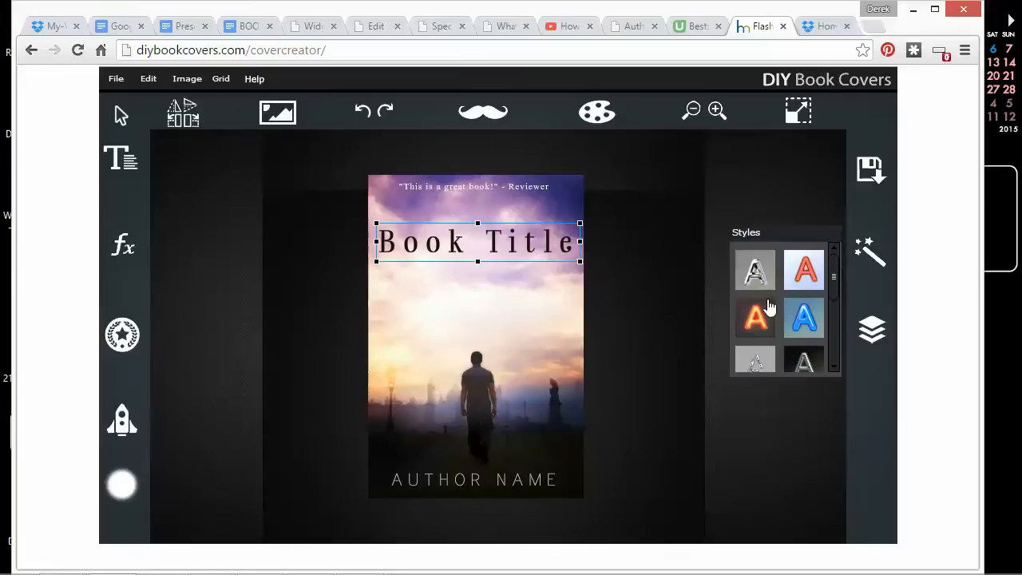
mouse_move(838, 289)
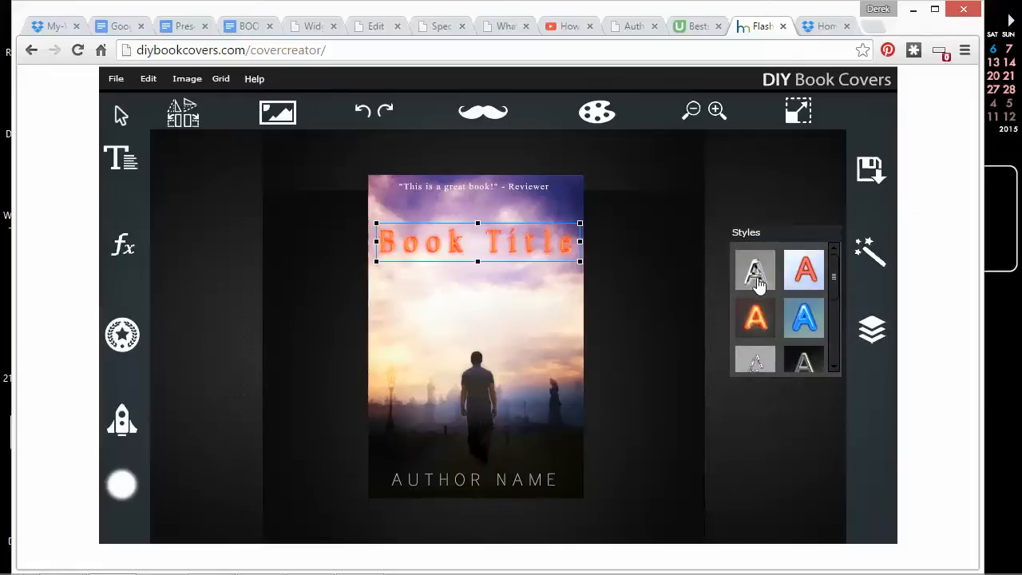
Try style presets on the title and settle on the golden gradient style
click(805, 317)
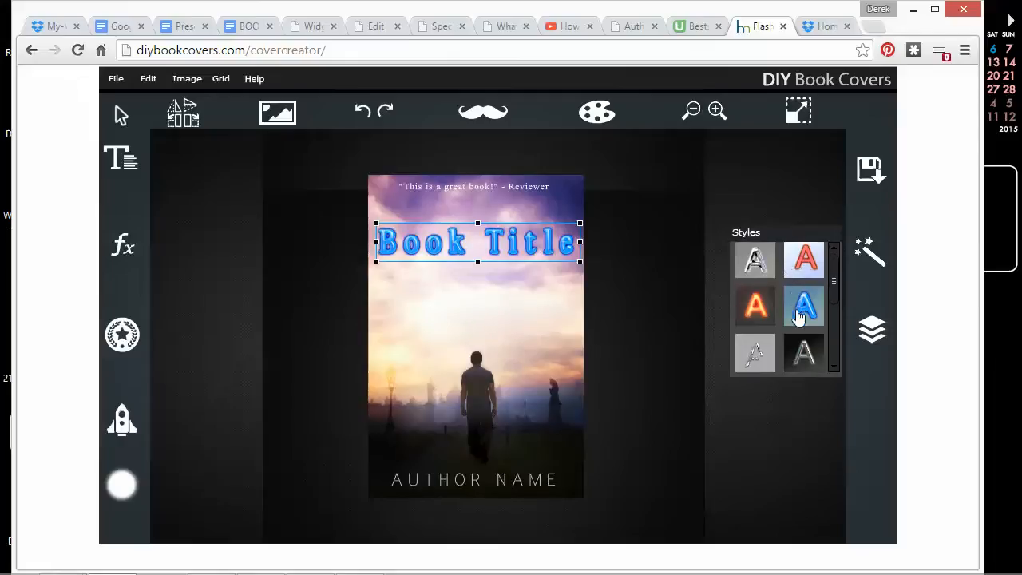
scroll(down, 3)
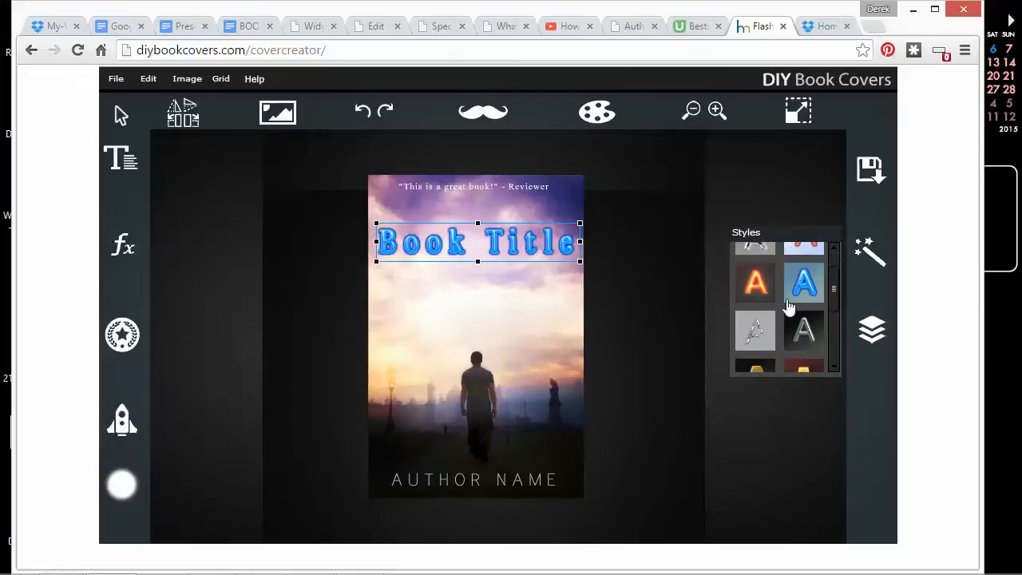
click(755, 330)
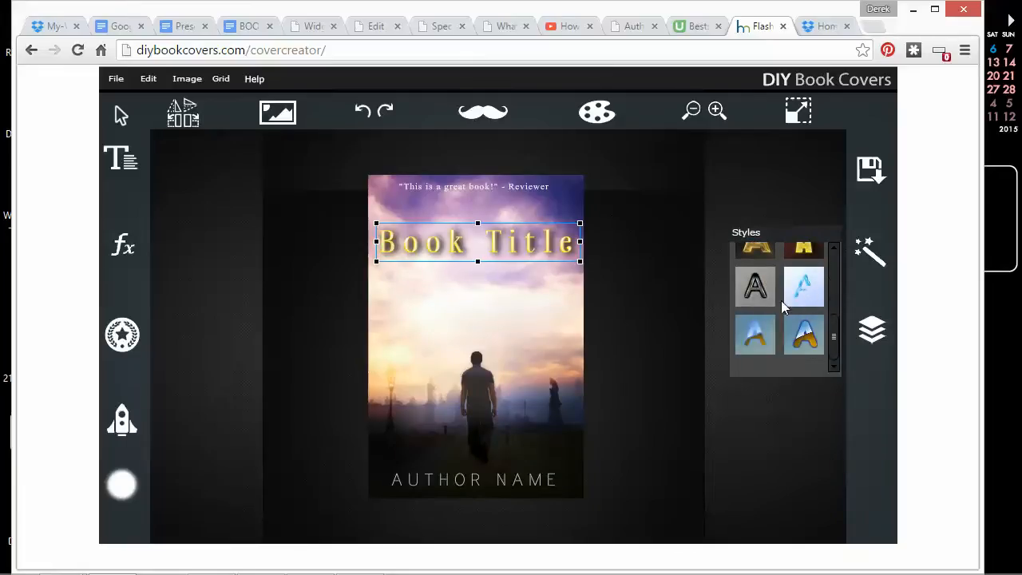
mouse_move(869, 251)
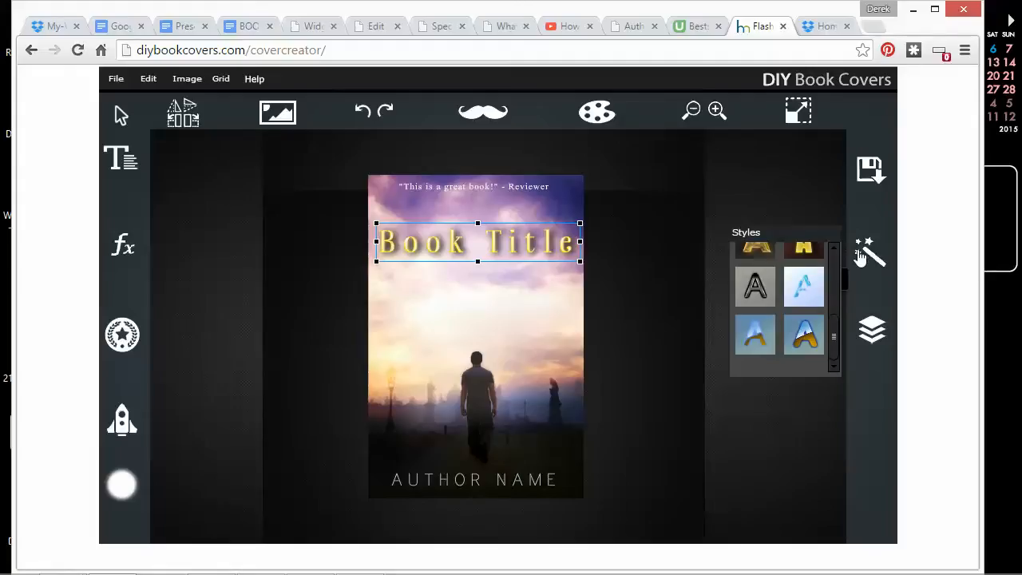
click(871, 330)
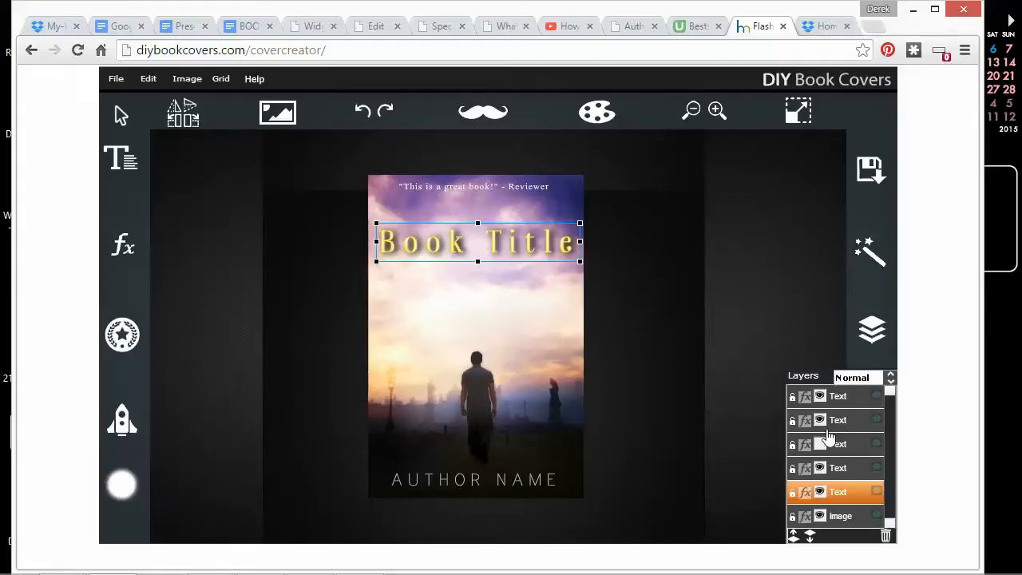
click(838, 395)
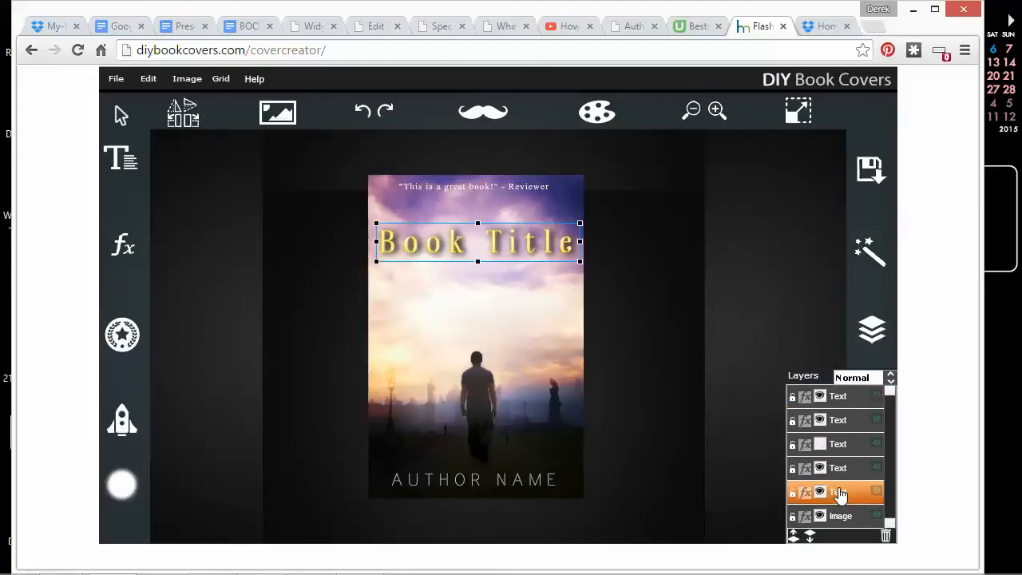
click(837, 419)
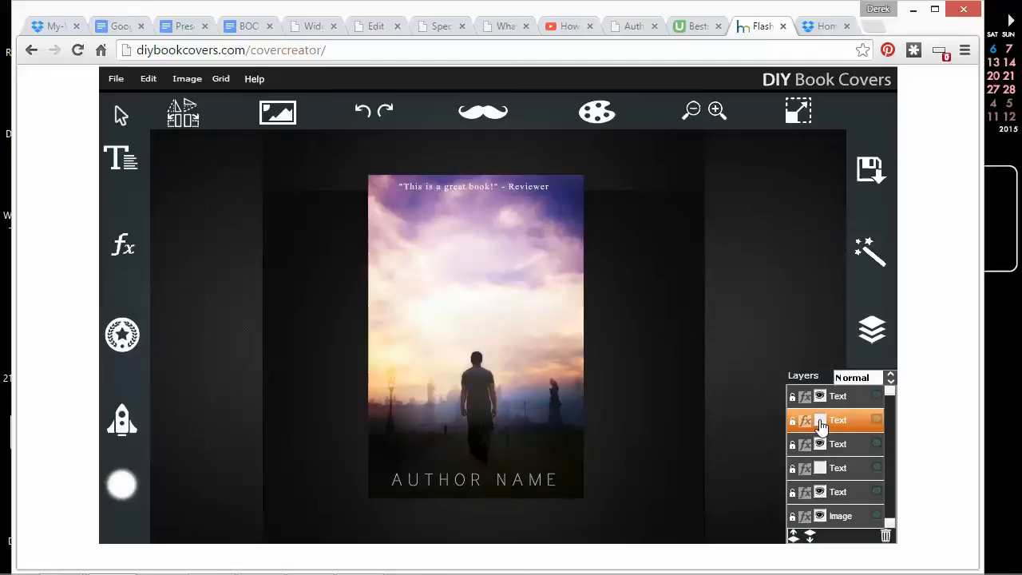
click(838, 420)
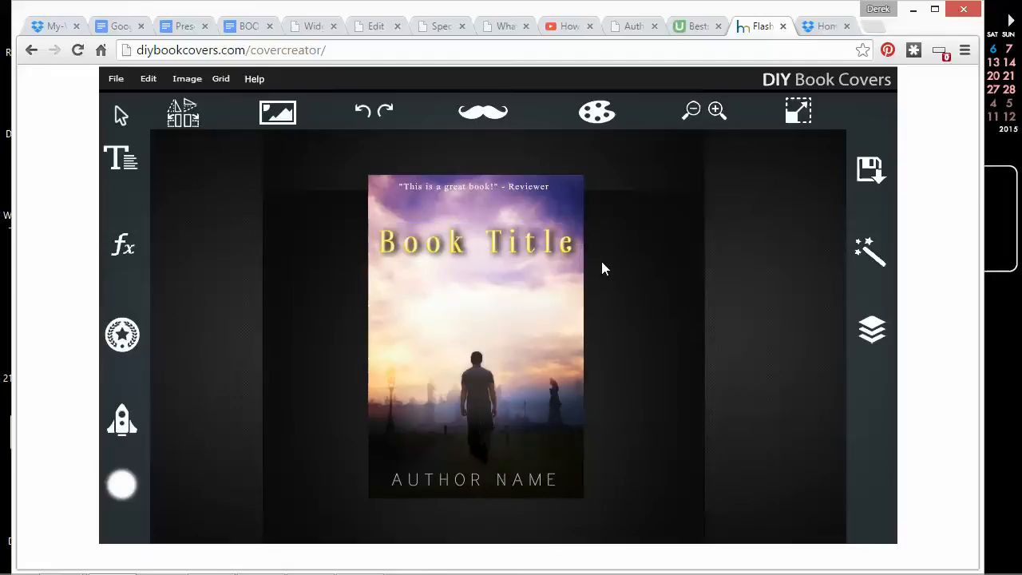
click(872, 330)
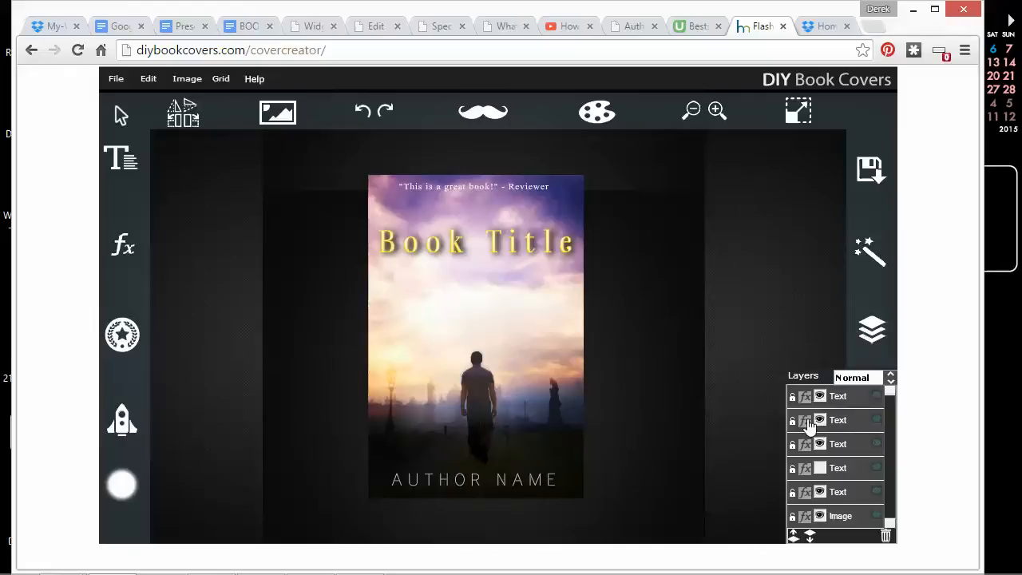
click(838, 420)
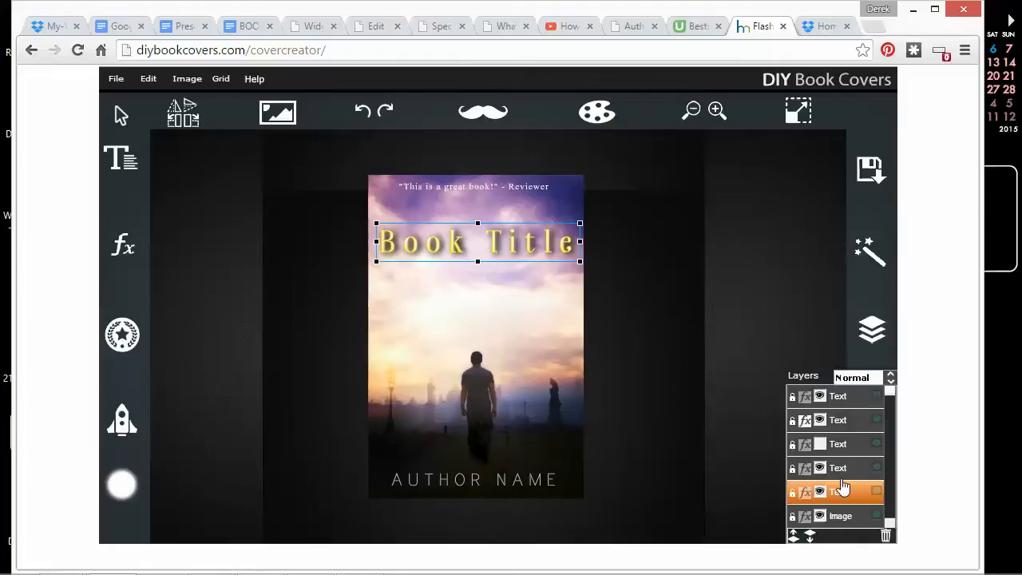
click(837, 419)
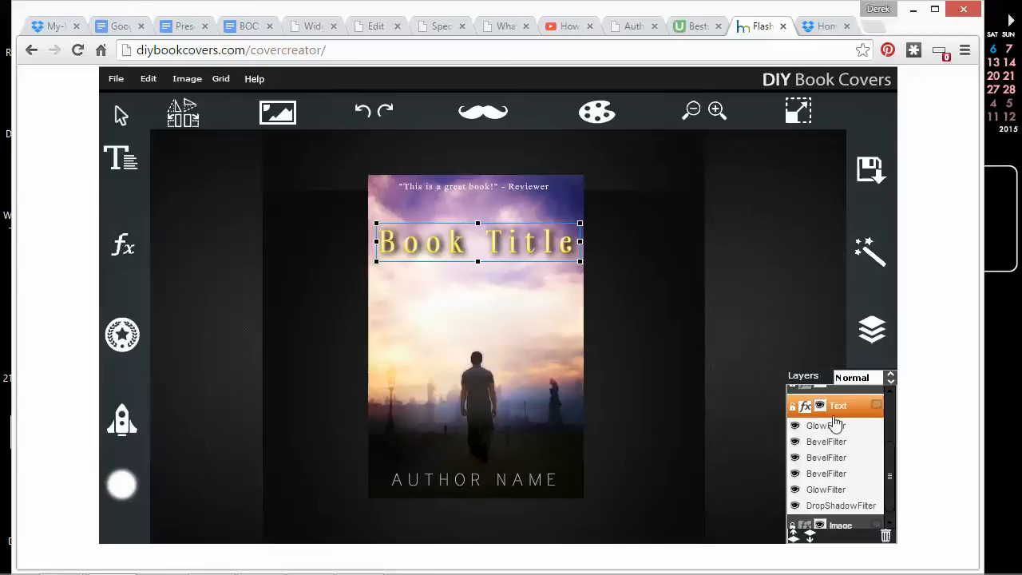
Expand the Book Title layer's filters and hide its second GlowFilter
click(819, 406)
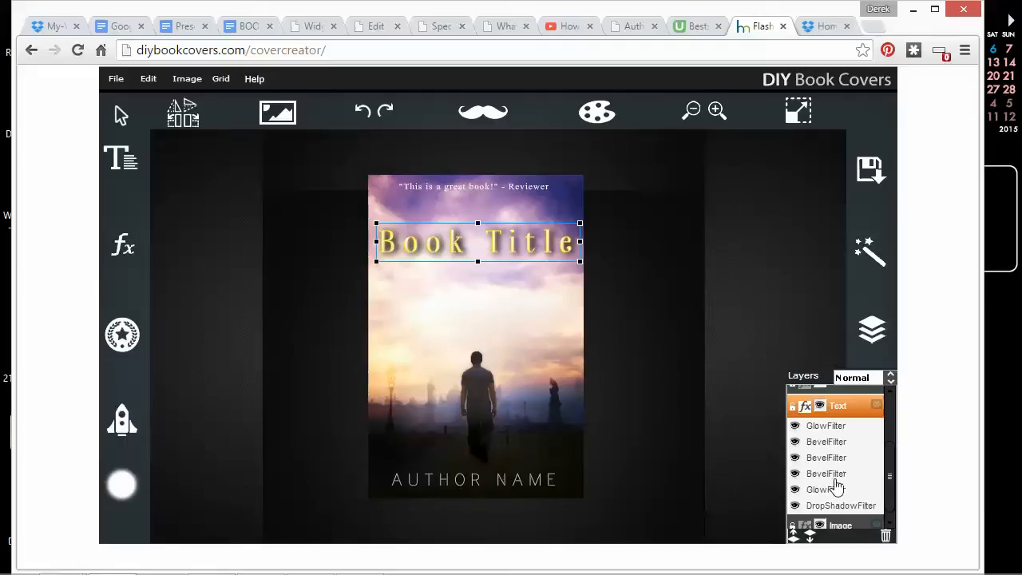
mouse_move(800, 437)
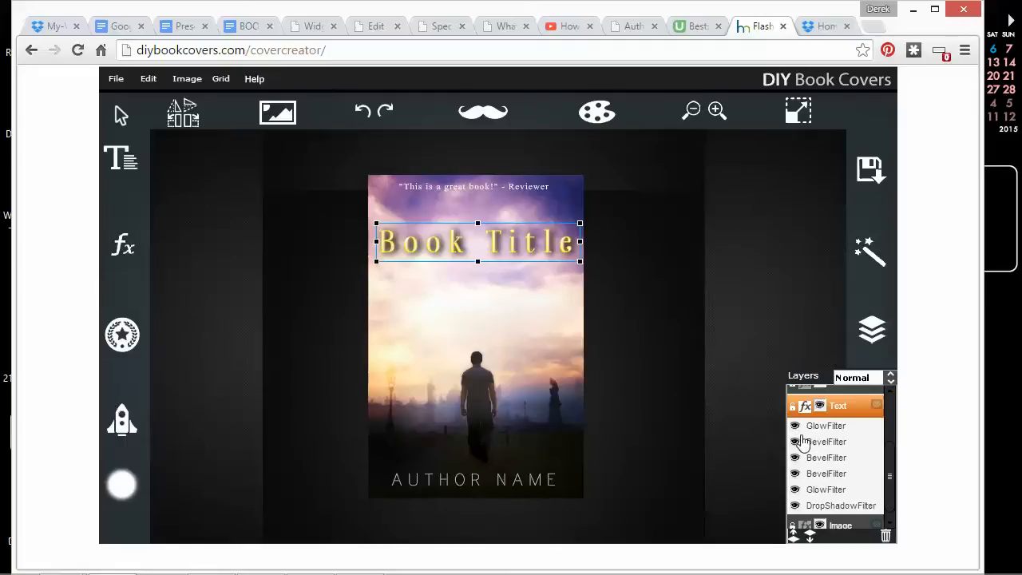
click(795, 441)
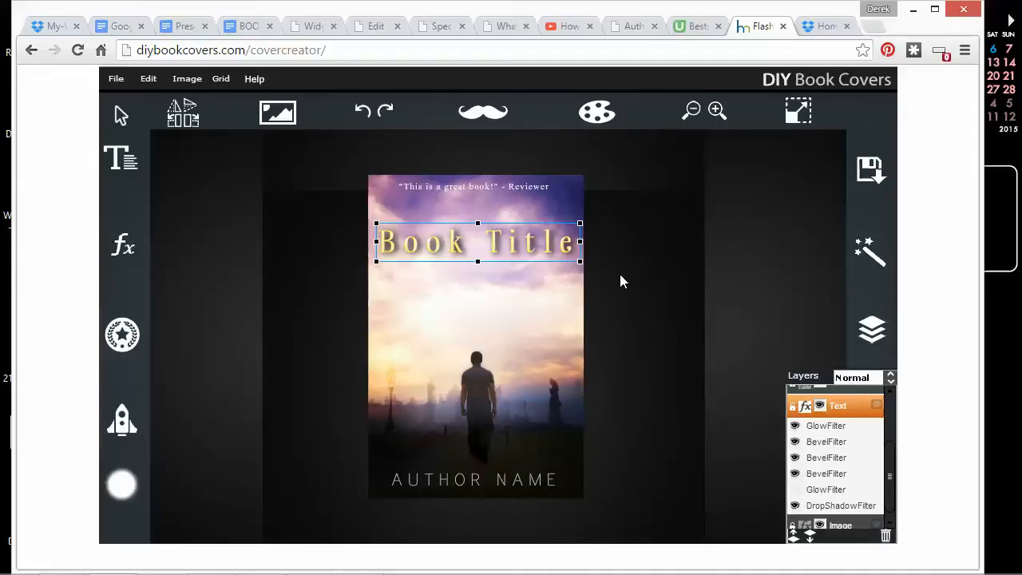
mouse_move(597, 111)
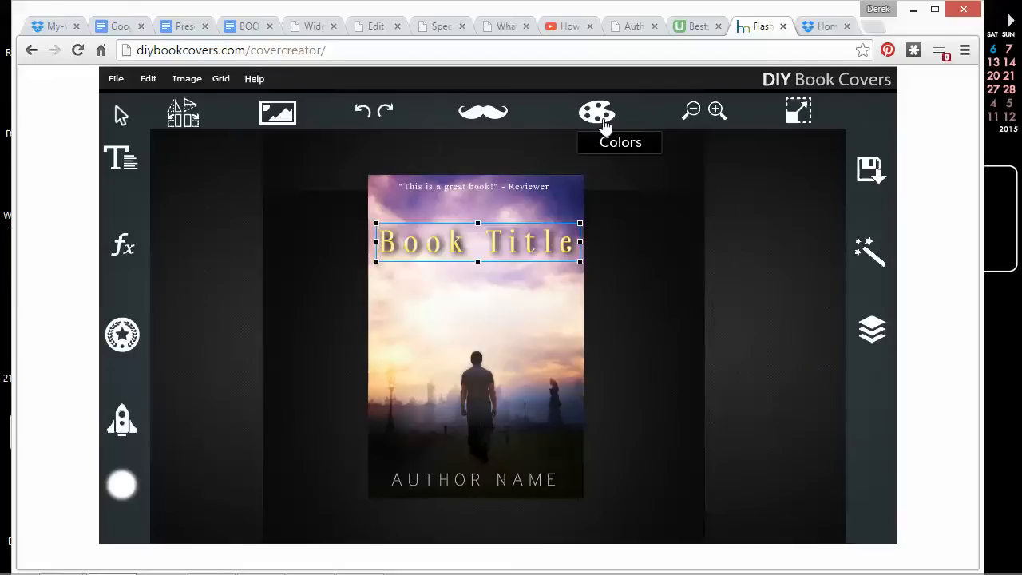
Recolour the Book Title lettering from gold to dark brown using the Color Picker
click(597, 112)
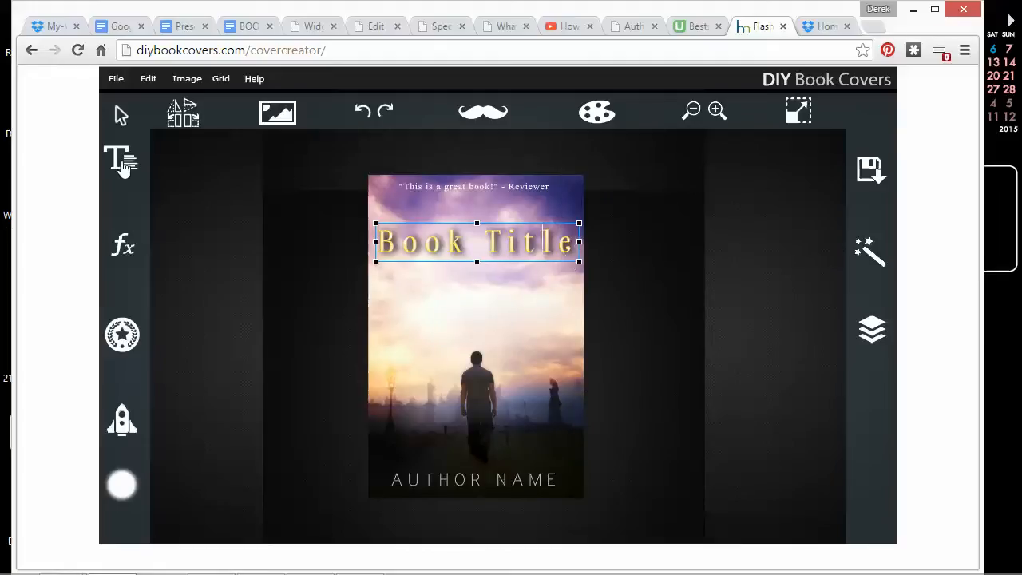
click(287, 238)
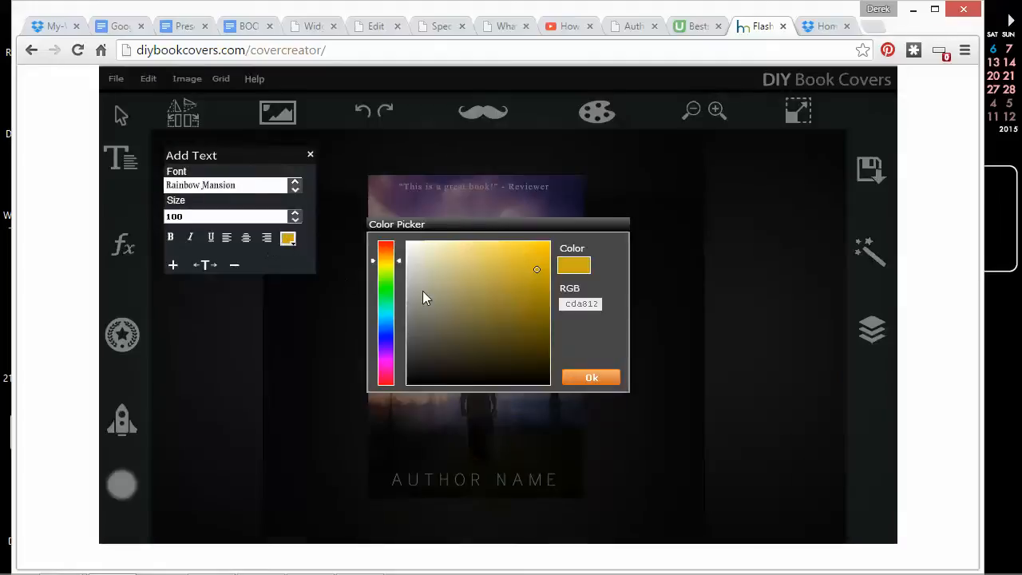
click(591, 377)
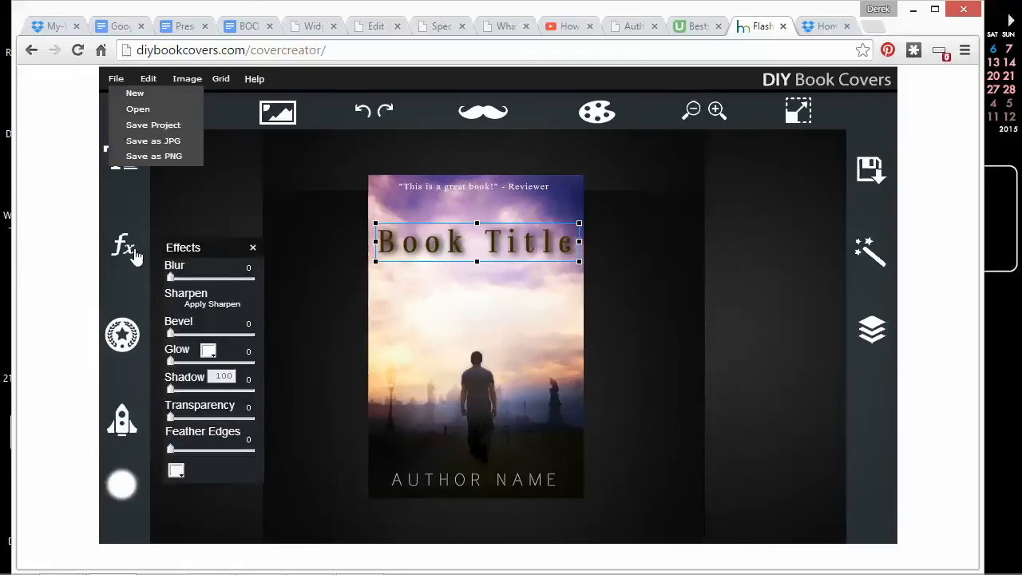
Shift the cover's hue to -14 and raise brightness to 68 in the Colors panel
click(596, 111)
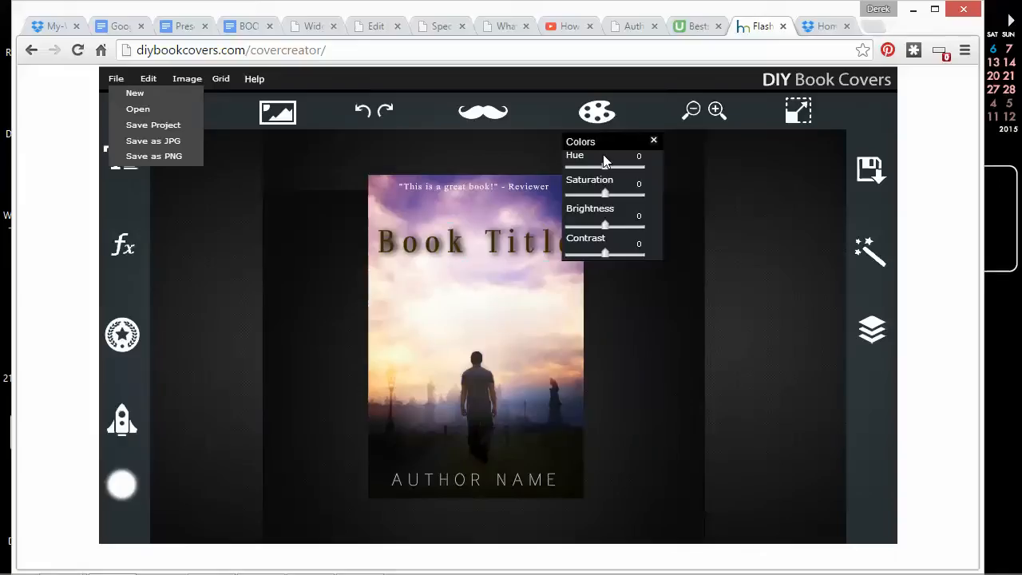
drag(605, 165, 601, 164)
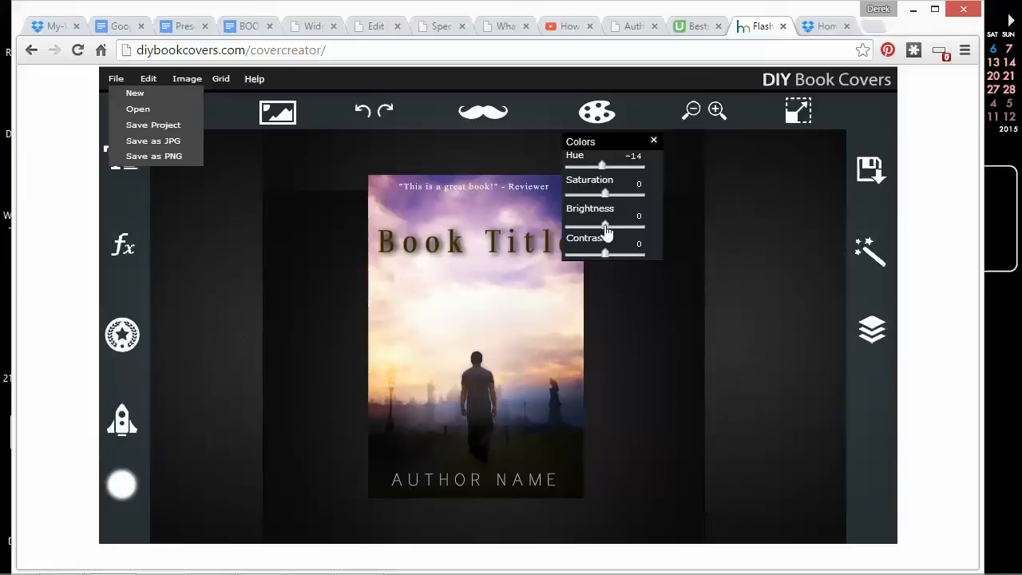
drag(604, 223, 635, 224)
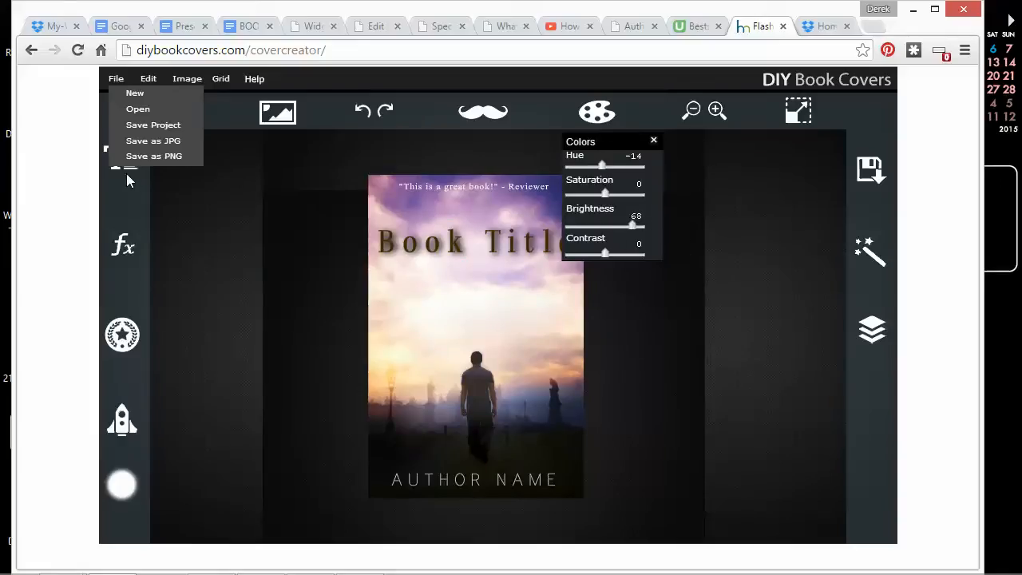
mouse_move(507, 236)
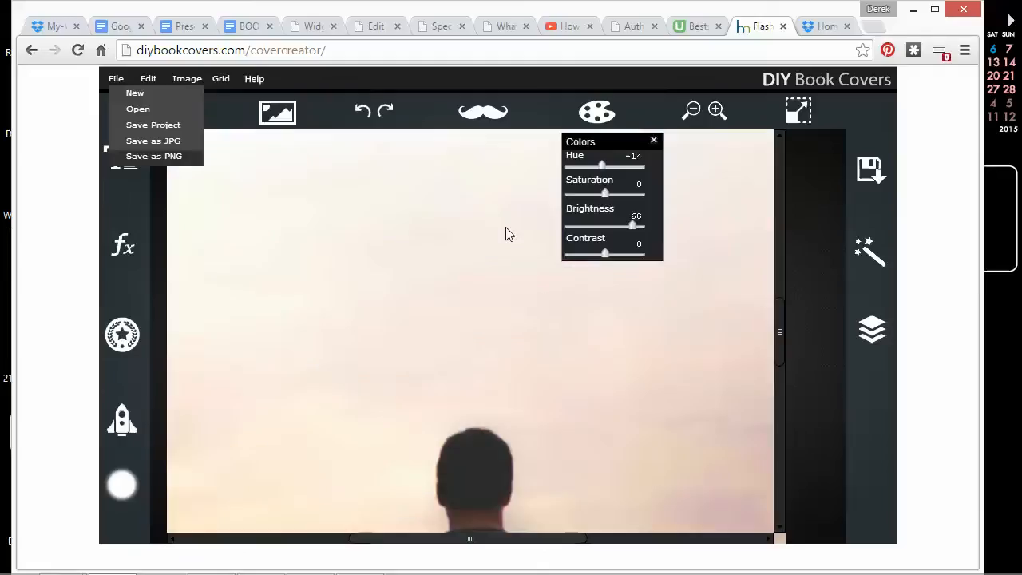
Zoom out twice to bring the whole cover back into view
click(154, 156)
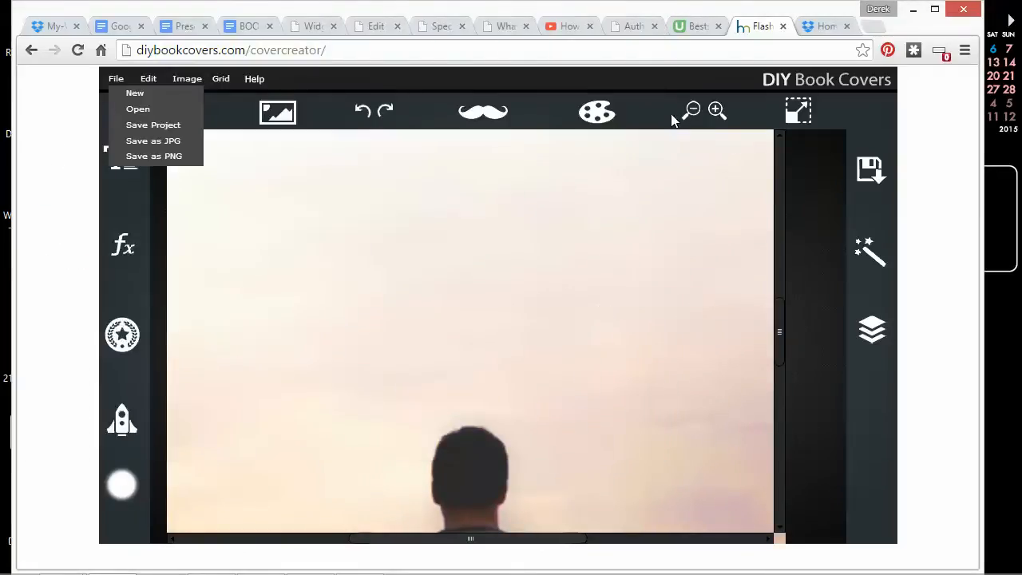
click(692, 110)
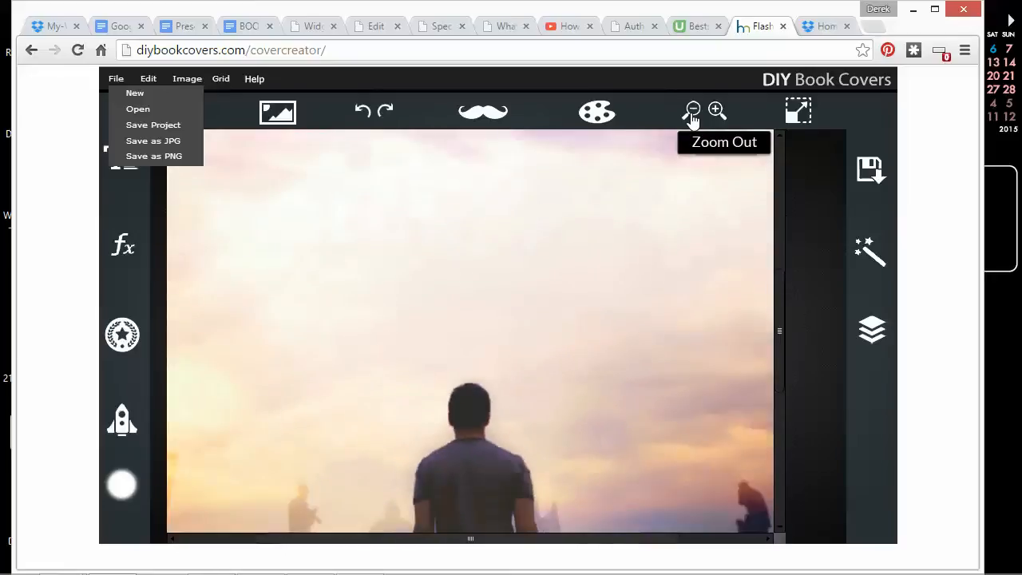
click(692, 111)
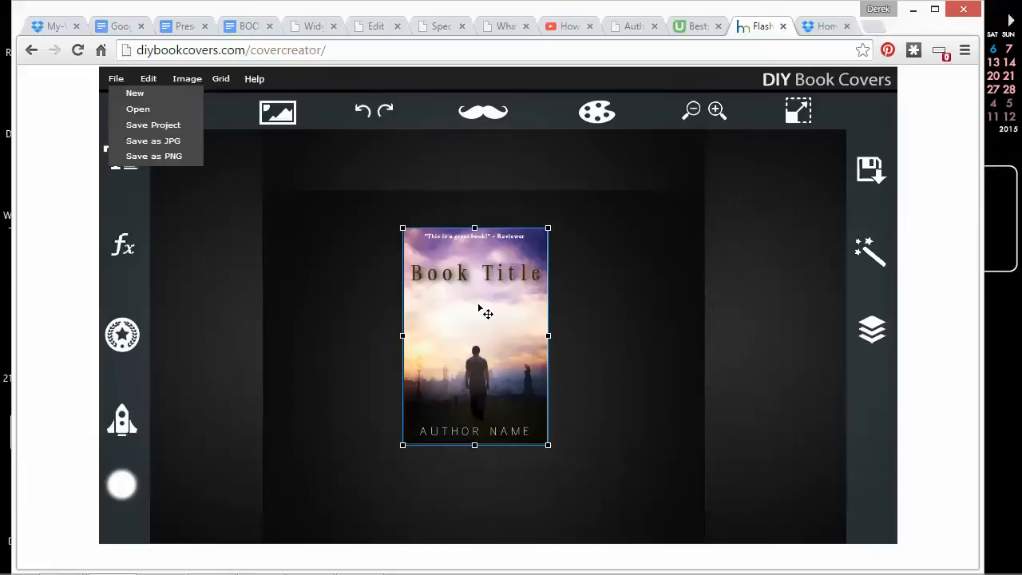
mouse_move(623, 308)
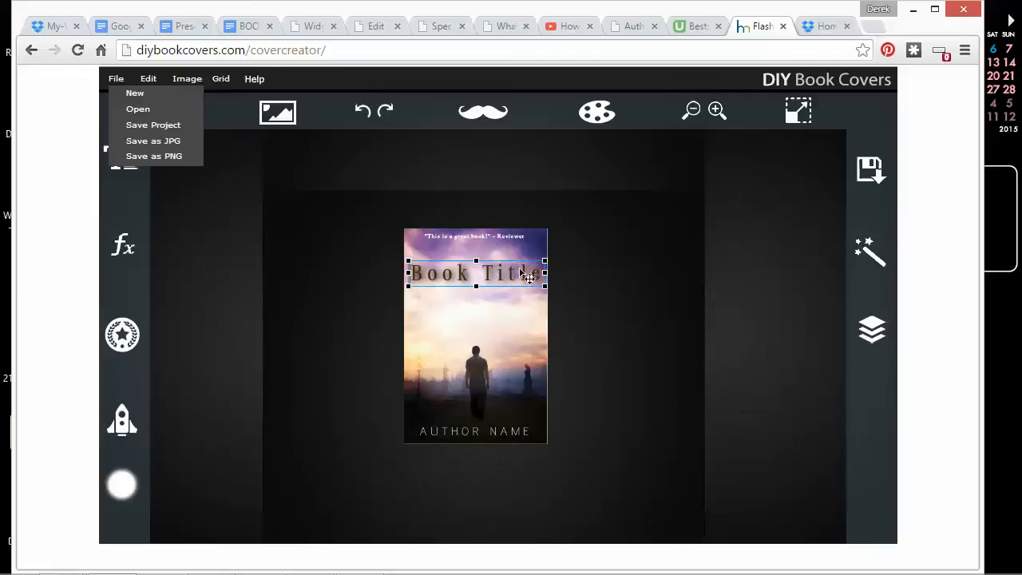
Toggle selection of the Book Title text on and off to check it
click(623, 310)
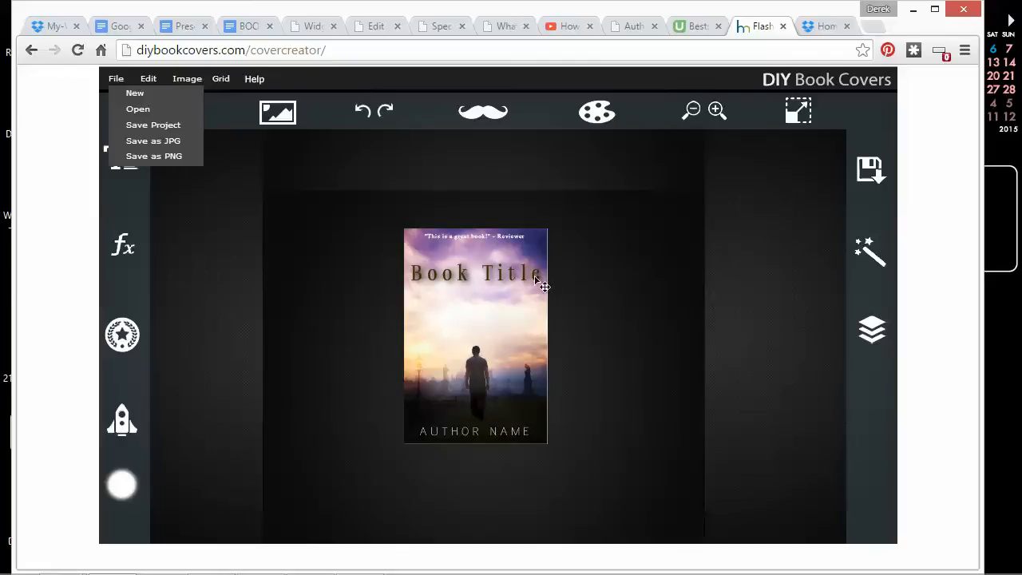
click(475, 272)
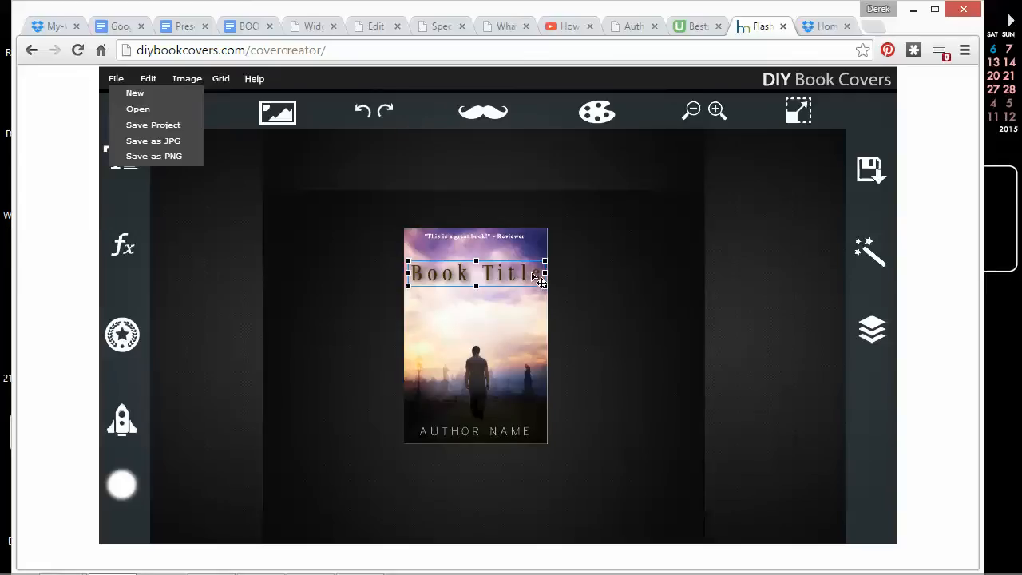
click(563, 285)
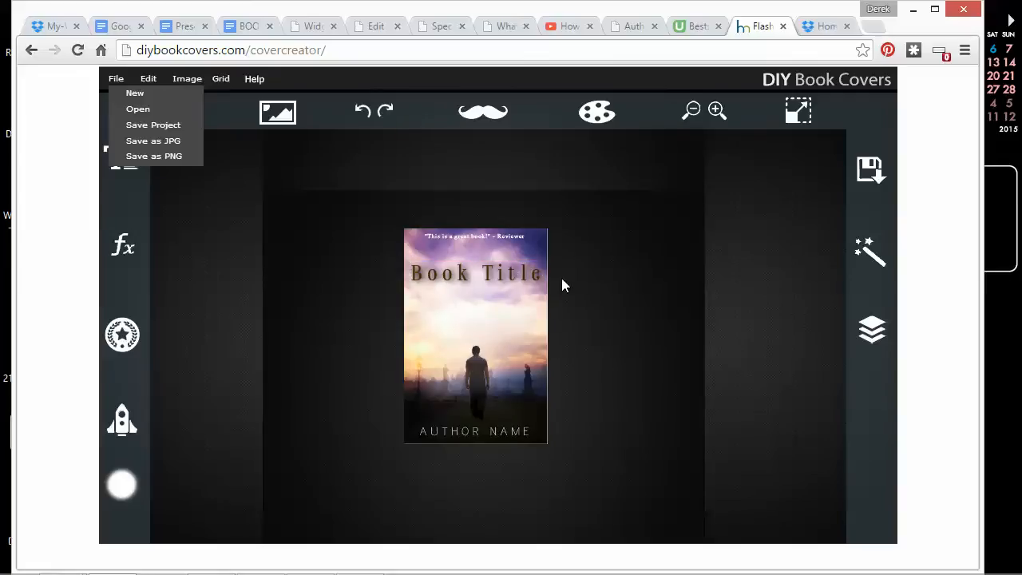
click(475, 336)
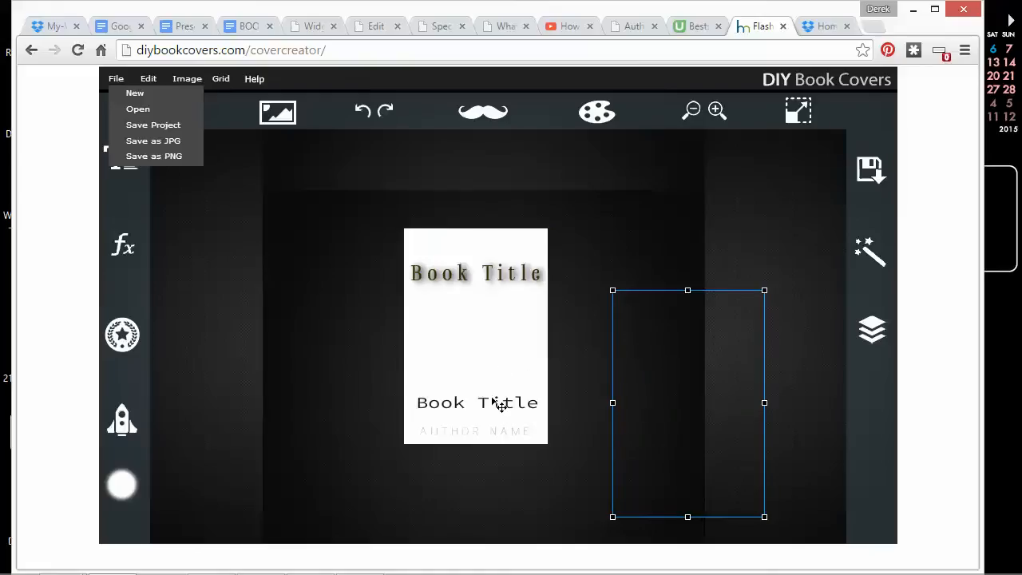
mouse_move(556, 424)
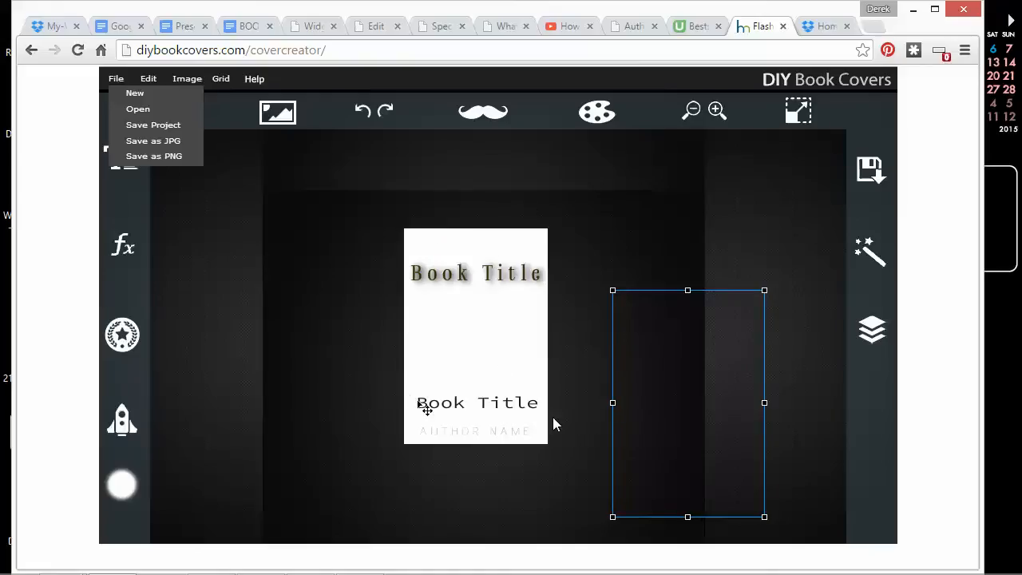
Clear the leftover empty selection frame on the plain white cover
click(476, 273)
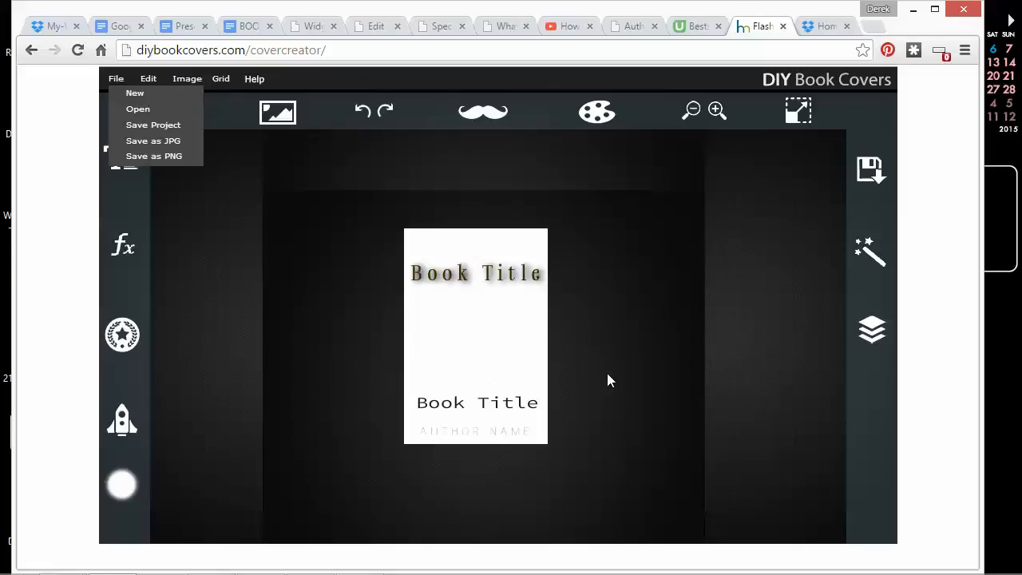
mouse_move(537, 303)
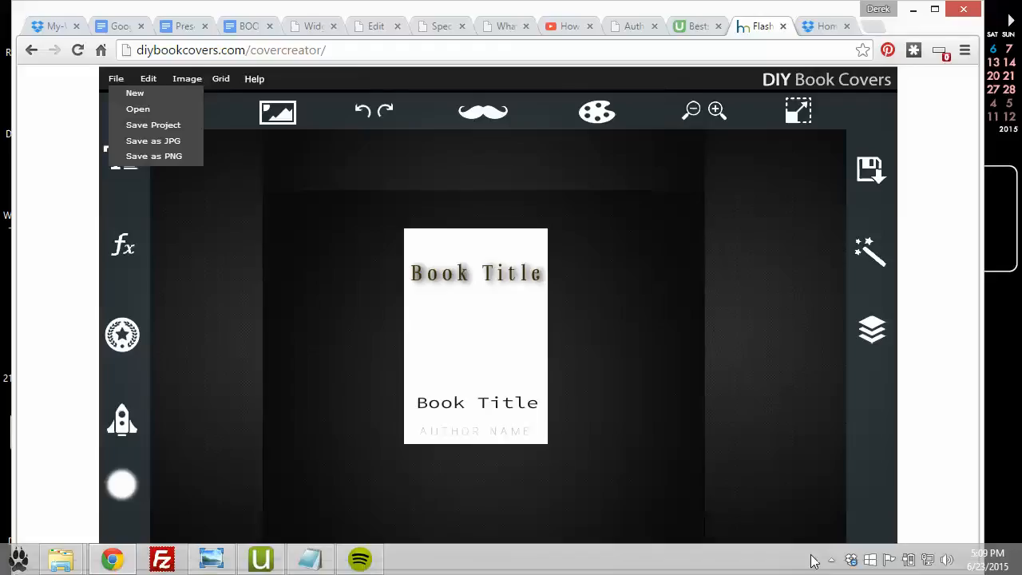
mouse_move(823, 559)
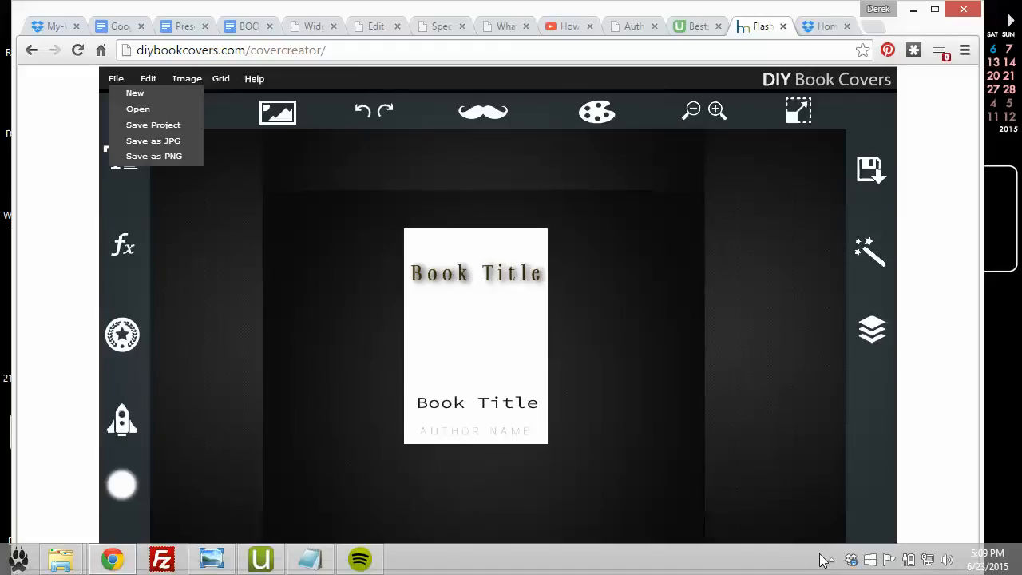
mouse_move(425, 385)
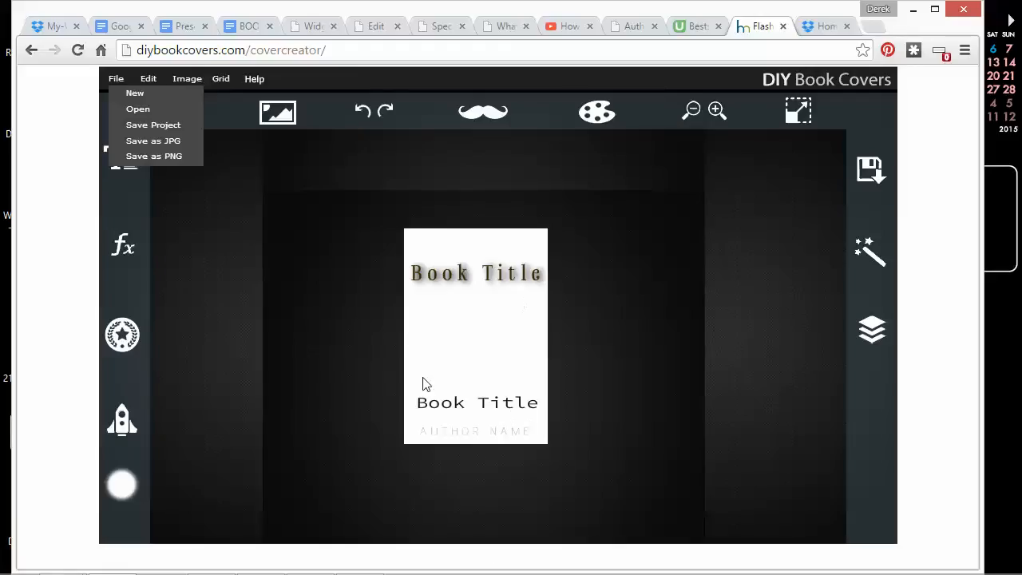